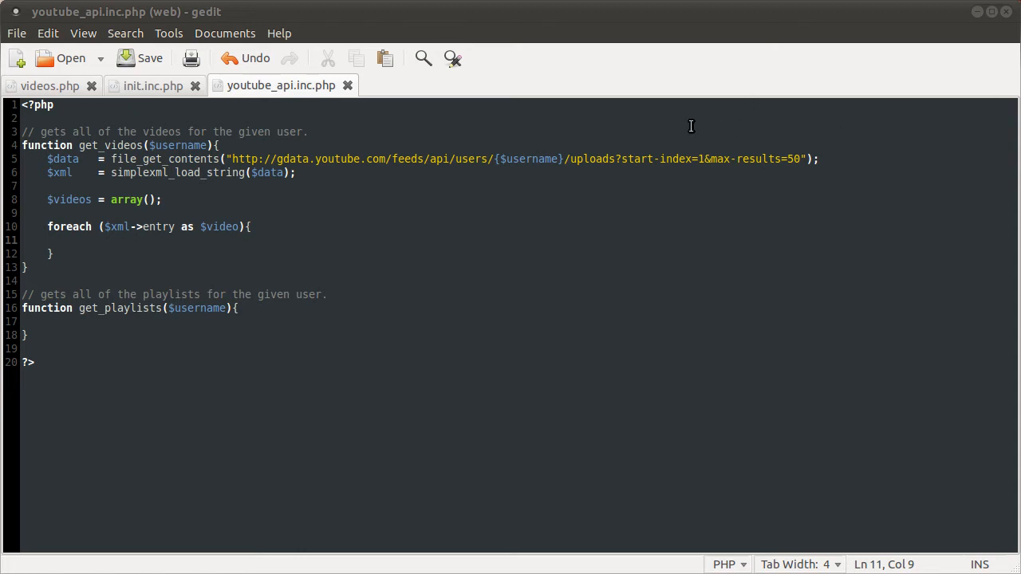
{"action": "mouse_move", "coordinate": [692, 133]}
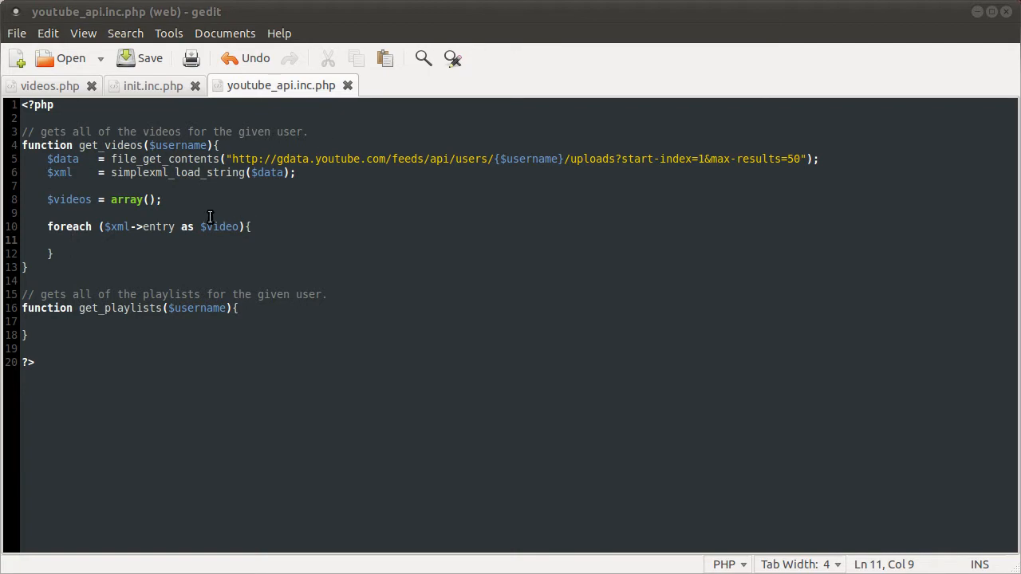
Step: Scroll down to the foreach loop in get_videos and place the cursor there
{"action": "double_click", "coordinate": [218, 227]}
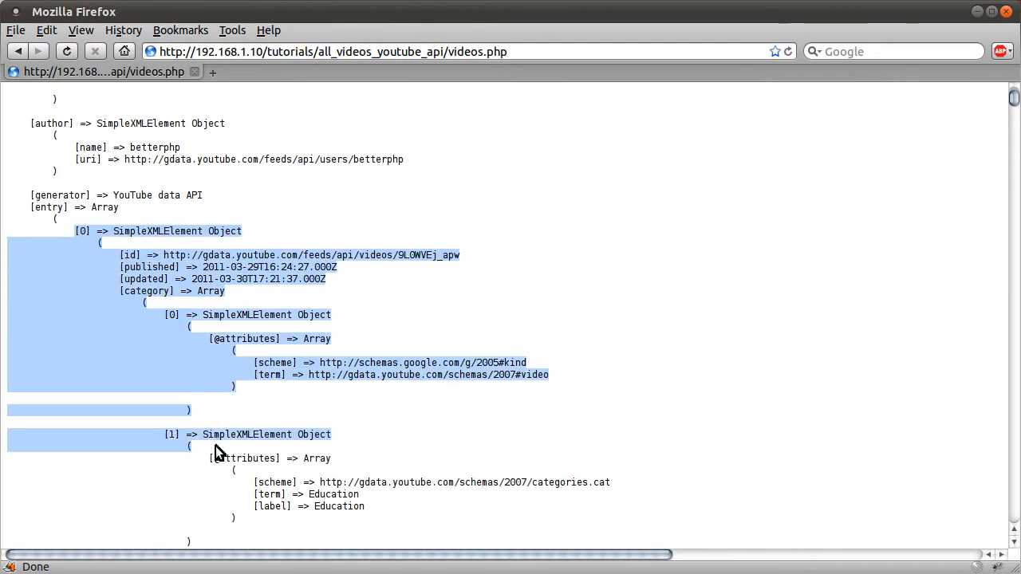
{"action": "scroll", "scroll_direction": "down", "scroll_amount": 3}
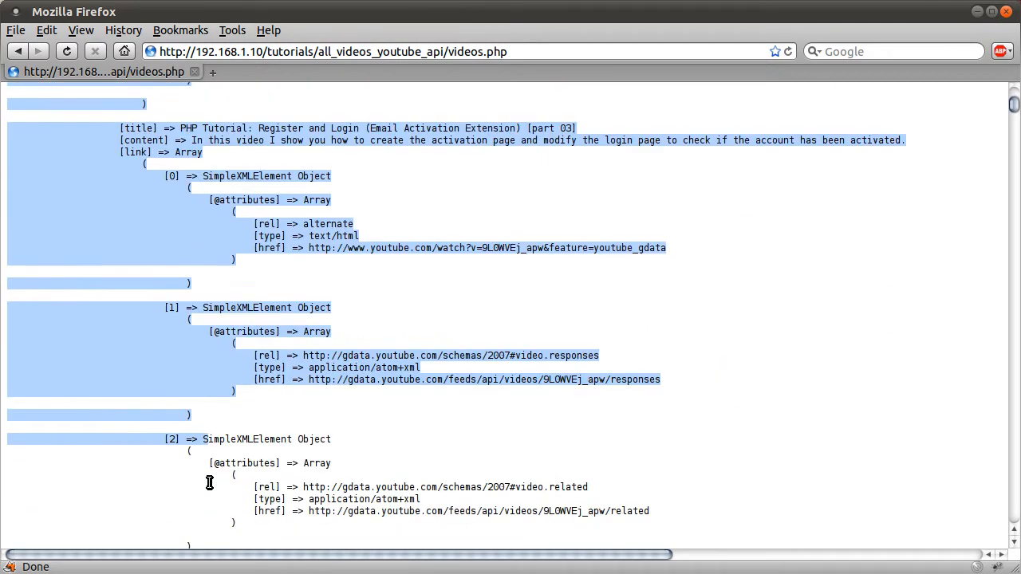
{"action": "scroll", "scroll_direction": "down", "scroll_amount": 3}
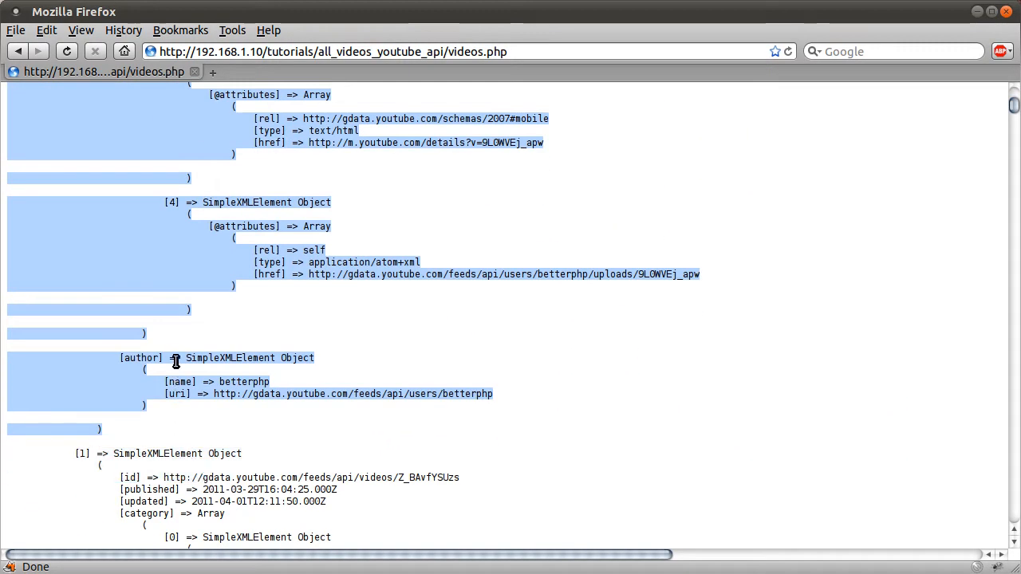
{"action": "scroll", "scroll_direction": "down", "scroll_amount": 3}
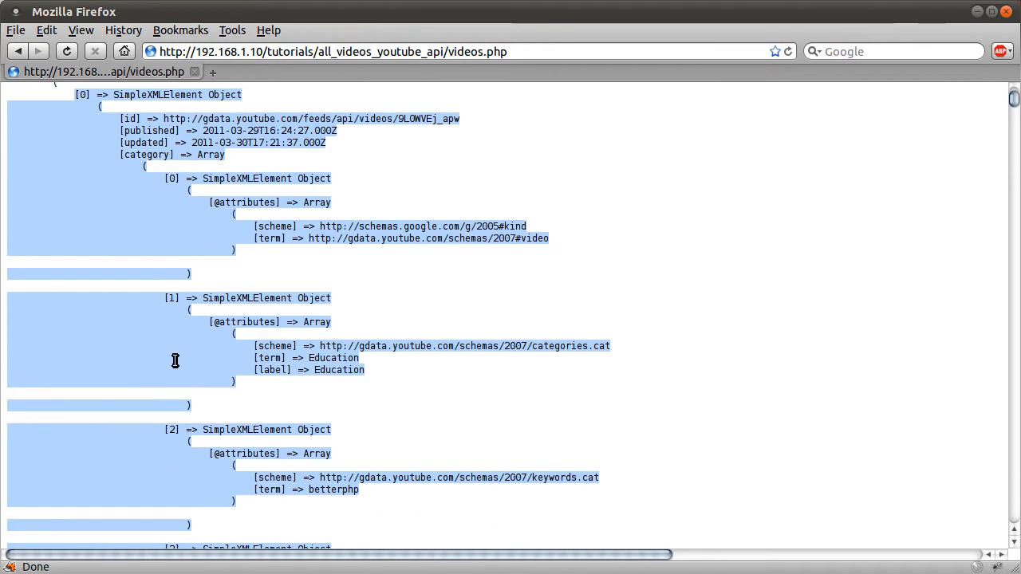
{"action": "scroll", "scroll_direction": "down", "scroll_amount": 3}
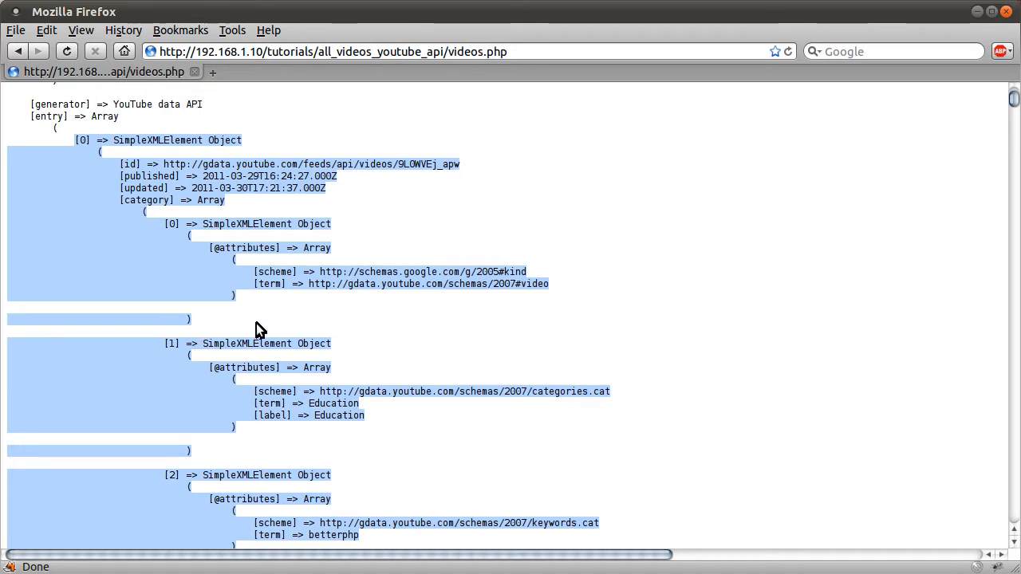
{"action": "mouse_move", "coordinate": [268, 385]}
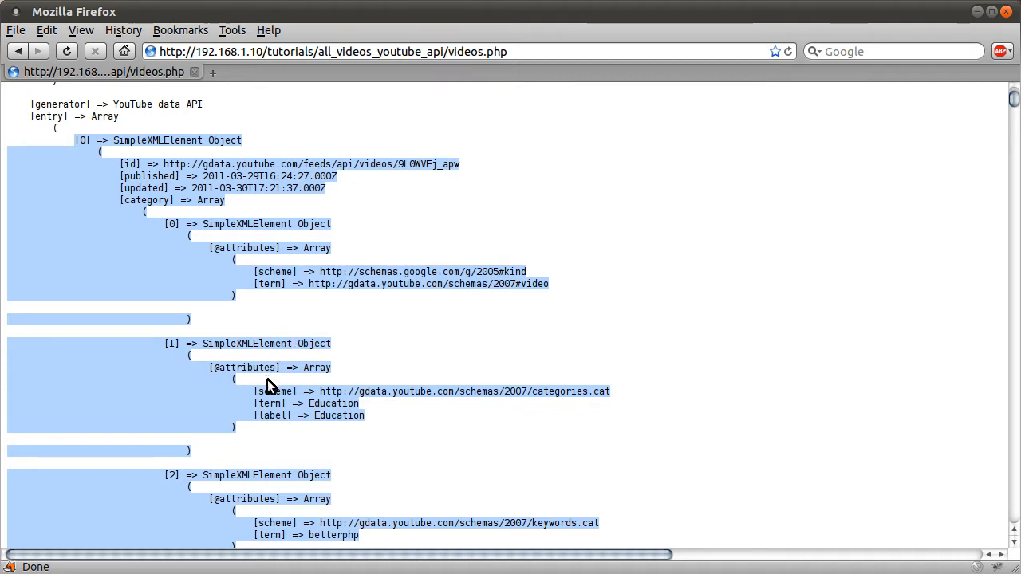
{"action": "mouse_move", "coordinate": [277, 355]}
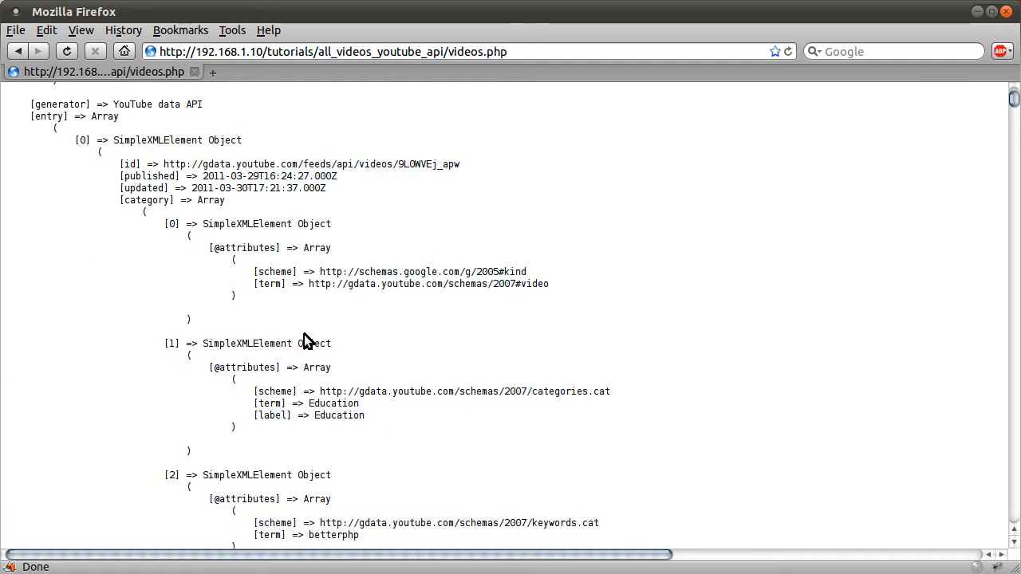
{"action": "mouse_move", "coordinate": [323, 268]}
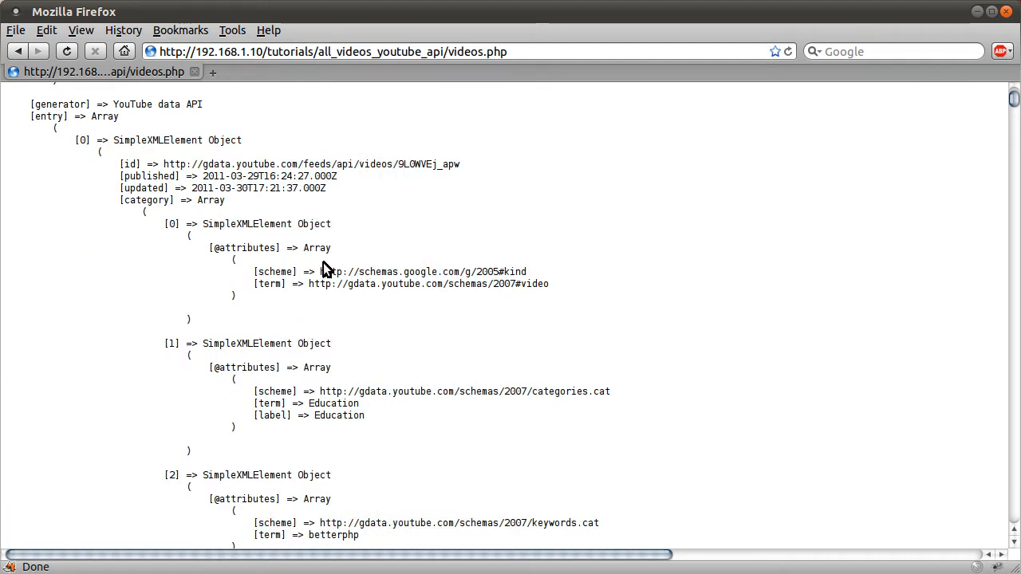
{"action": "mouse_move", "coordinate": [177, 187]}
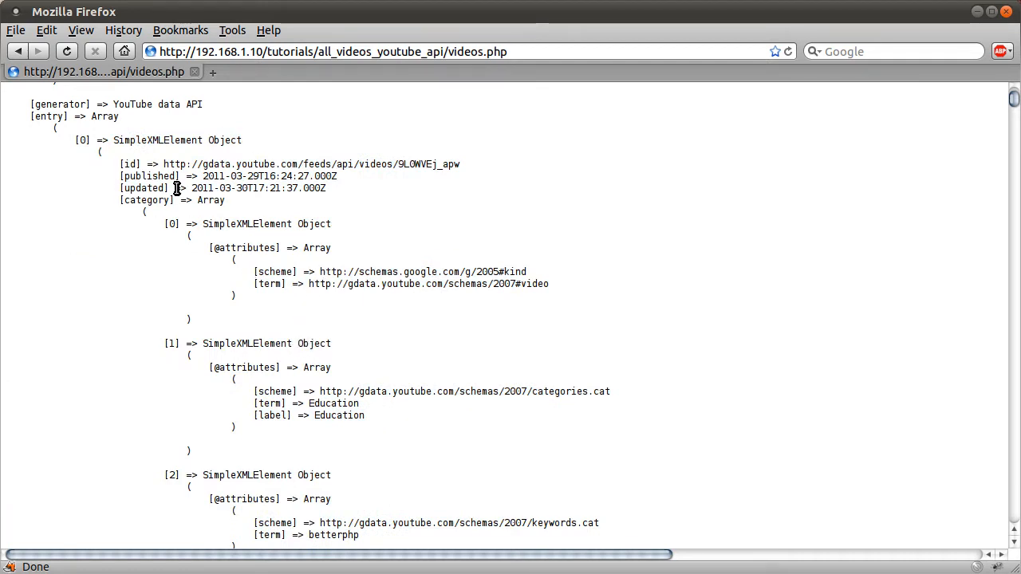
{"action": "mouse_move", "coordinate": [165, 216]}
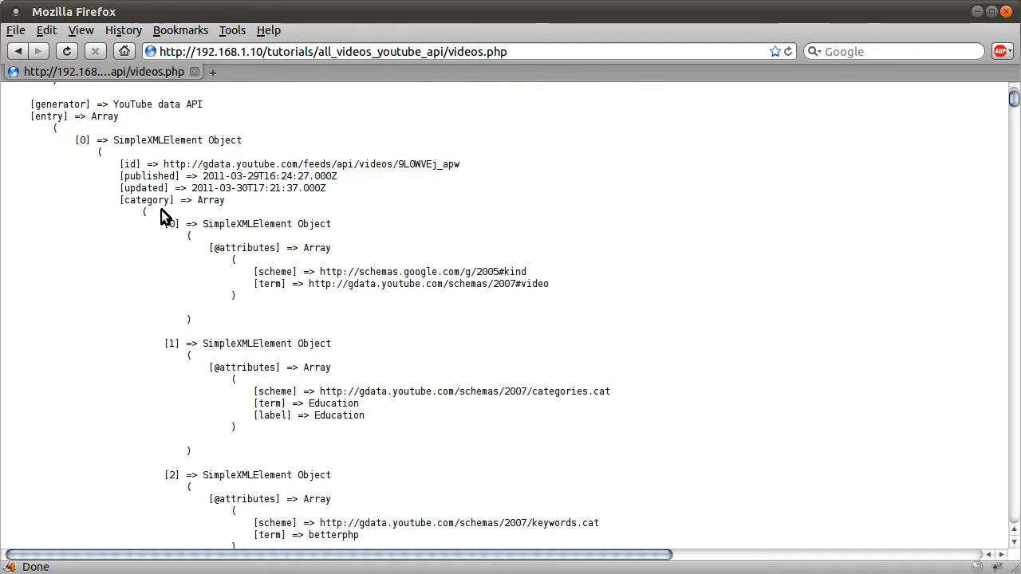
{"action": "mouse_move", "coordinate": [120, 196]}
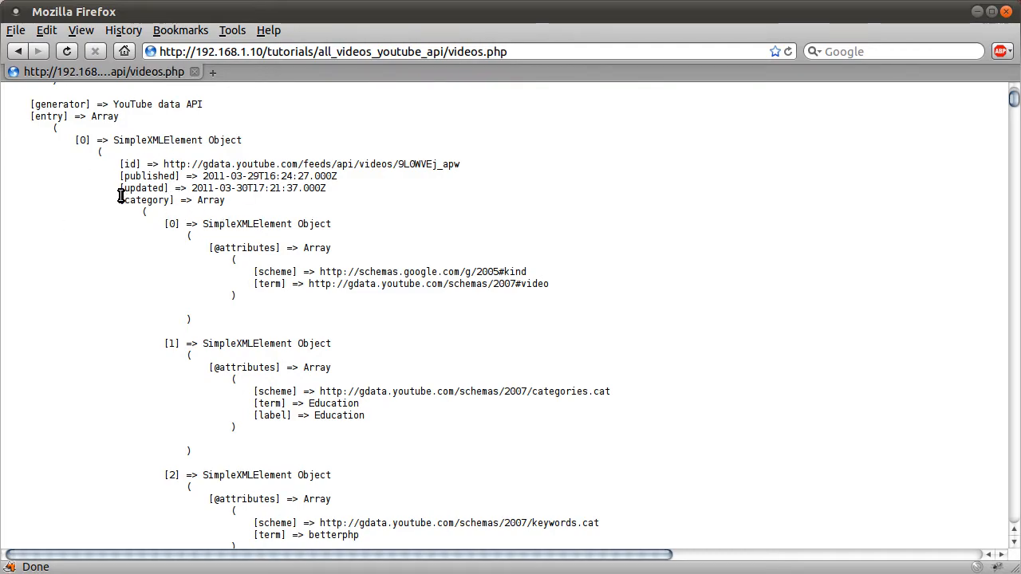
{"action": "scroll", "scroll_direction": "down", "scroll_amount": 3}
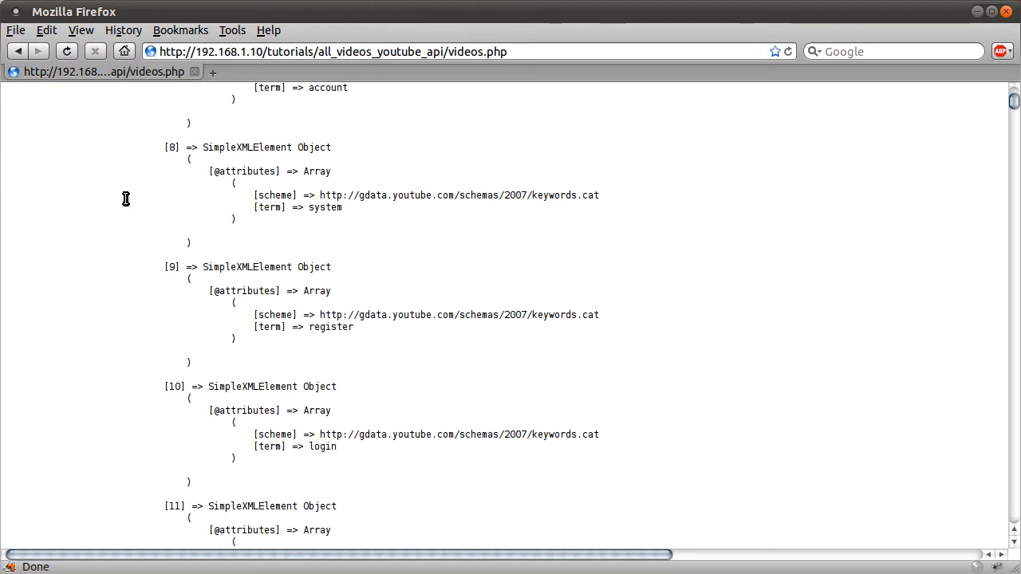
{"action": "scroll", "scroll_direction": "down", "scroll_amount": 3}
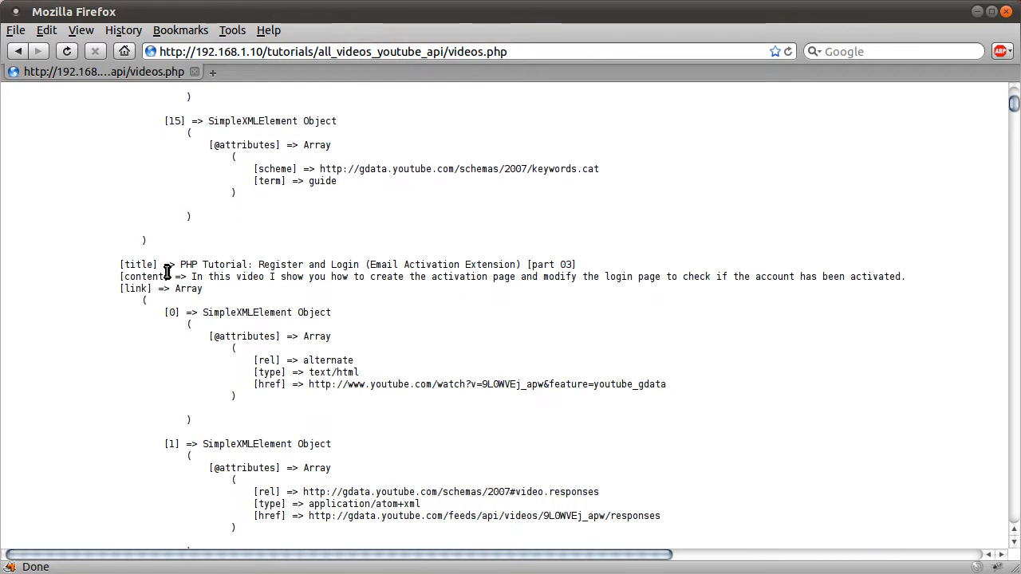
{"action": "double_click", "coordinate": [138, 264]}
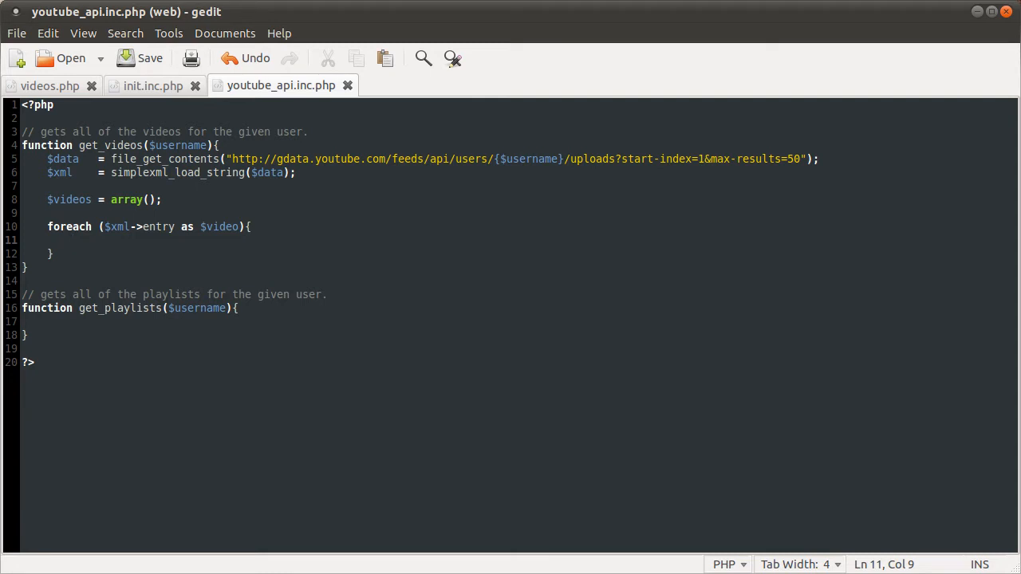
Step: Write echo $video->title; inside the foreach loop
{"action": "type", "text": "echo"}
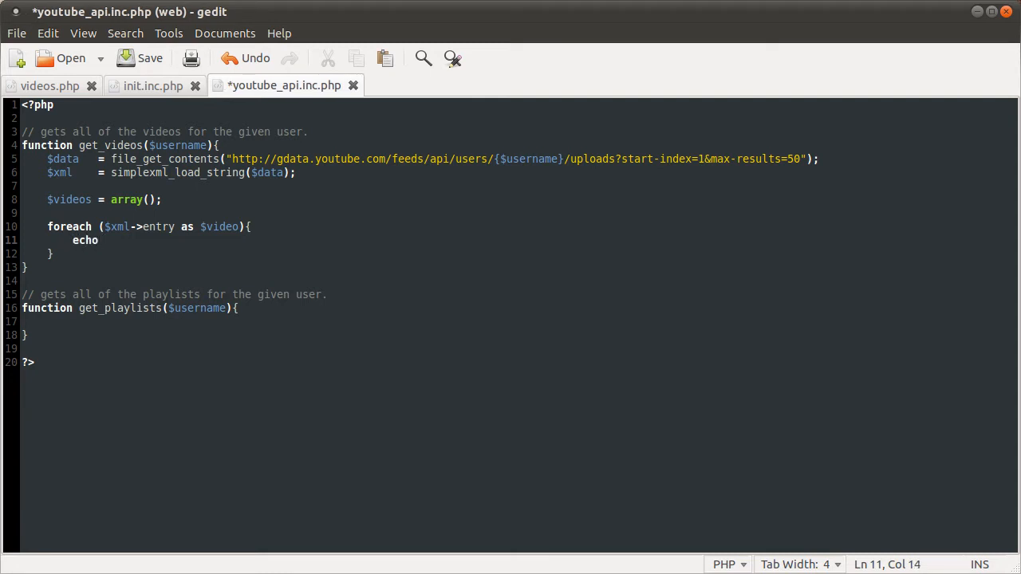
{"action": "type", "text": "$"}
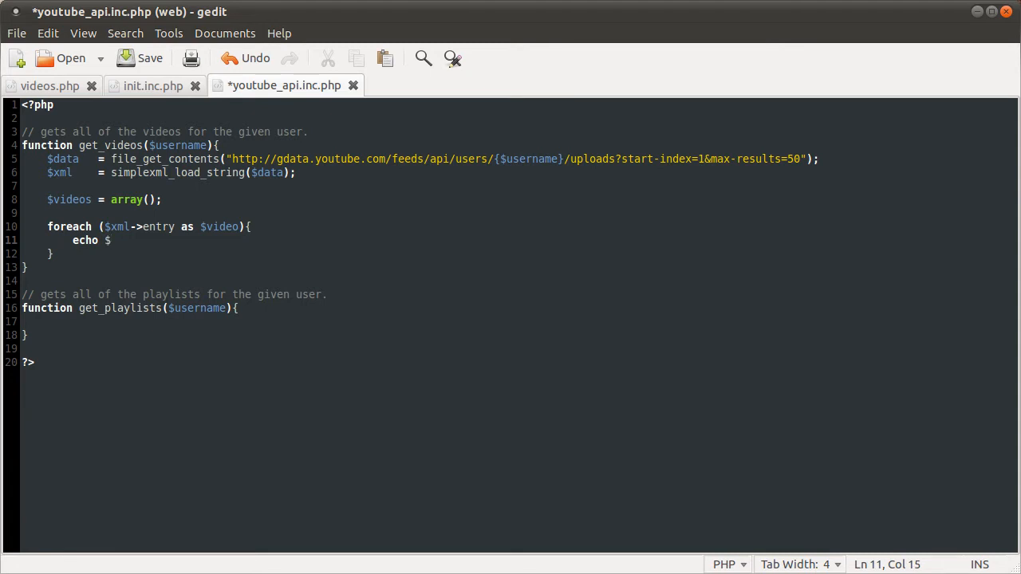
{"action": "type", "text": "$video="}
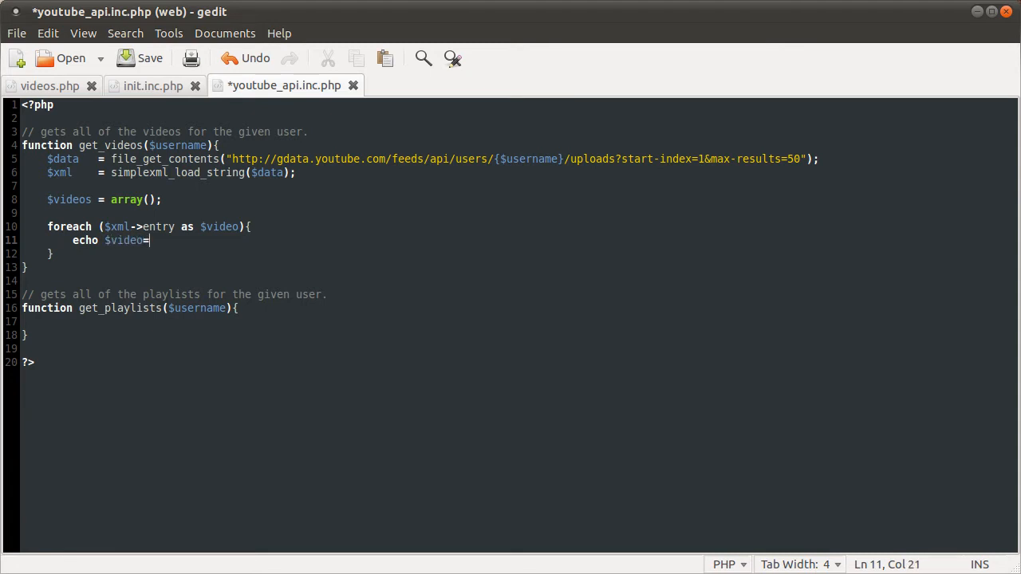
{"action": "type", "text": "->titl"}
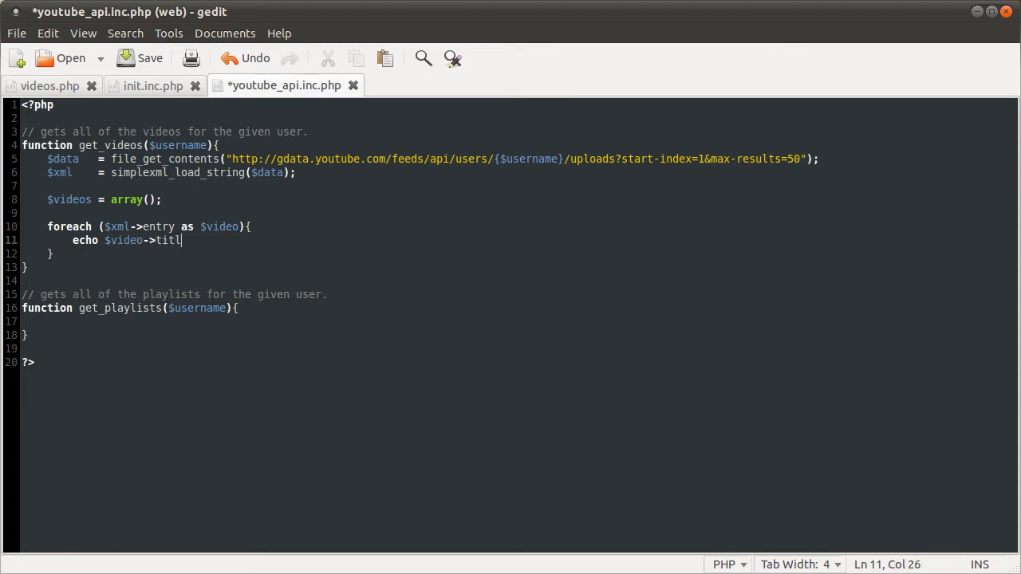
{"action": "type", "text": "e;"}
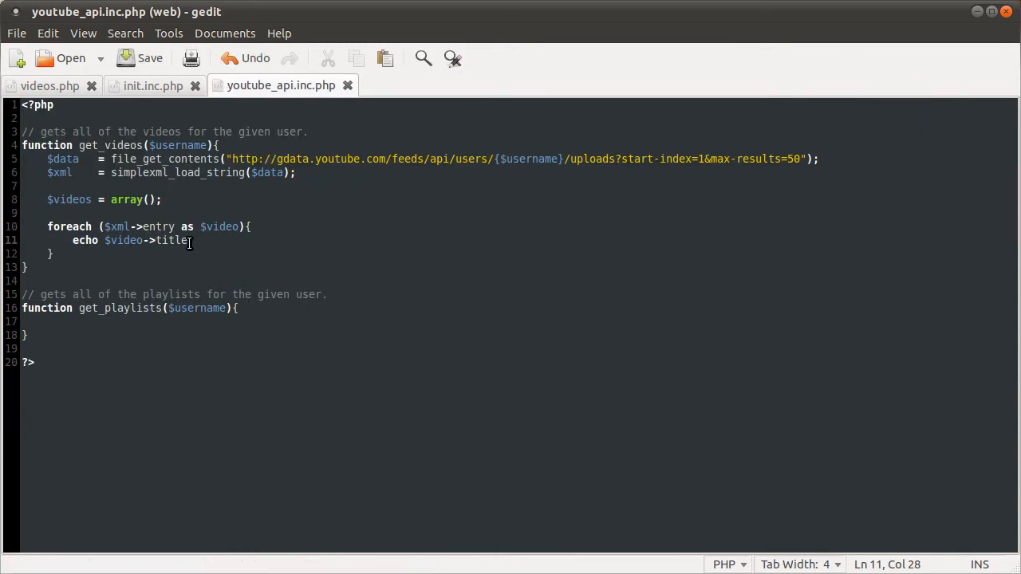
{"action": "type", "text": ". \""}
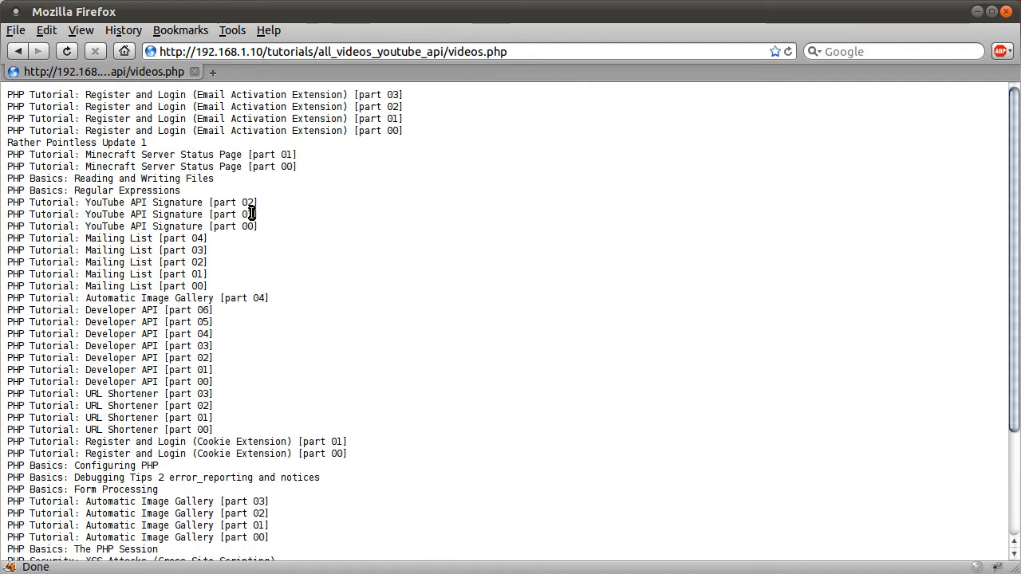
{"action": "mouse_move", "coordinate": [366, 192]}
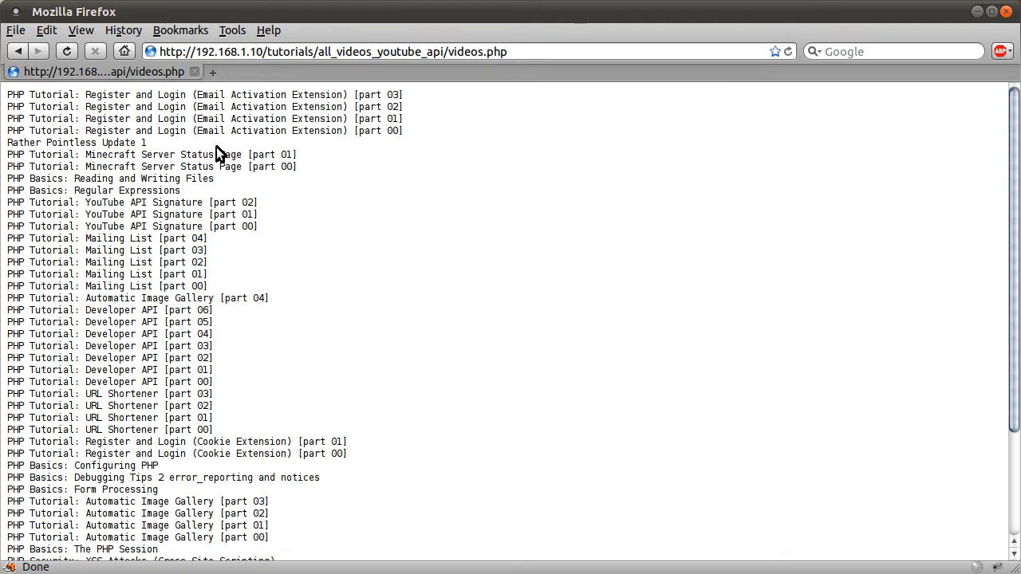
{"action": "mouse_move", "coordinate": [156, 128]}
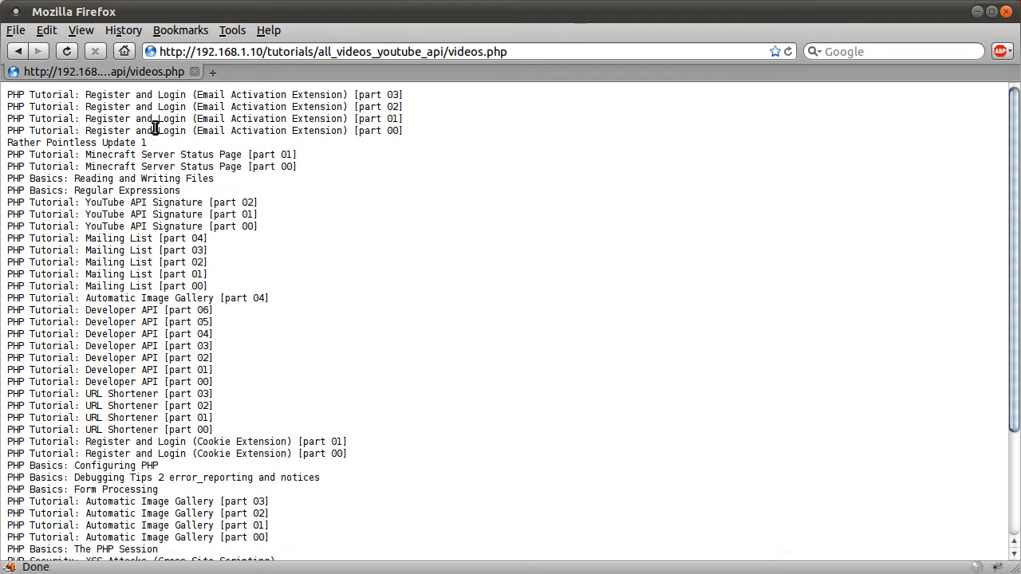
{"action": "mouse_move", "coordinate": [387, 204]}
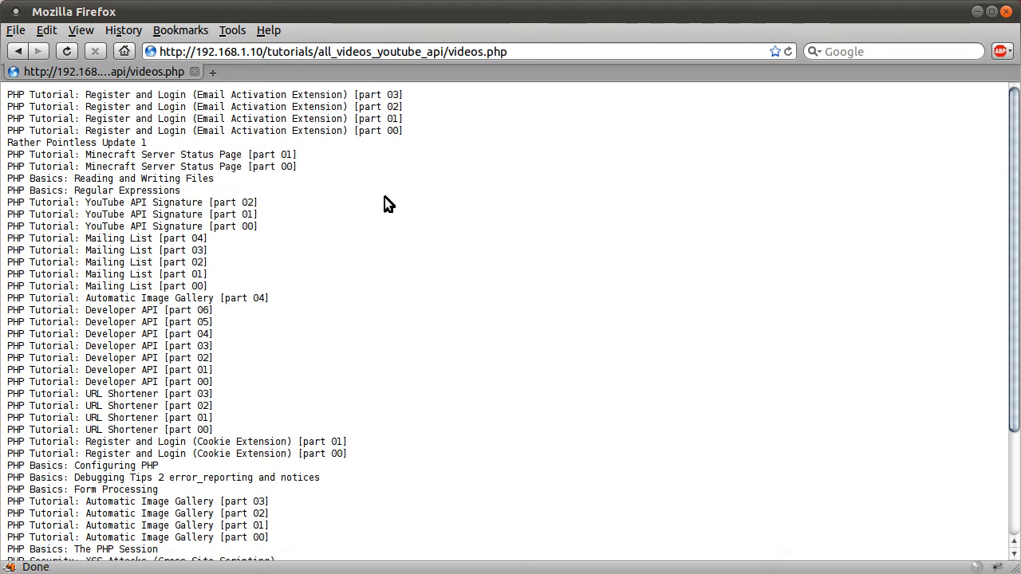
{"action": "mouse_move", "coordinate": [590, 460]}
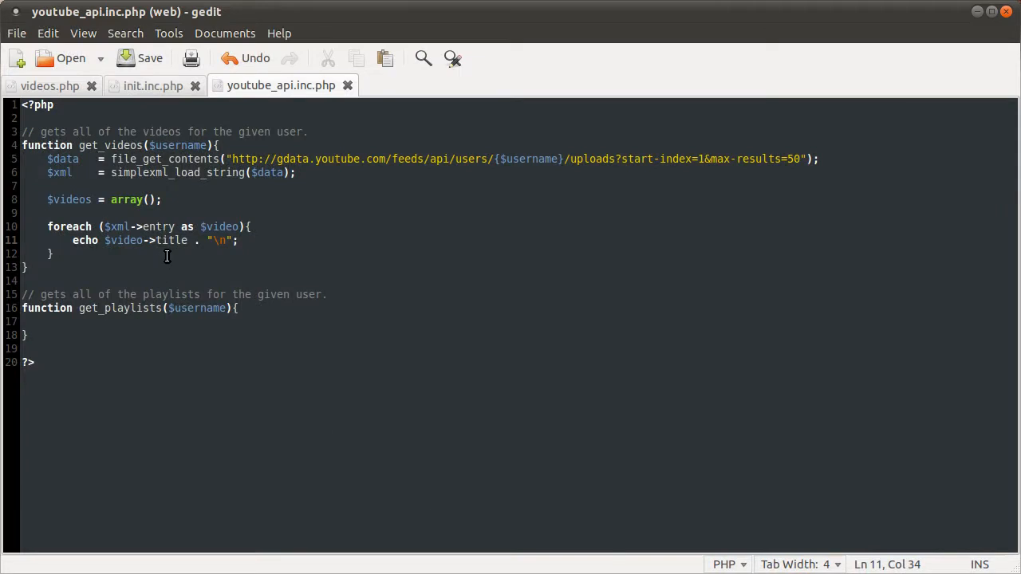
{"action": "mouse_move", "coordinate": [330, 377]}
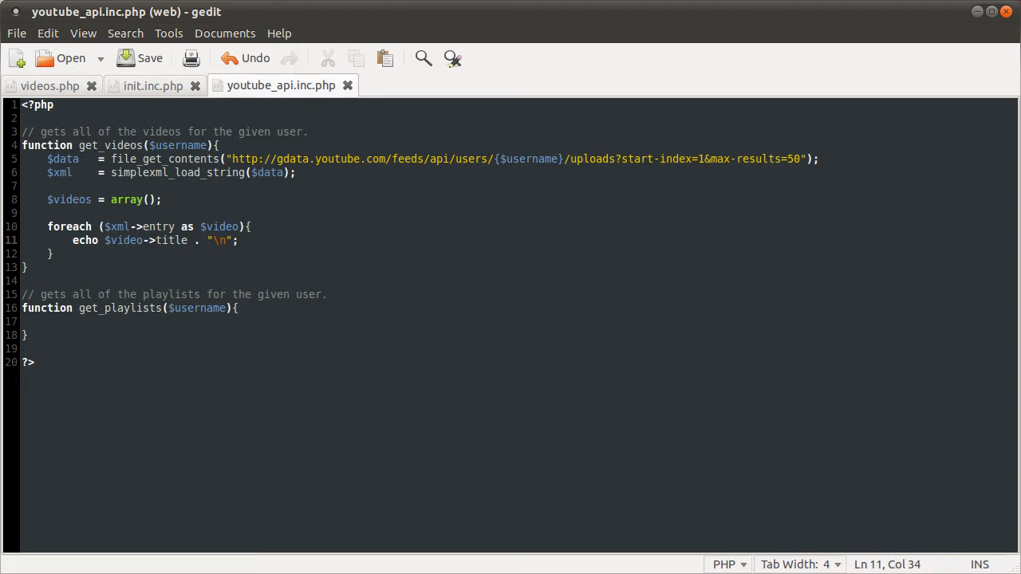
{"action": "mouse_move", "coordinate": [254, 244]}
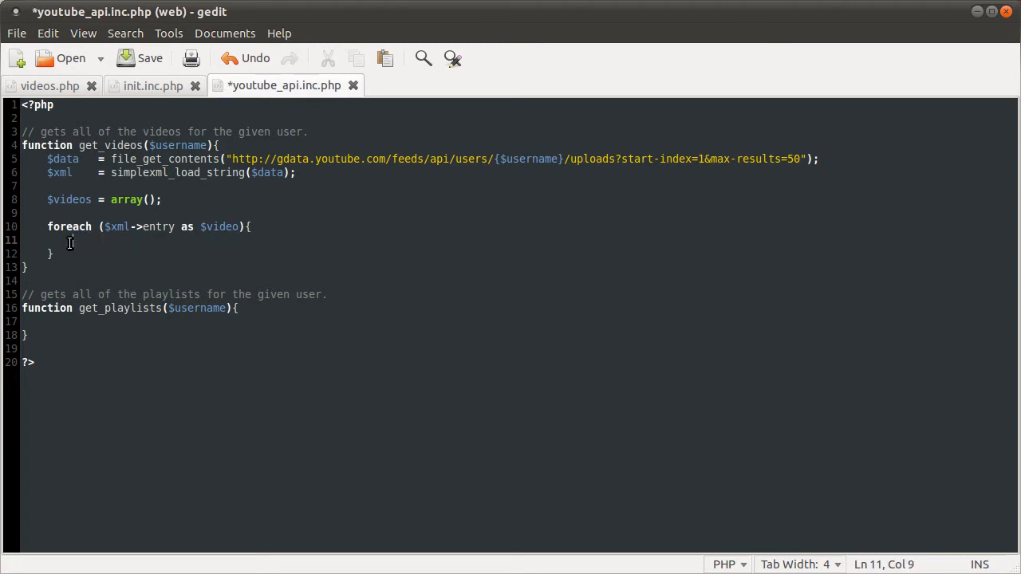
Step: Add print_r($xml); right after simplexml_load_string in get_videos
{"action": "type", "text": "print_"}
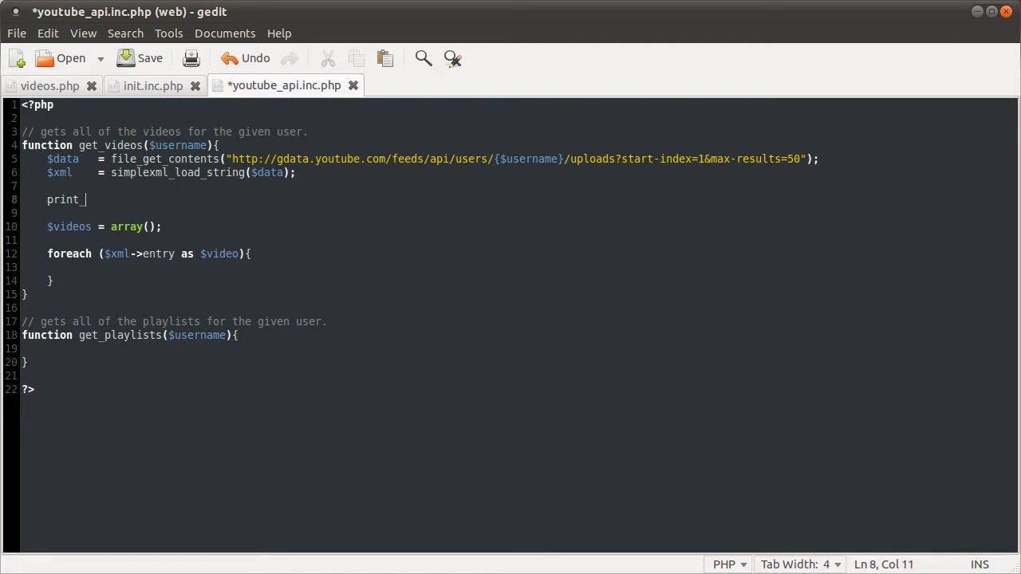
{"action": "type", "text": "r($xml"}
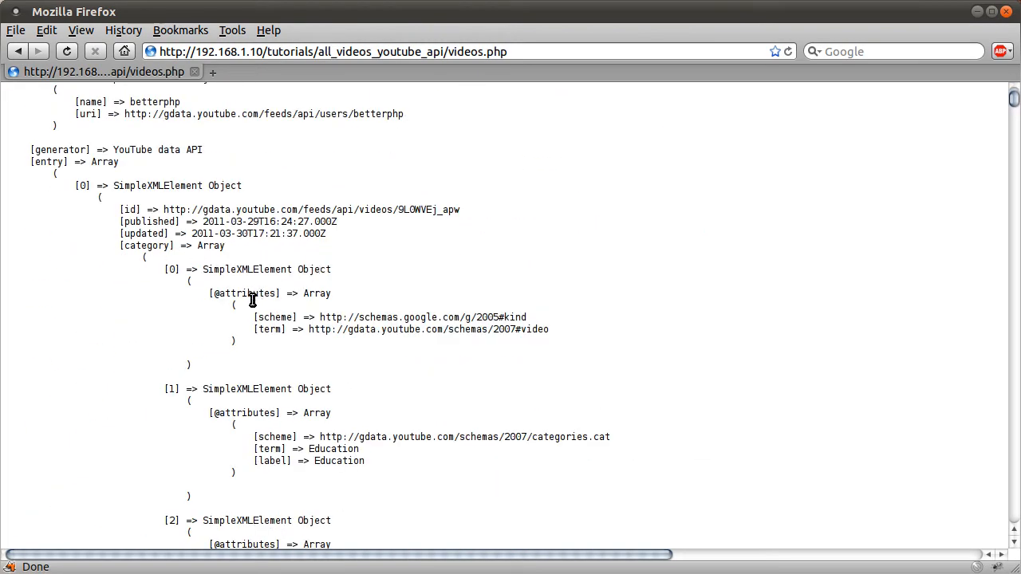
{"action": "scroll", "scroll_direction": "down", "scroll_amount": 3}
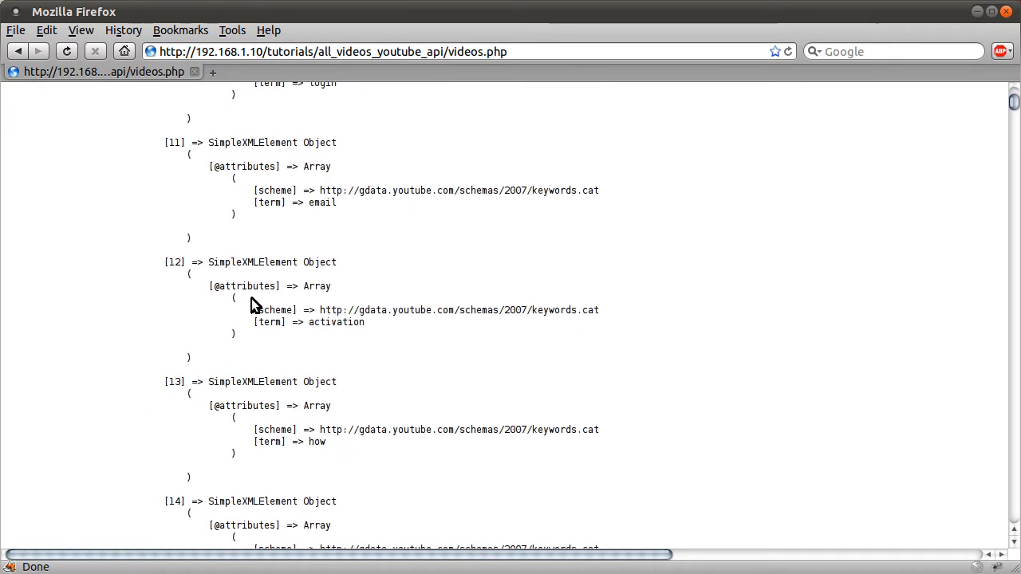
{"action": "scroll", "scroll_direction": "down", "scroll_amount": 3}
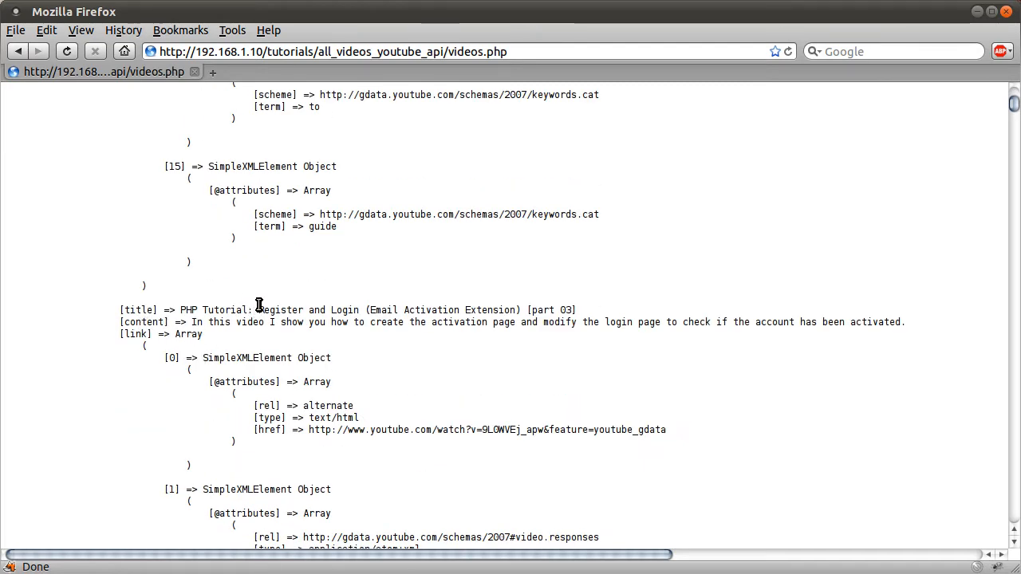
{"action": "mouse_move", "coordinate": [255, 275]}
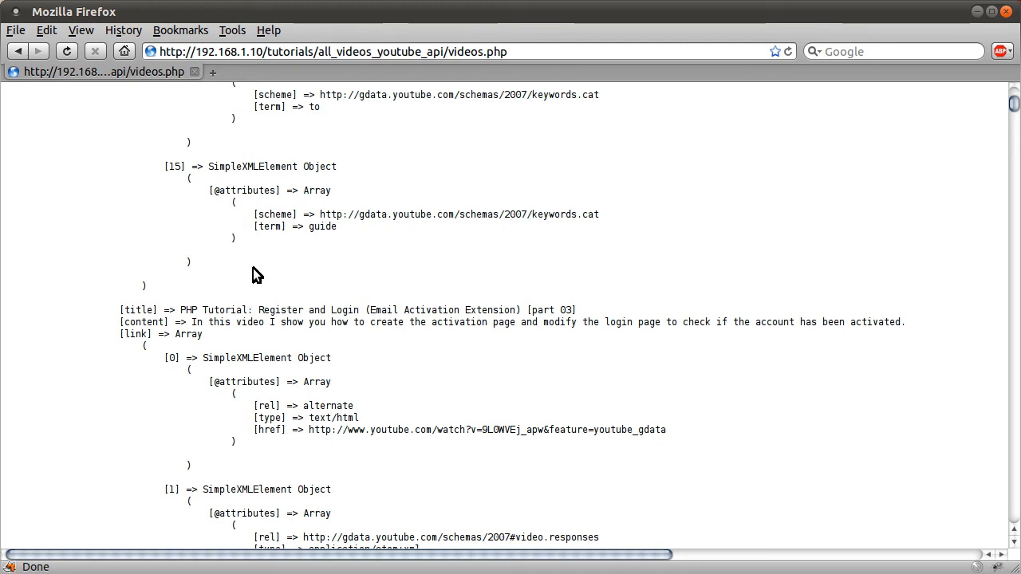
{"action": "mouse_move", "coordinate": [248, 334]}
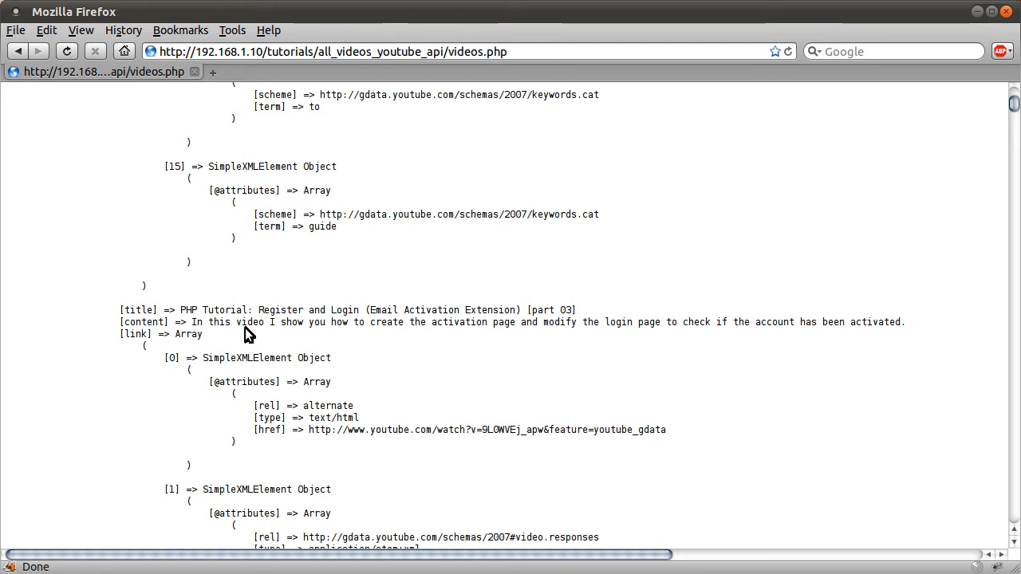
{"action": "mouse_move", "coordinate": [254, 331]}
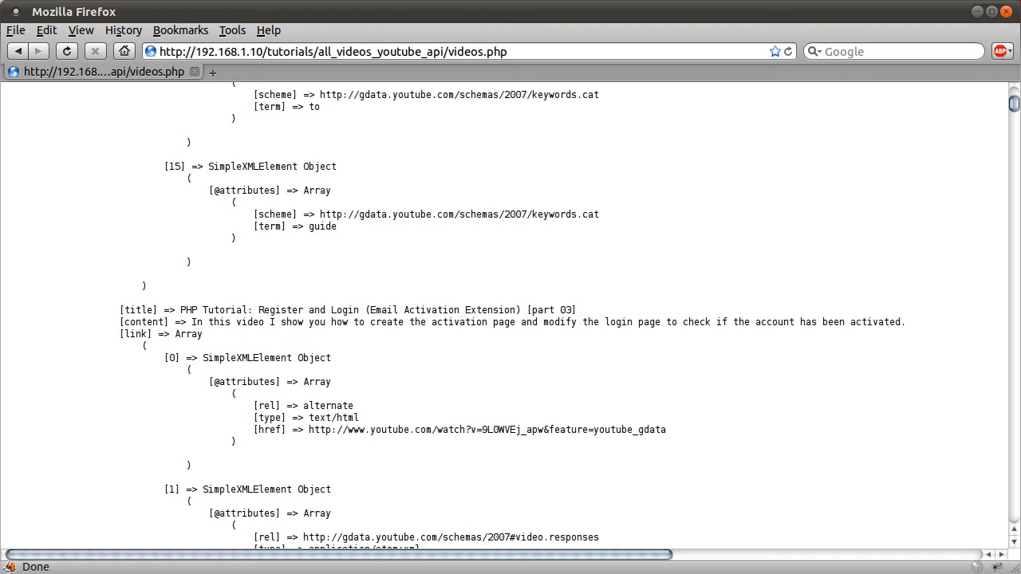
{"action": "mouse_move", "coordinate": [385, 462]}
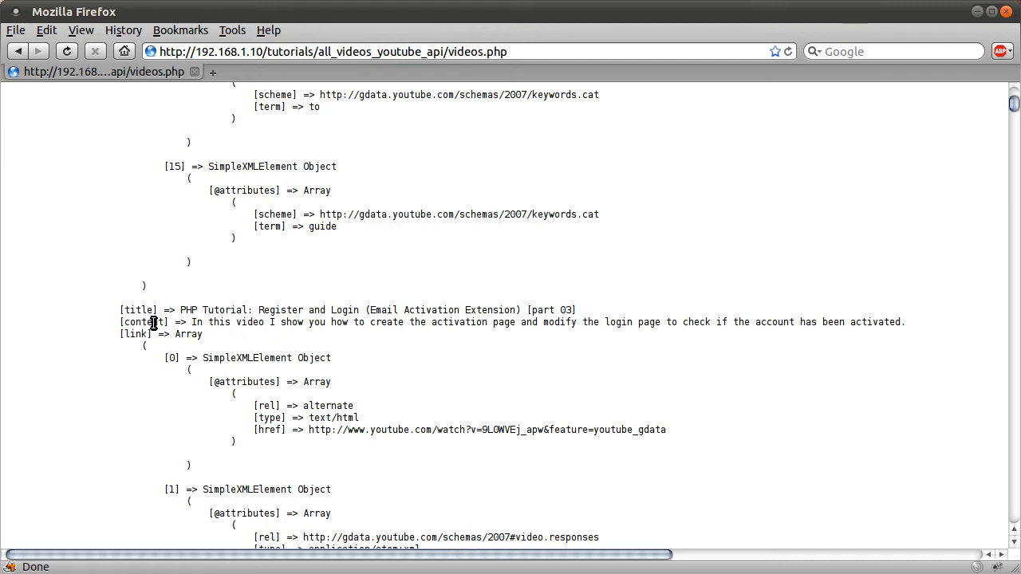
{"action": "mouse_move", "coordinate": [203, 429]}
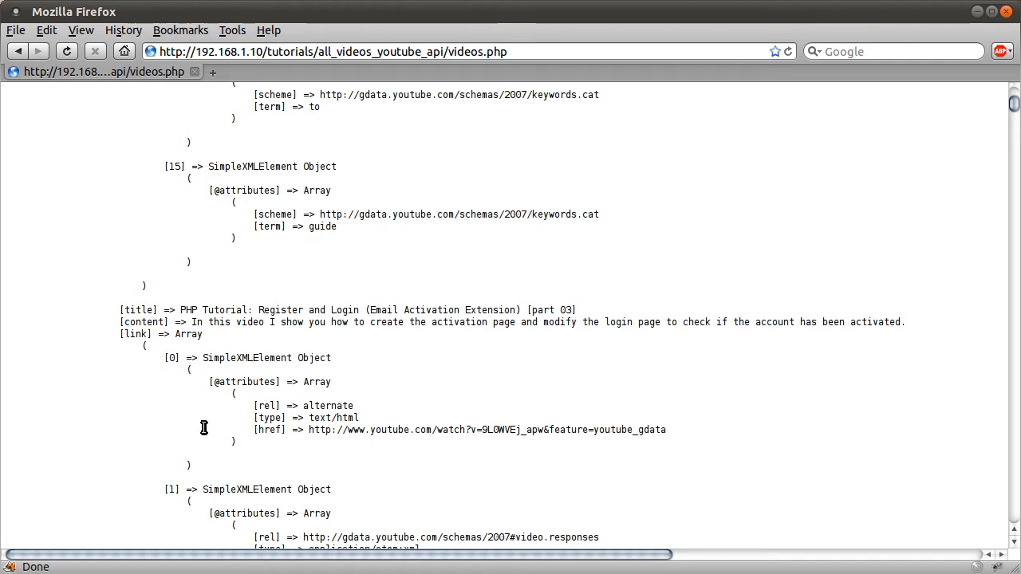
{"action": "mouse_move", "coordinate": [169, 290]}
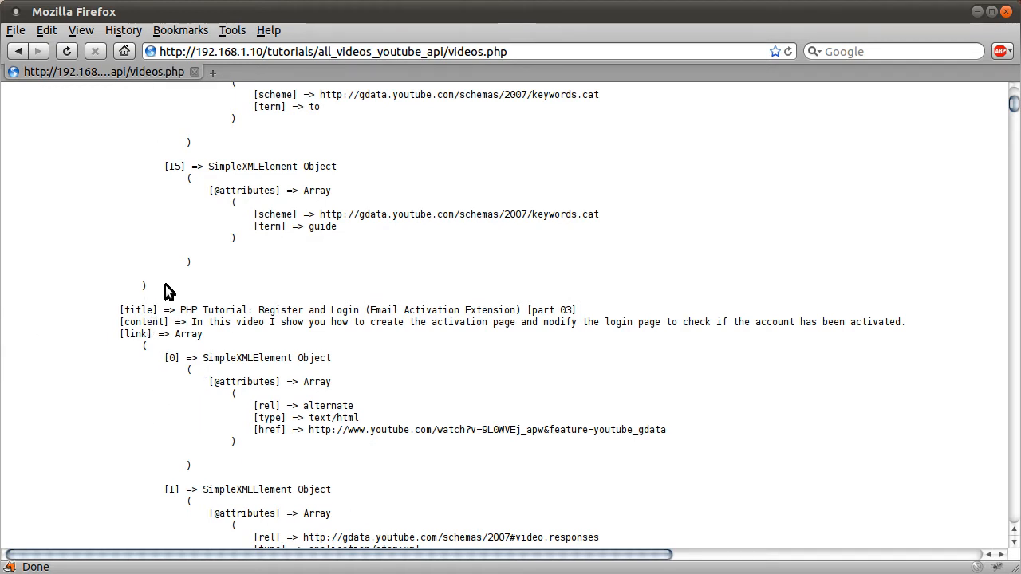
{"action": "mouse_move", "coordinate": [191, 285]}
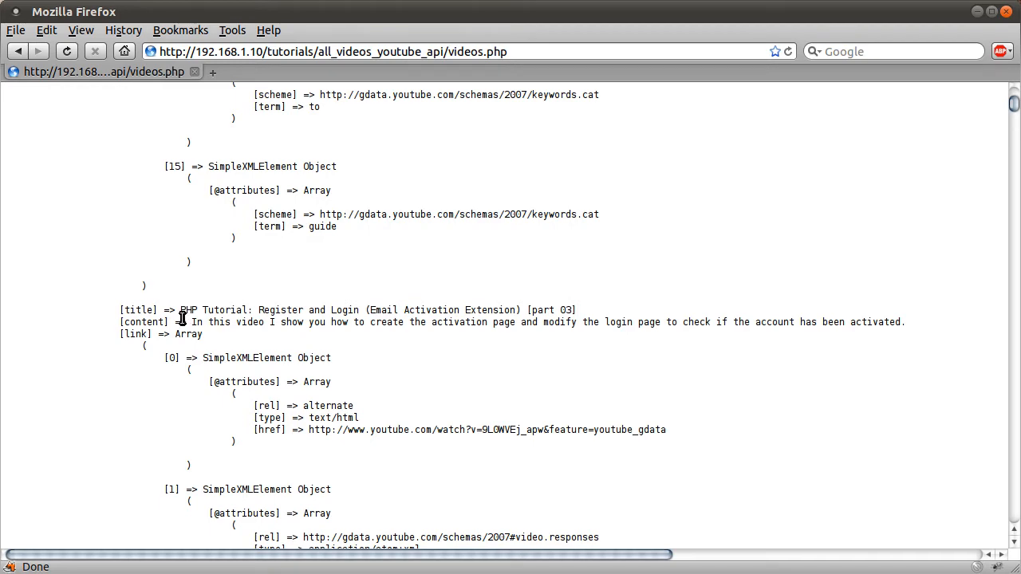
{"action": "scroll", "scroll_direction": "down", "scroll_amount": 3}
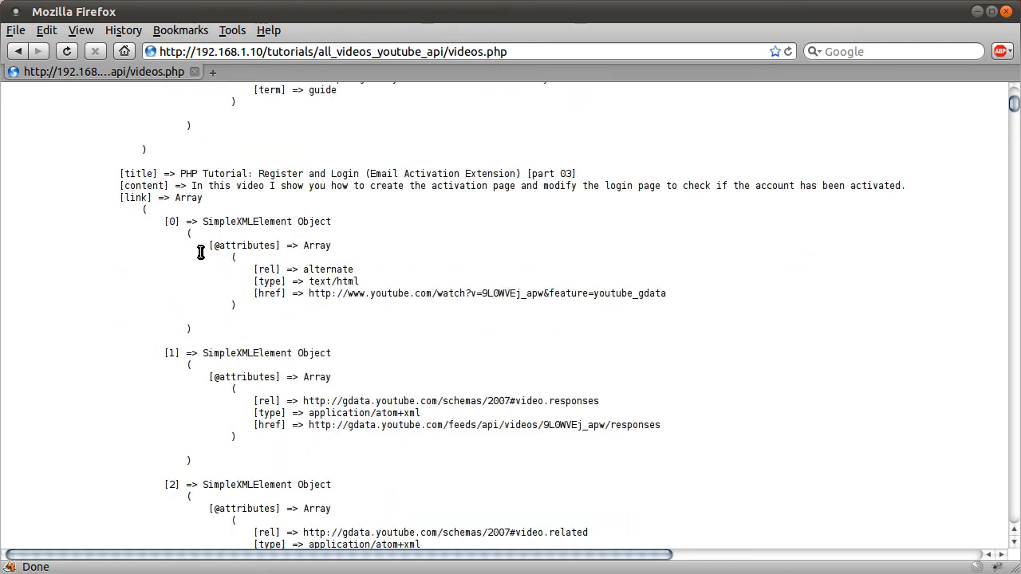
{"action": "mouse_move", "coordinate": [137, 295]}
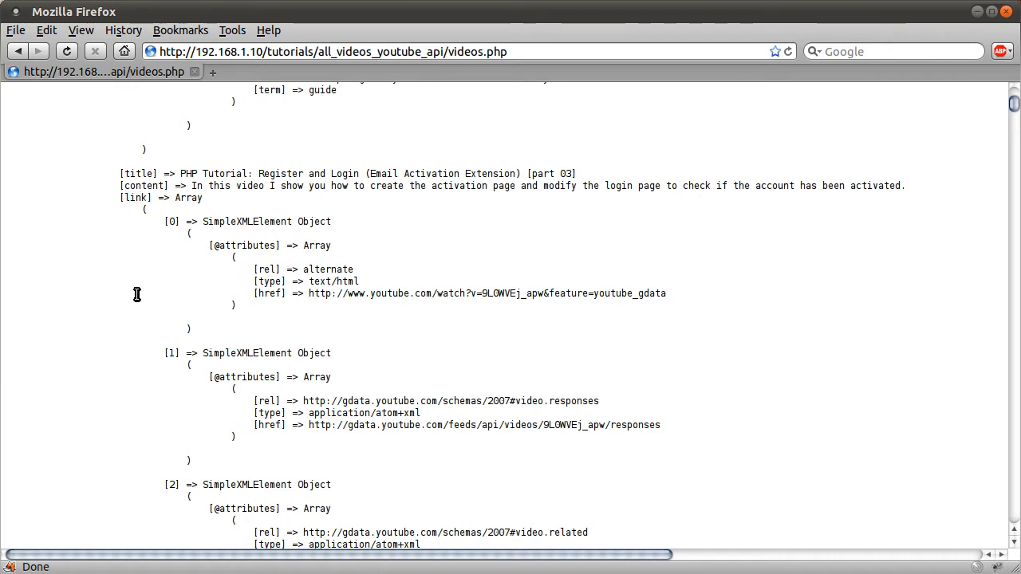
{"action": "mouse_move", "coordinate": [222, 281]}
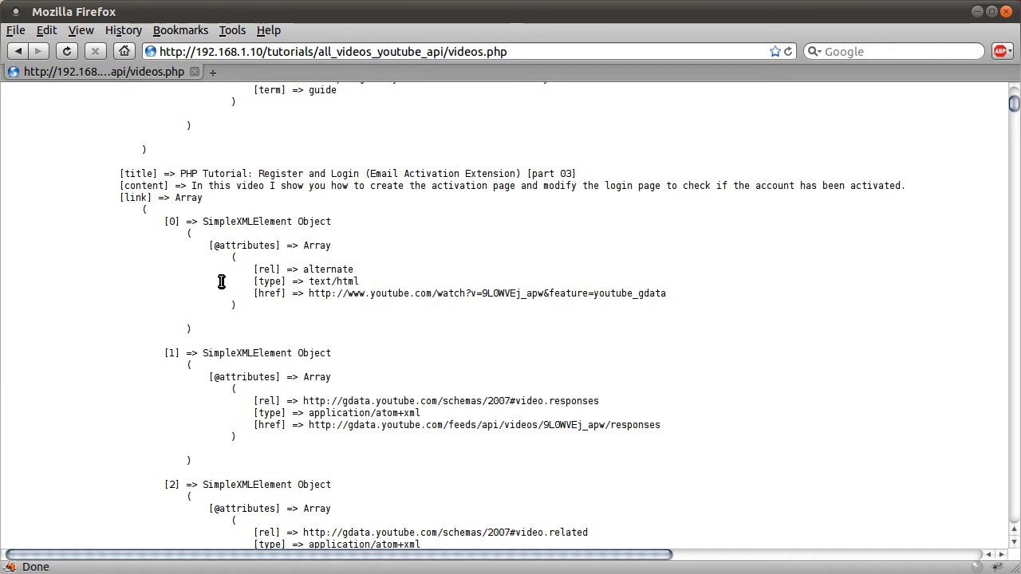
{"action": "mouse_move", "coordinate": [566, 279]}
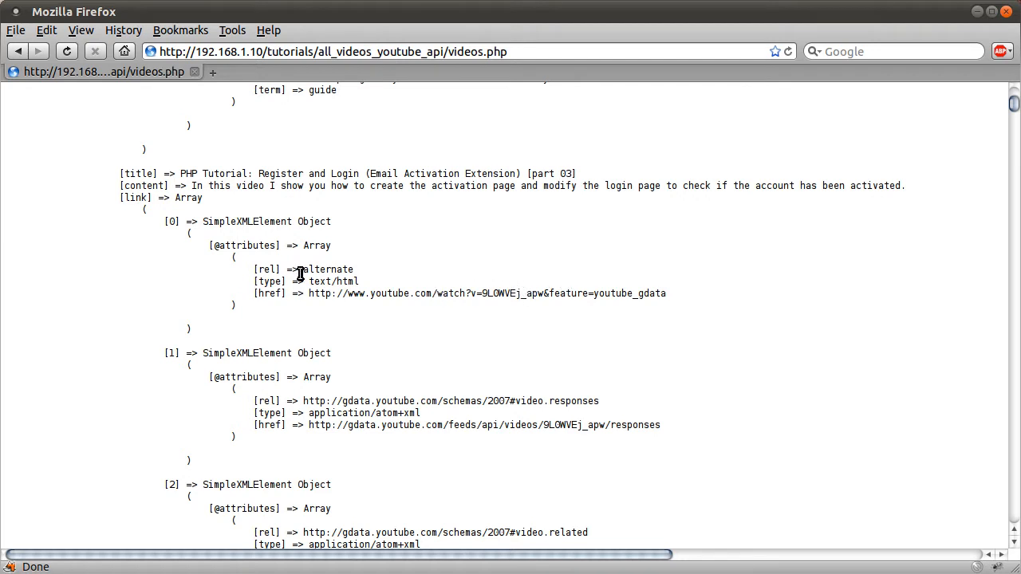
{"action": "double_click", "coordinate": [136, 197]}
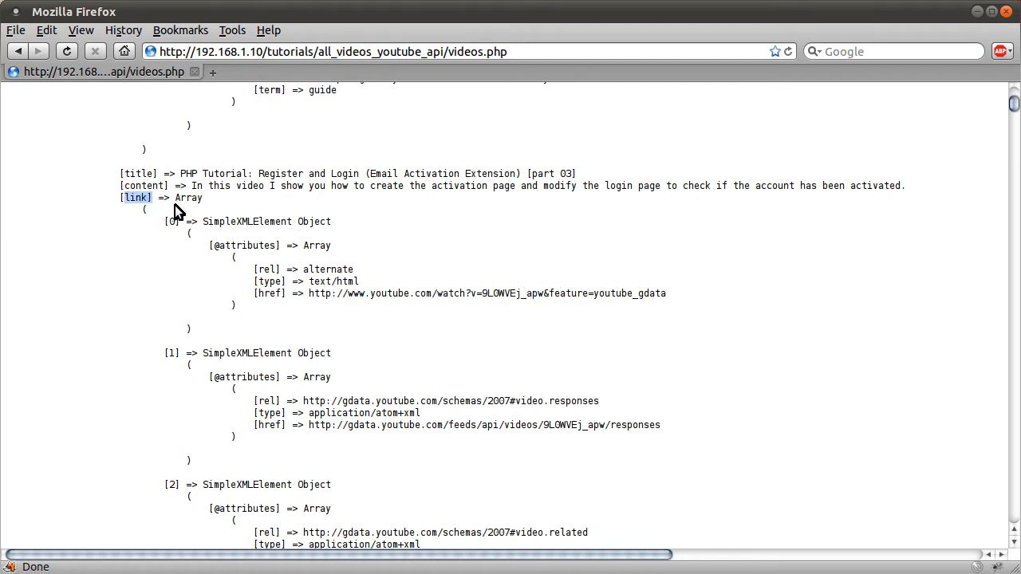
{"action": "mouse_move", "coordinate": [159, 246]}
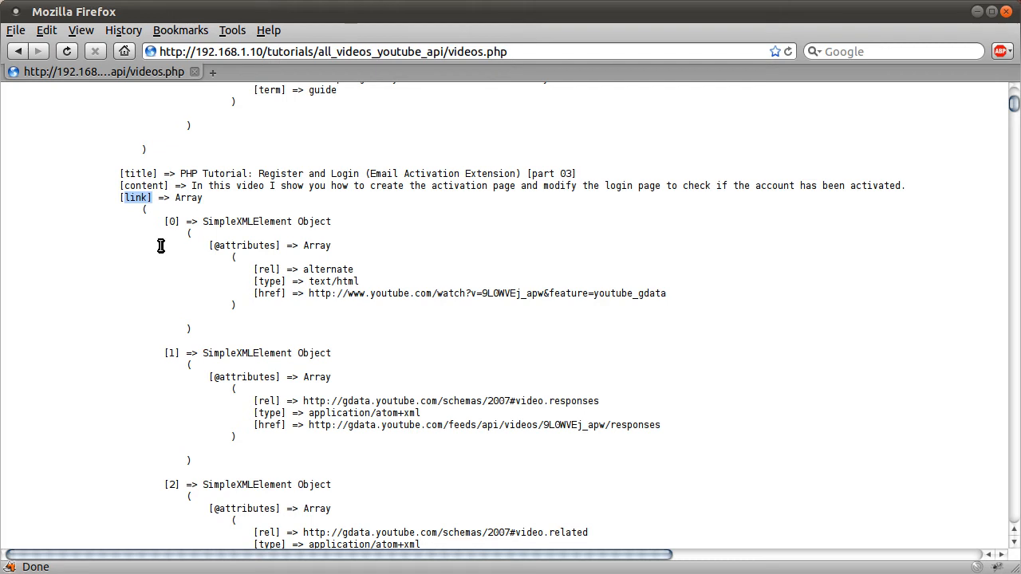
{"action": "mouse_move", "coordinate": [190, 253]}
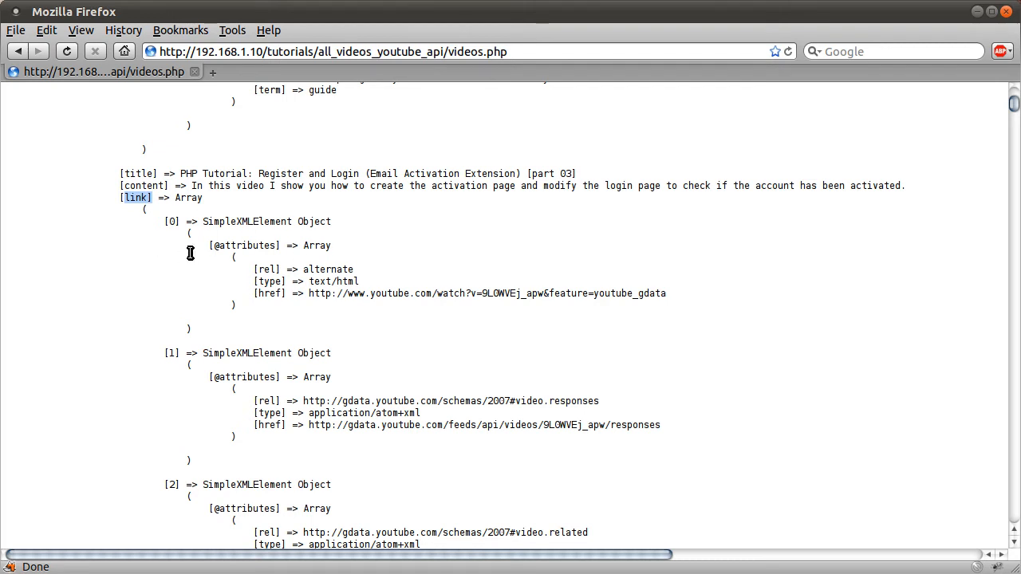
{"action": "mouse_move", "coordinate": [206, 209]}
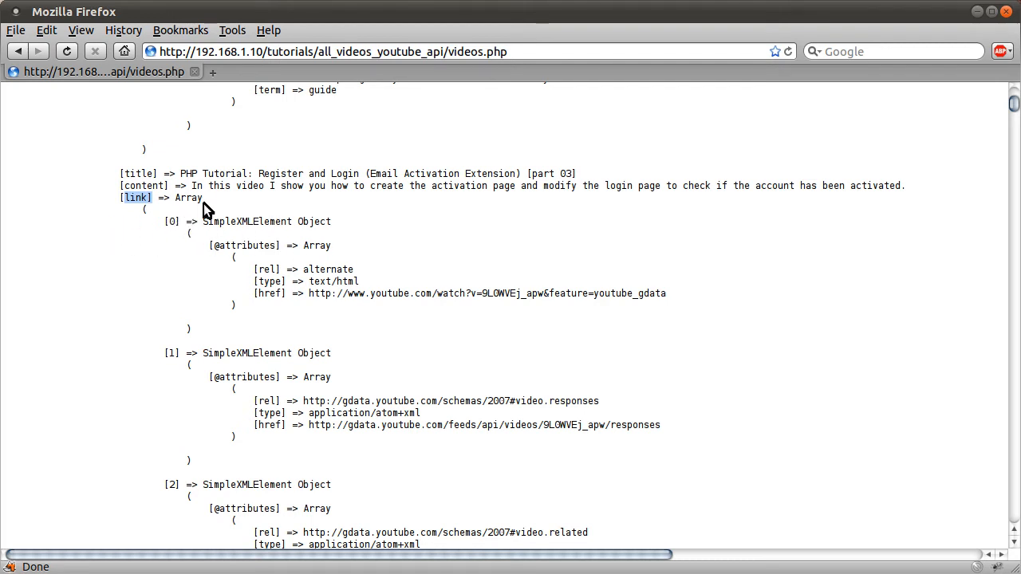
{"action": "mouse_move", "coordinate": [193, 221]}
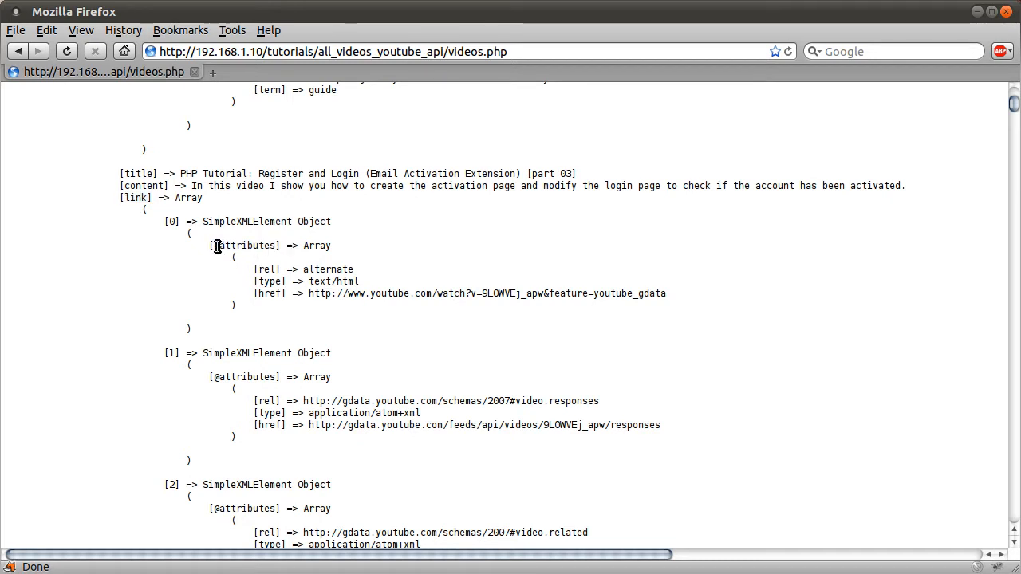
{"action": "mouse_move", "coordinate": [174, 305]}
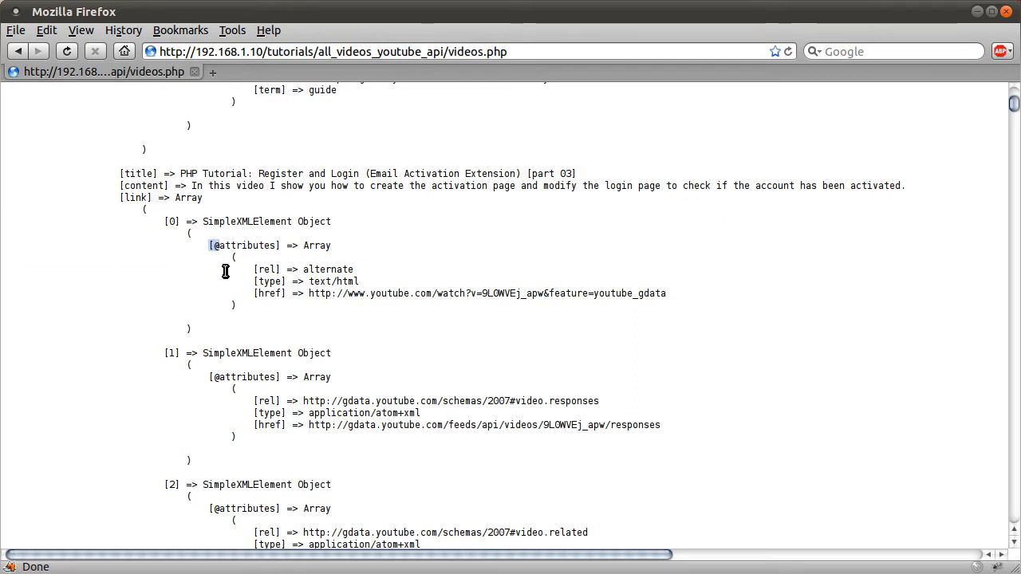
{"action": "mouse_move", "coordinate": [198, 346]}
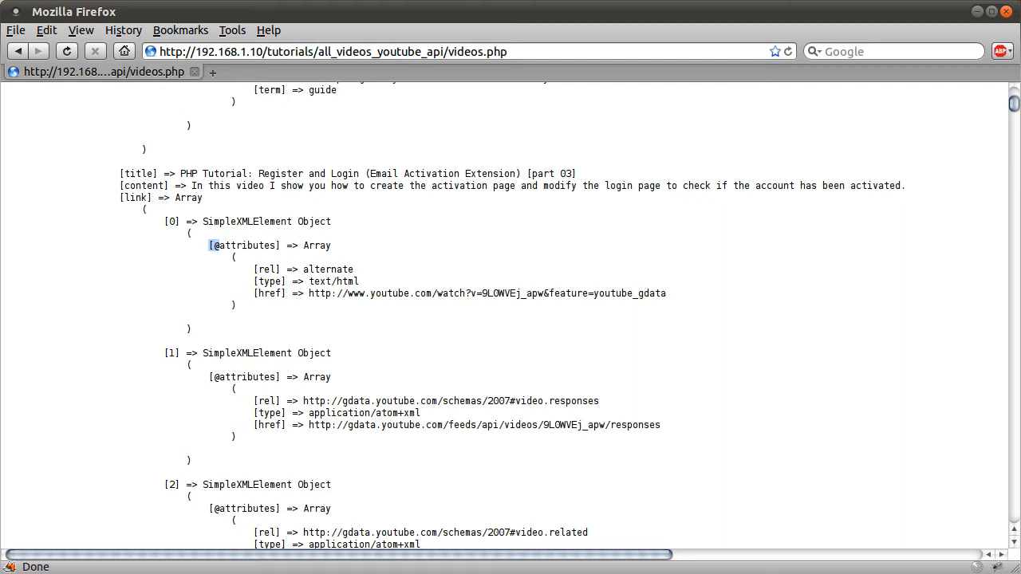
{"action": "mouse_move", "coordinate": [236, 272]}
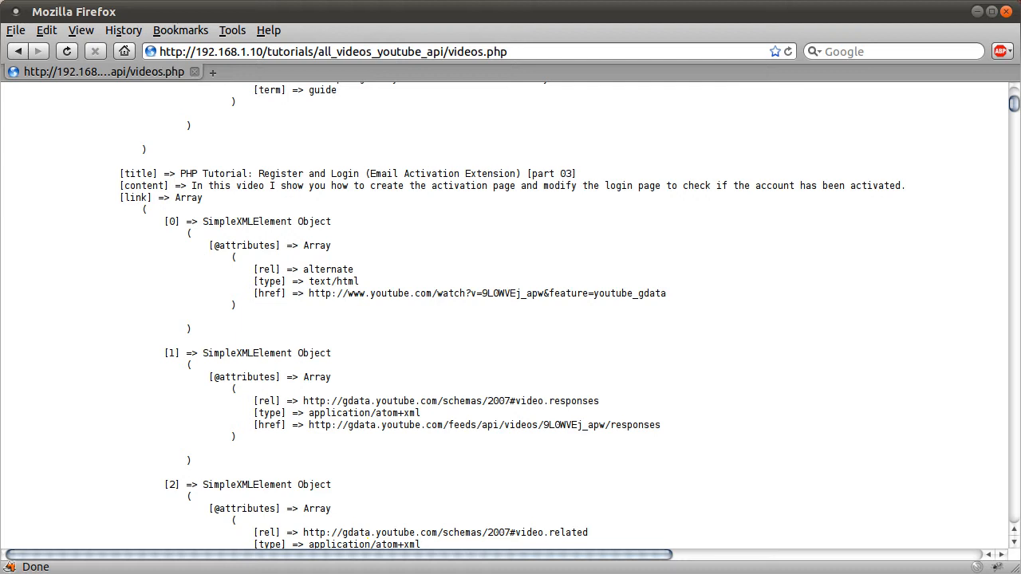
{"action": "mouse_move", "coordinate": [200, 251]}
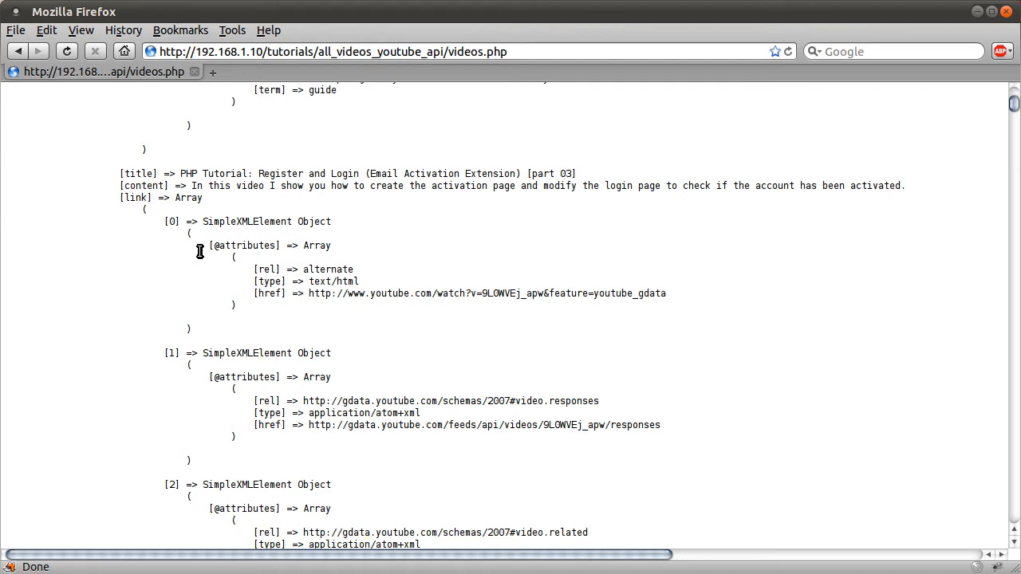
{"action": "double_click", "coordinate": [245, 245]}
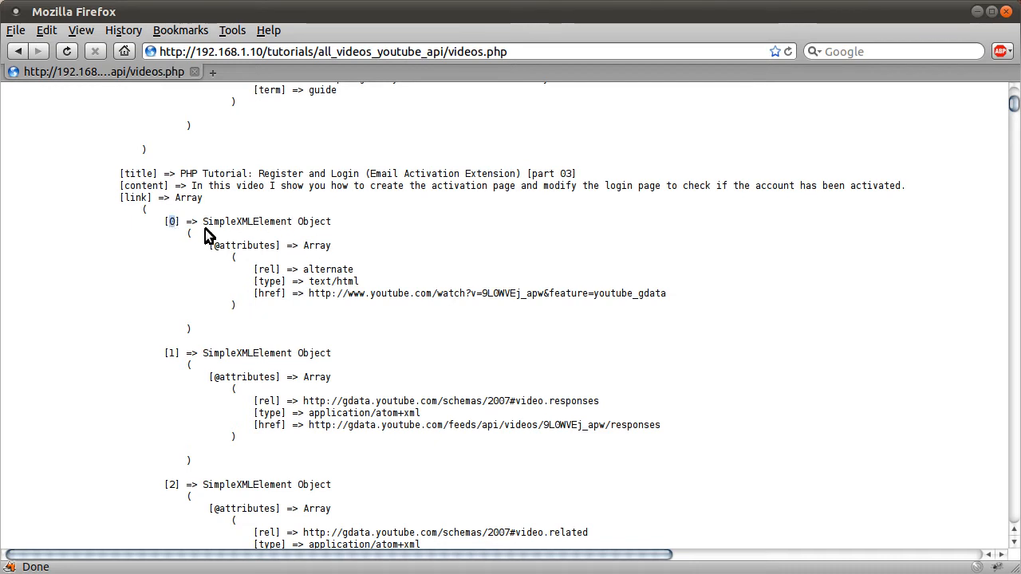
{"action": "mouse_move", "coordinate": [230, 258]}
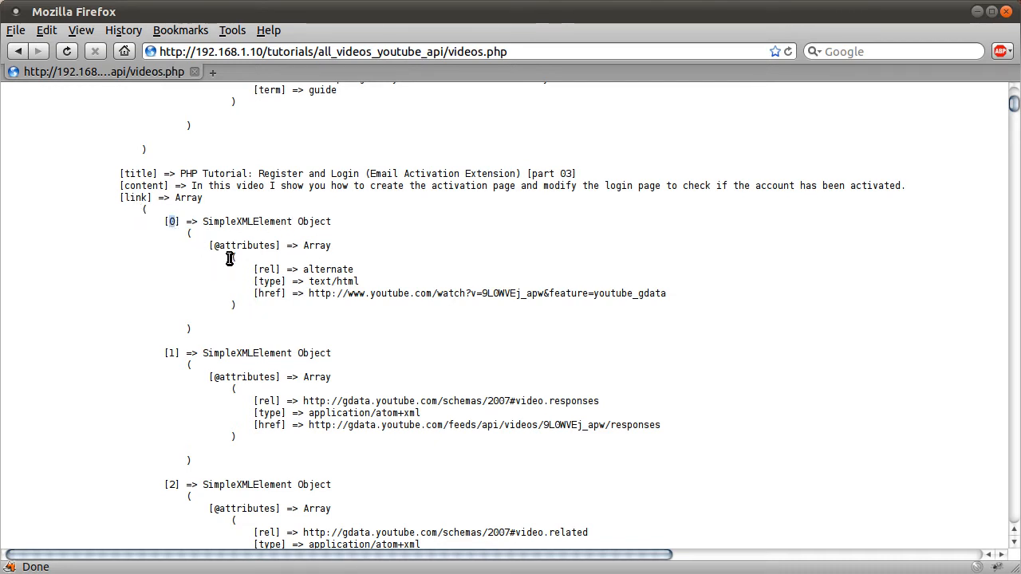
{"action": "double_click", "coordinate": [245, 245]}
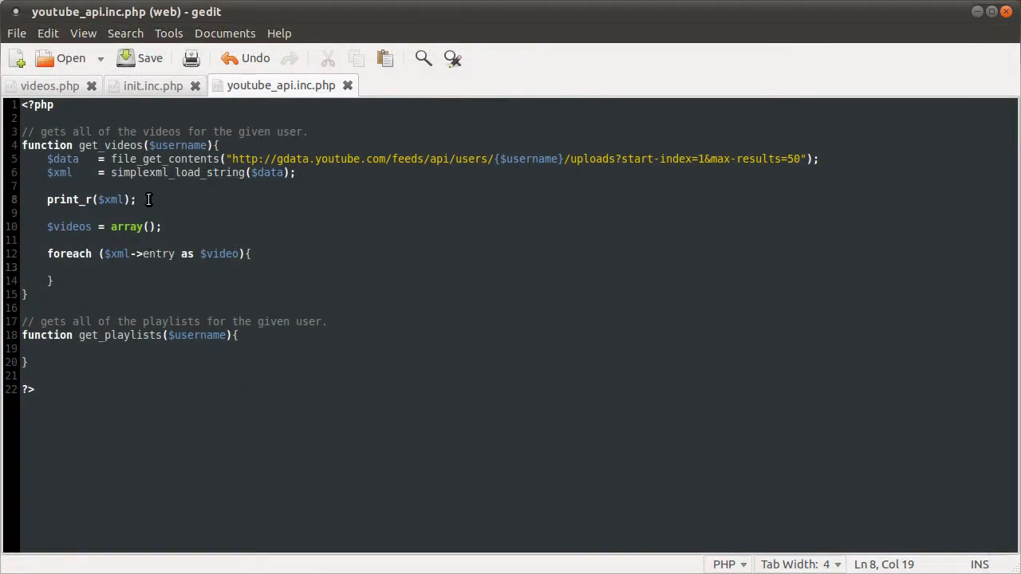
Step: Comment out a line and assign $url = (array)$video->link[0] inside the foreach loop
{"action": "type", "text": "//"}
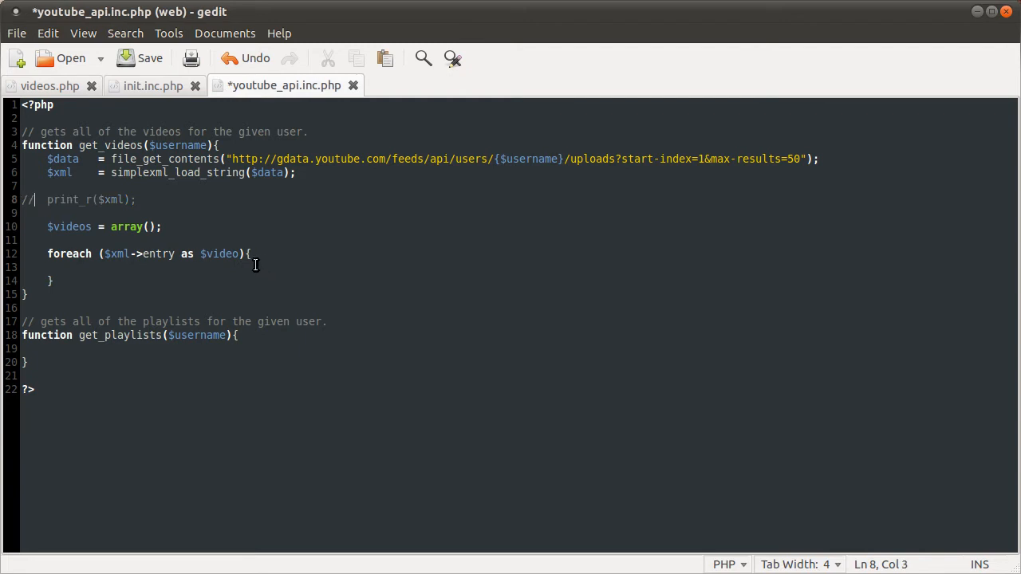
{"action": "left_click", "coordinate": [73, 267]}
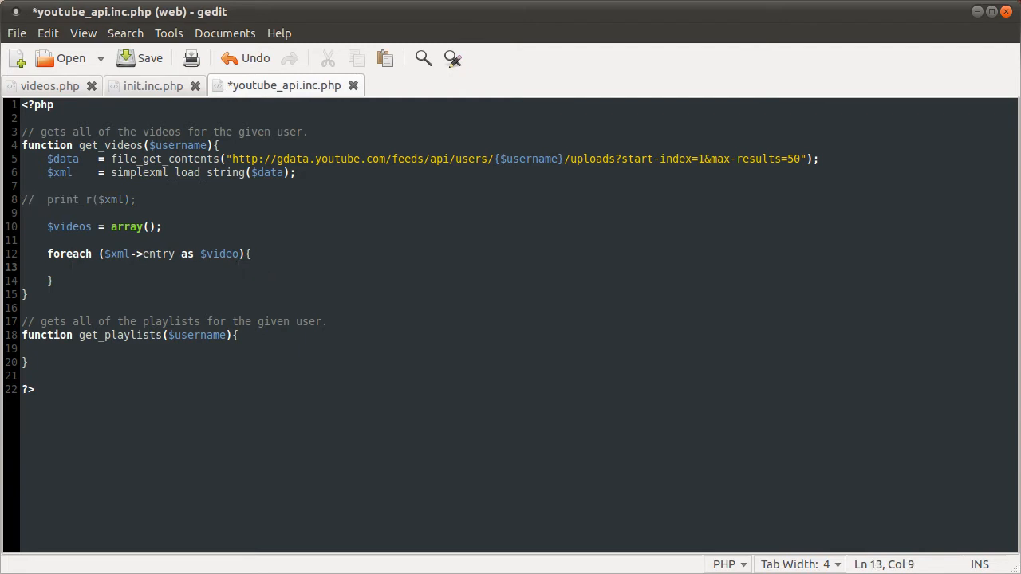
{"action": "type", "text": "$"}
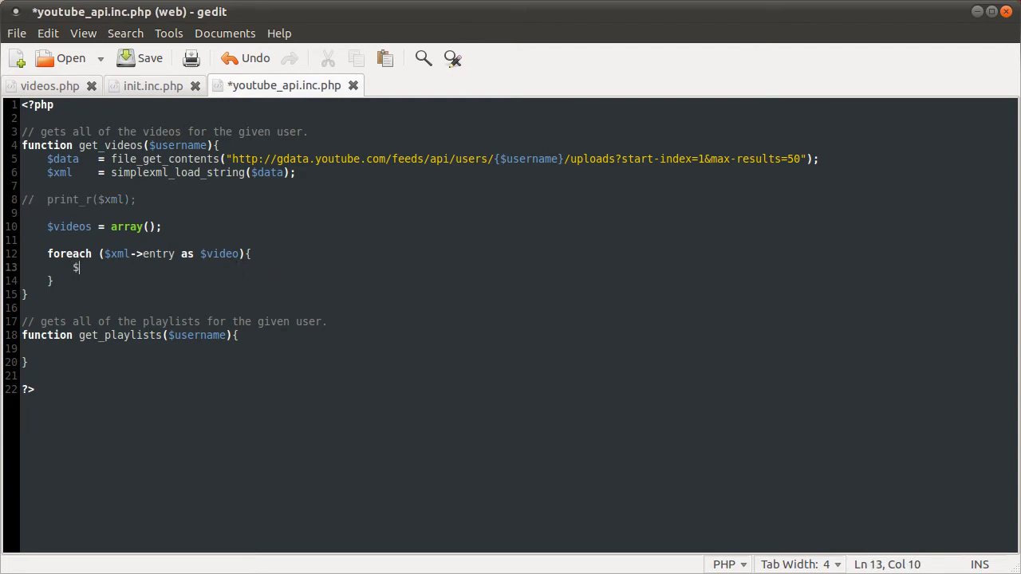
{"action": "type", "text": "url"}
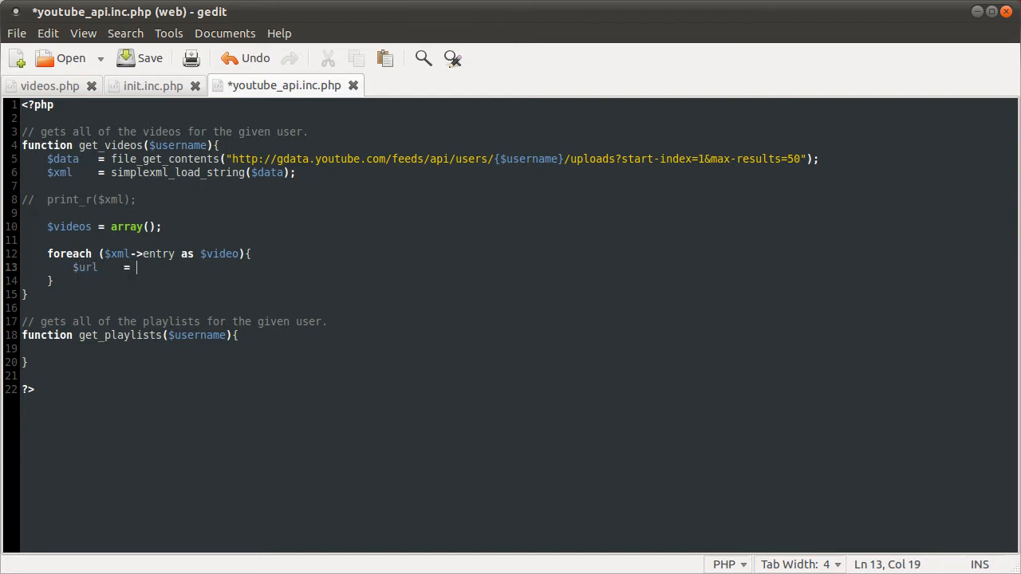
{"action": "type", "text": "(array)"}
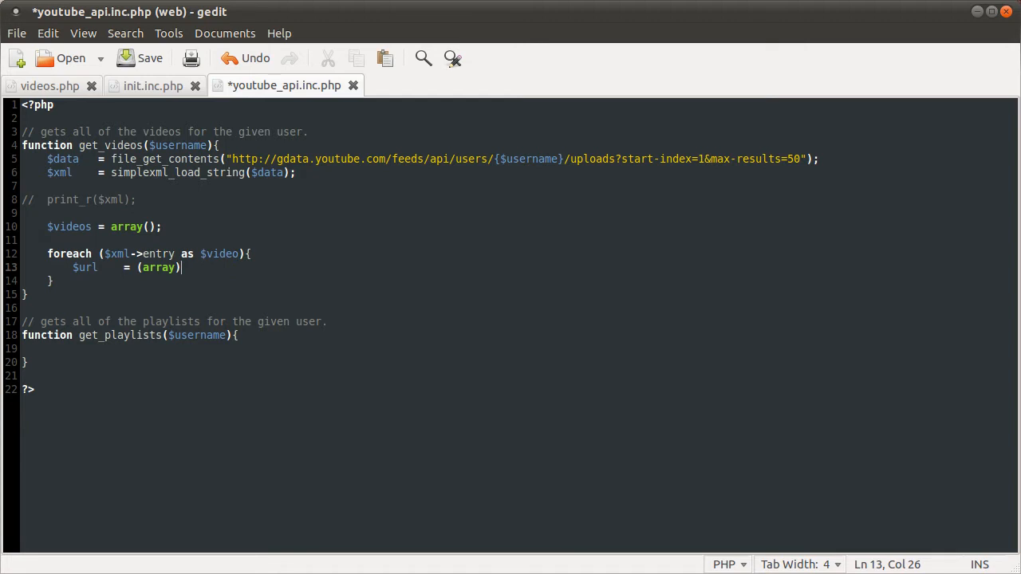
{"action": "type", "text": "$"}
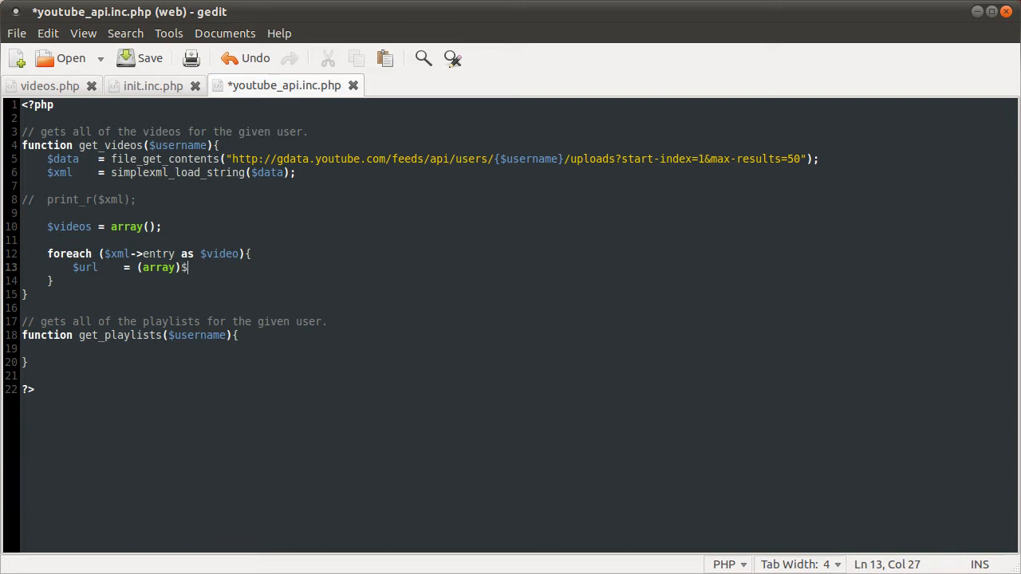
{"action": "type", "text": "video"}
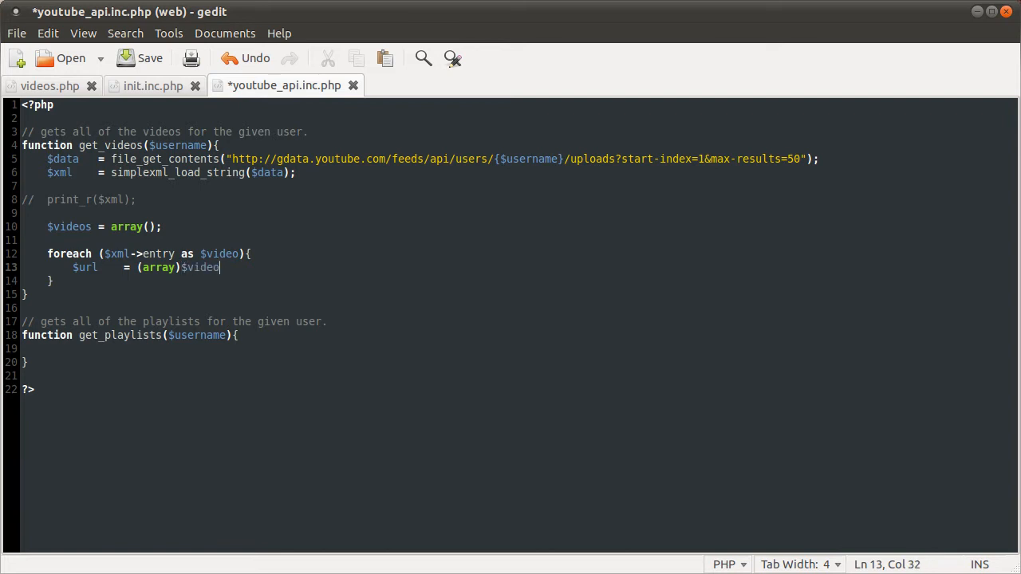
{"action": "type", "text": "->l"}
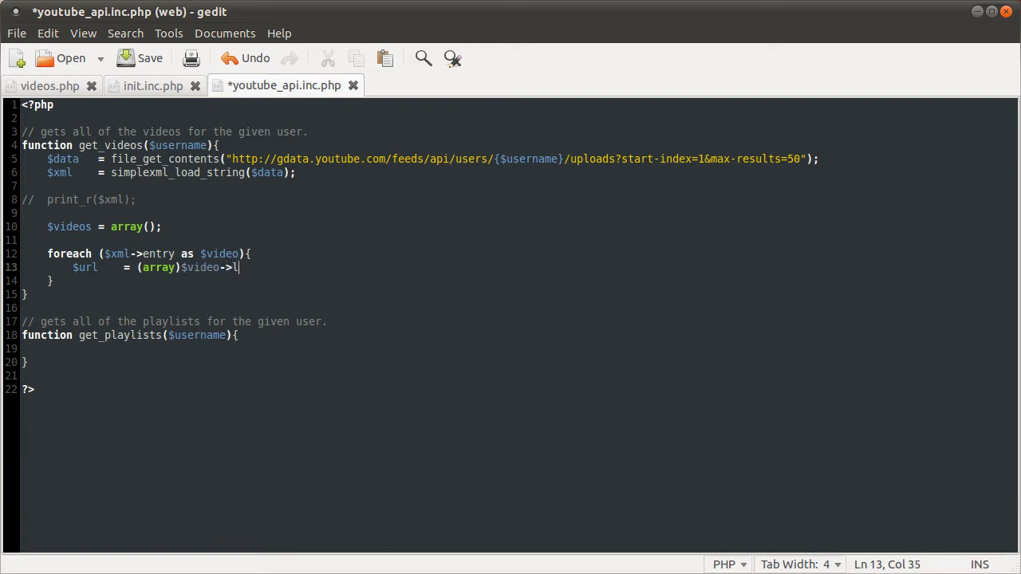
{"action": "type", "text": "ink["}
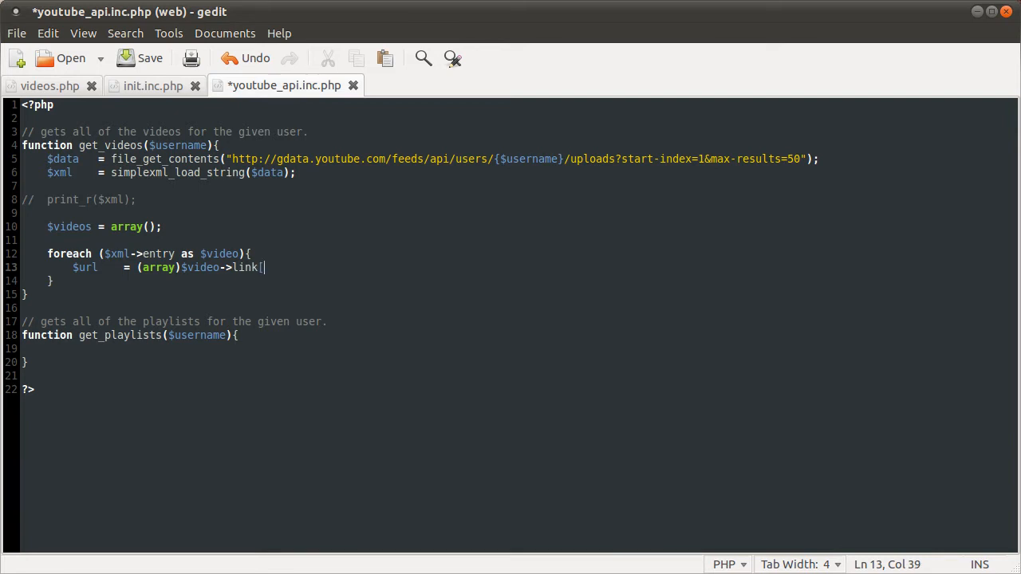
{"action": "type", "text": "0];"}
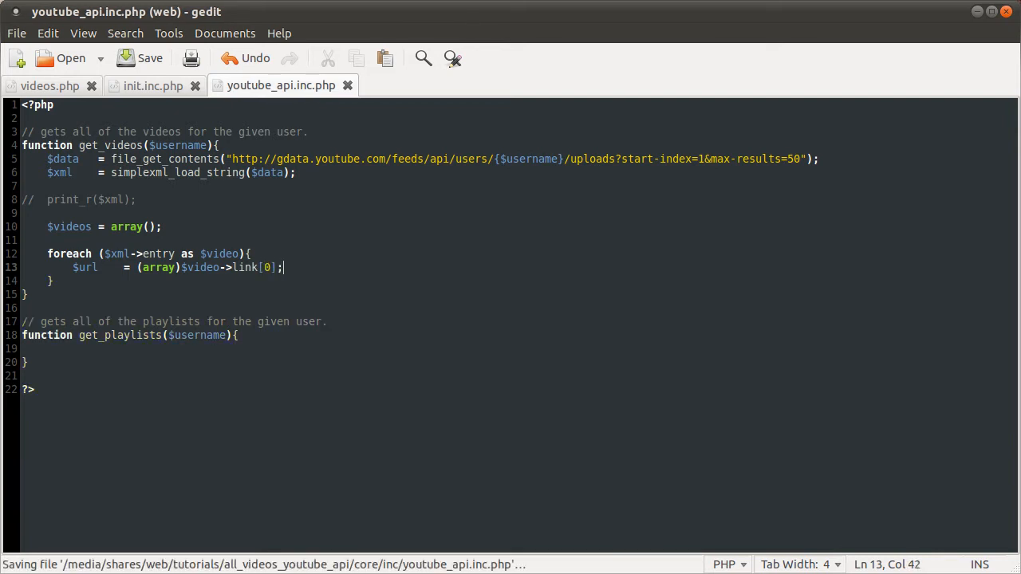
Step: Add print_r($url); on a new line below the assignment
{"action": "key", "text": "Return"}
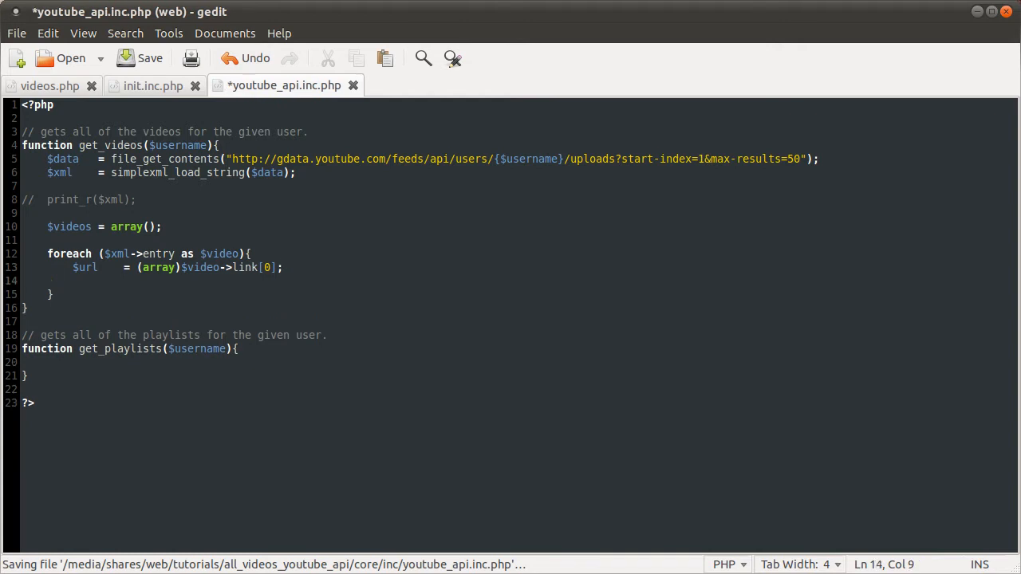
{"action": "type", "text": "print_r("}
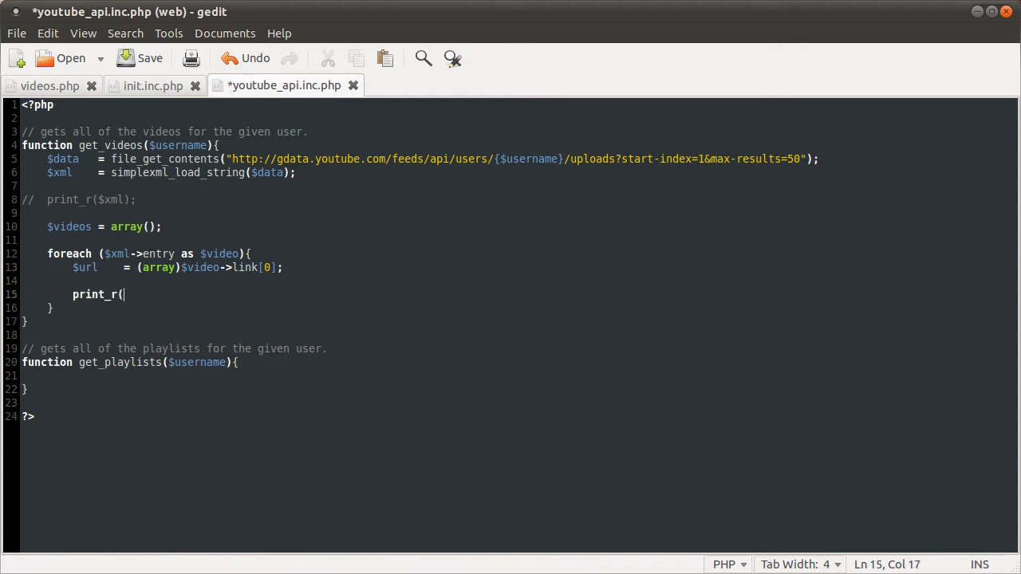
{"action": "type", "text": "$url);"}
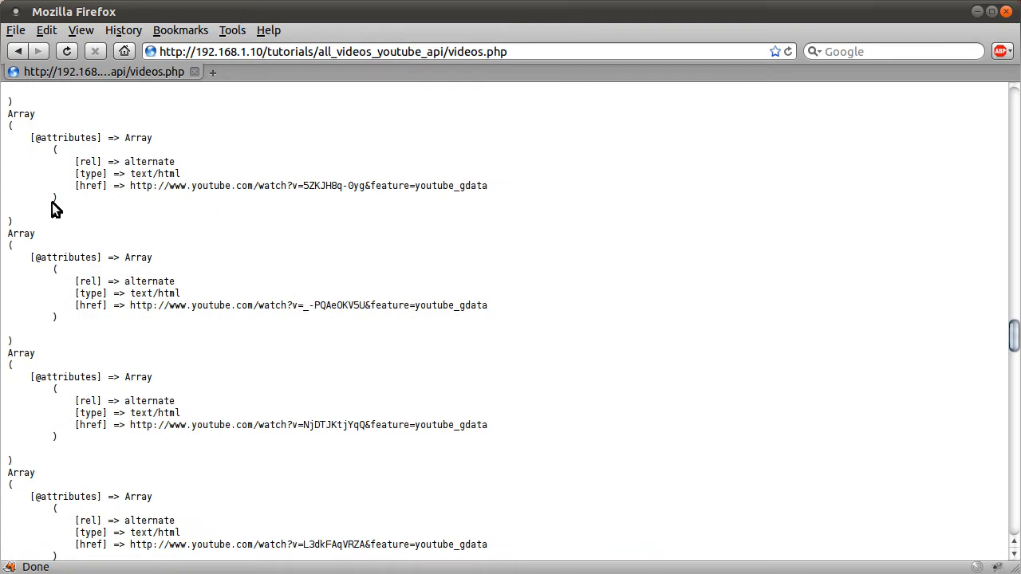
Step: Scroll through the printed link arrays showing rel, type and href
{"action": "scroll", "scroll_direction": "down", "scroll_amount": 3}
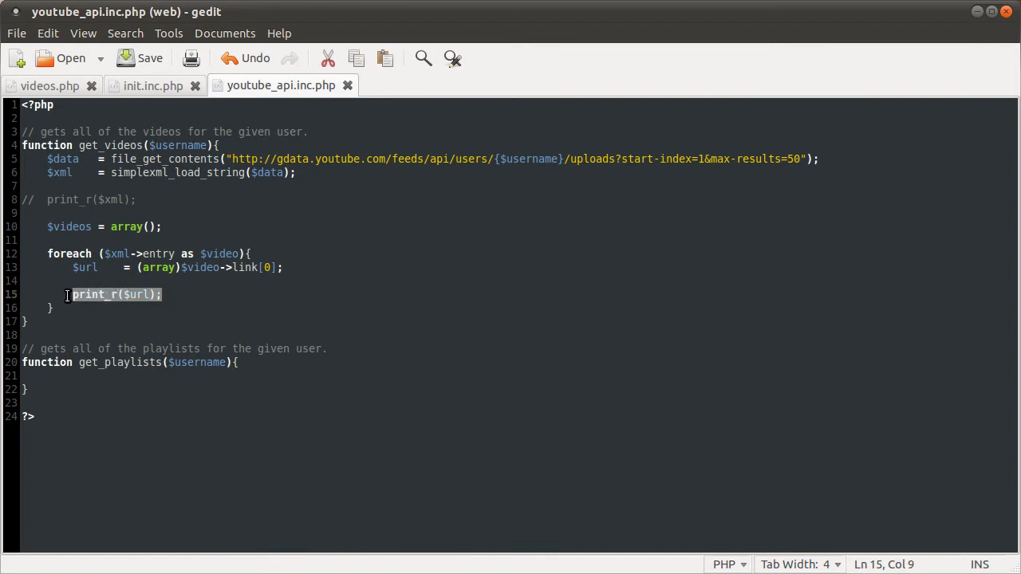
{"action": "type", "text": "echo $url['"}
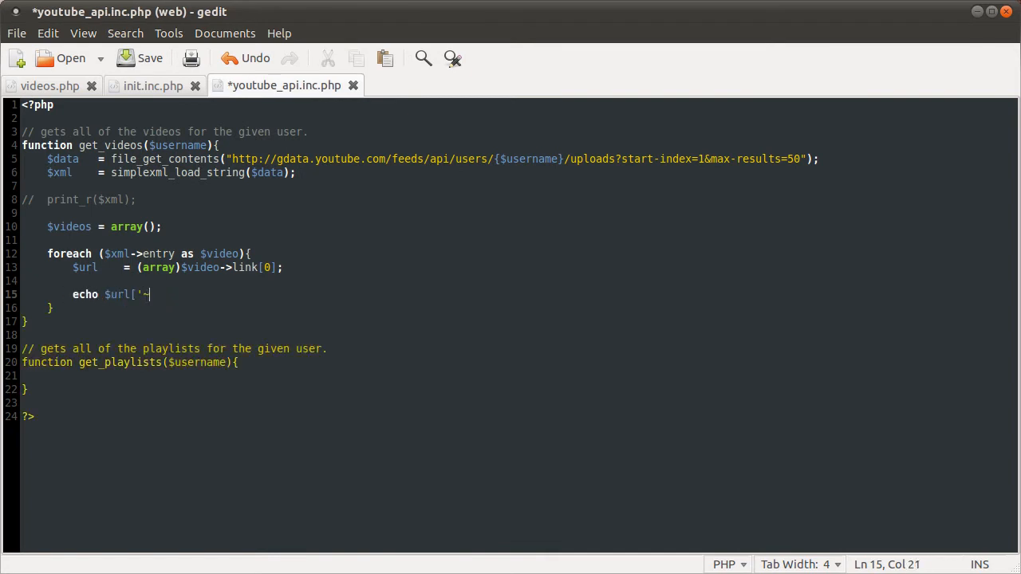
{"action": "type", "text": "@attributes']["}
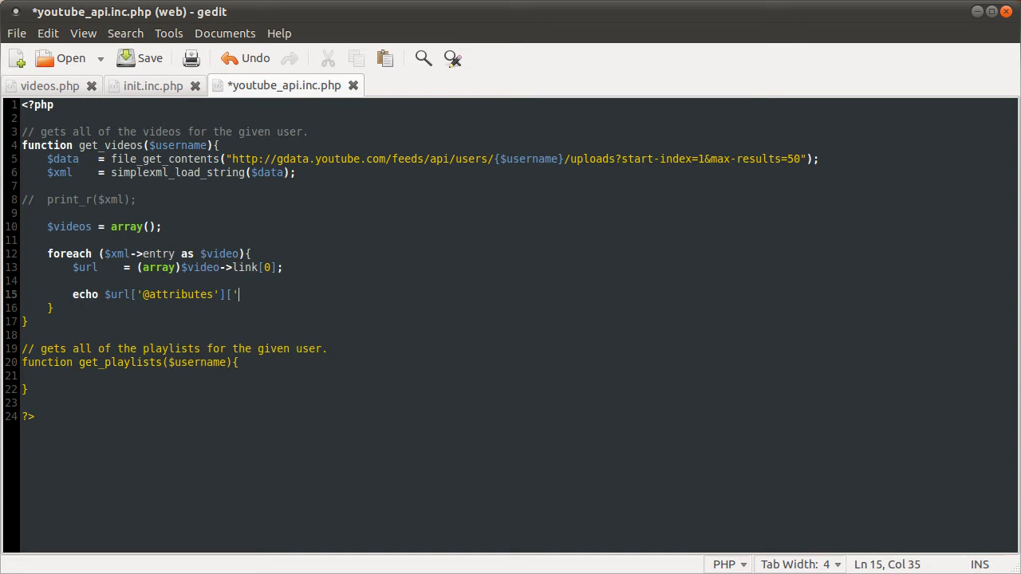
{"action": "type", "text": "href'];"}
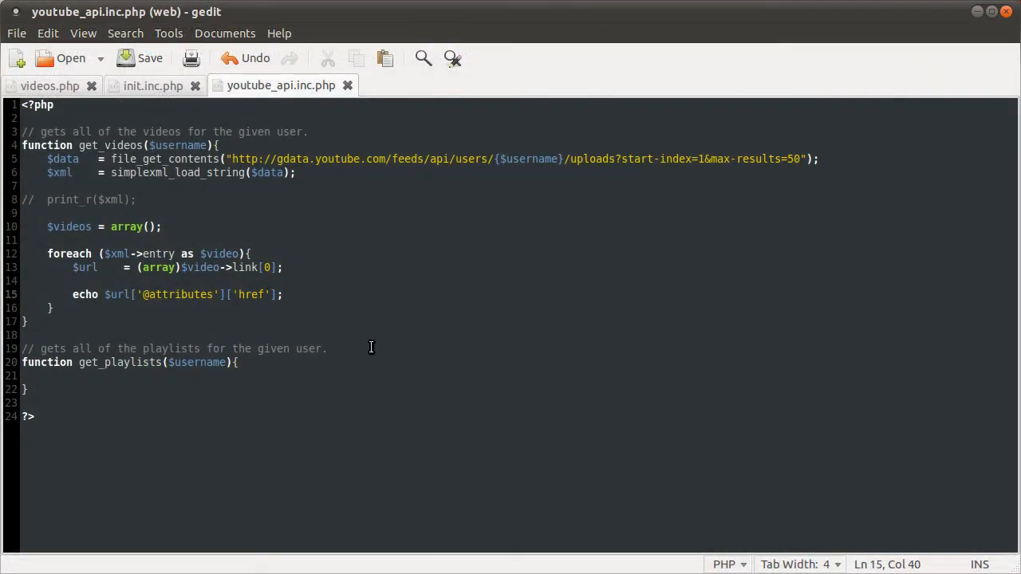
{"action": "type", "text": ". \"\\n\""}
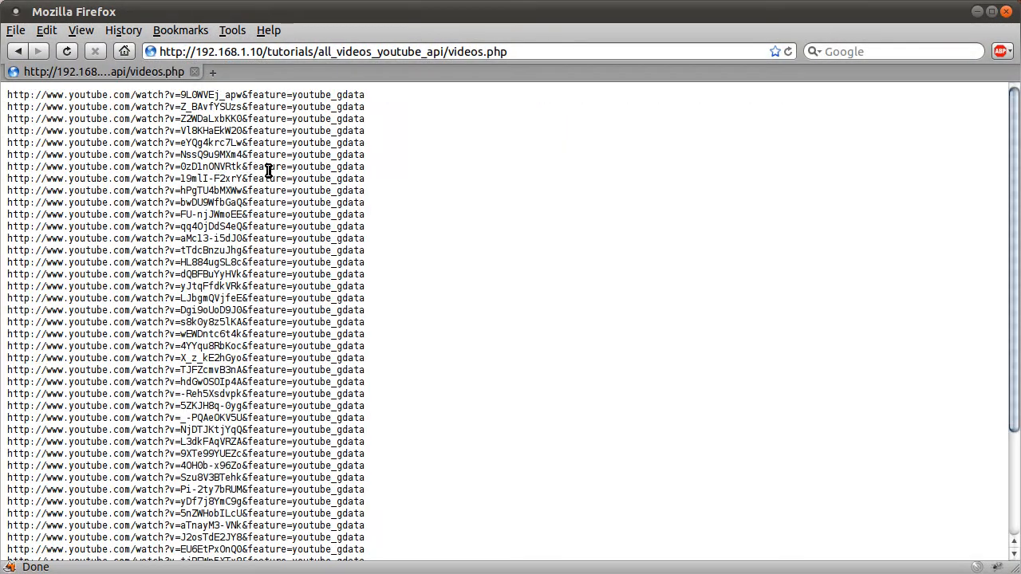
Step: Scroll through the reloaded list of YouTube watch URLs
{"action": "scroll", "scroll_direction": "down", "scroll_amount": 3}
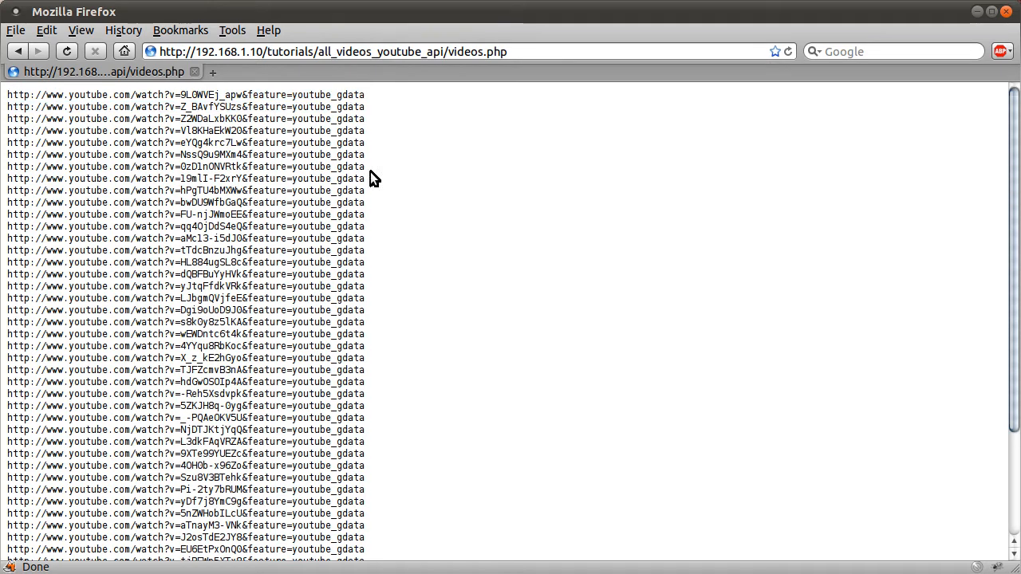
{"action": "mouse_move", "coordinate": [383, 179]}
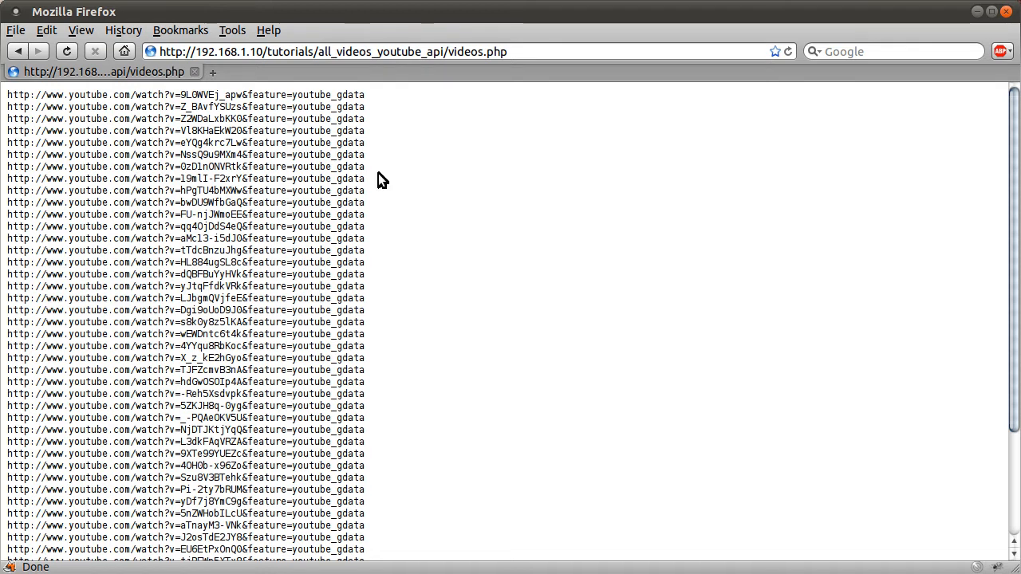
{"action": "mouse_move", "coordinate": [363, 167]}
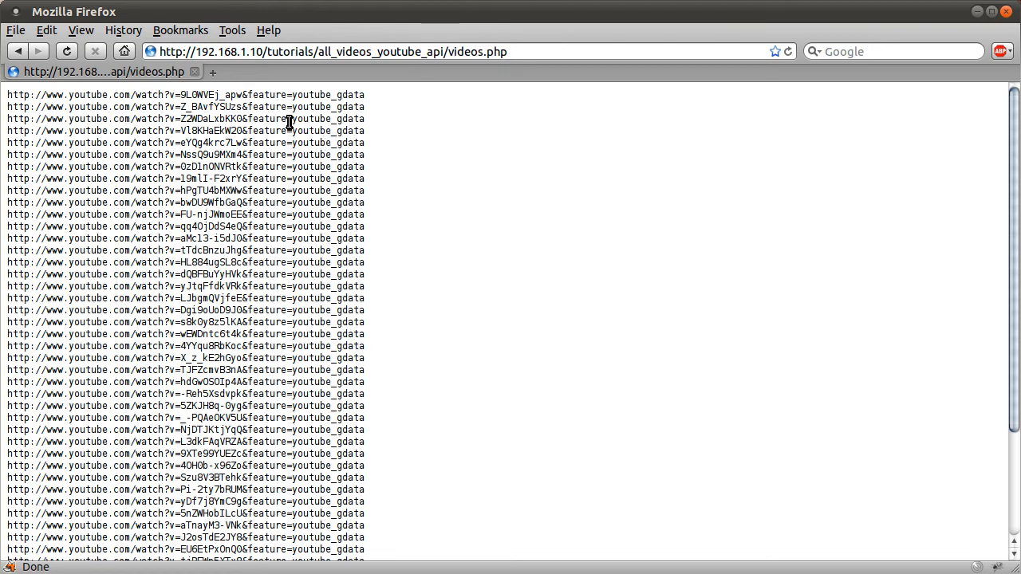
{"action": "mouse_move", "coordinate": [224, 94]}
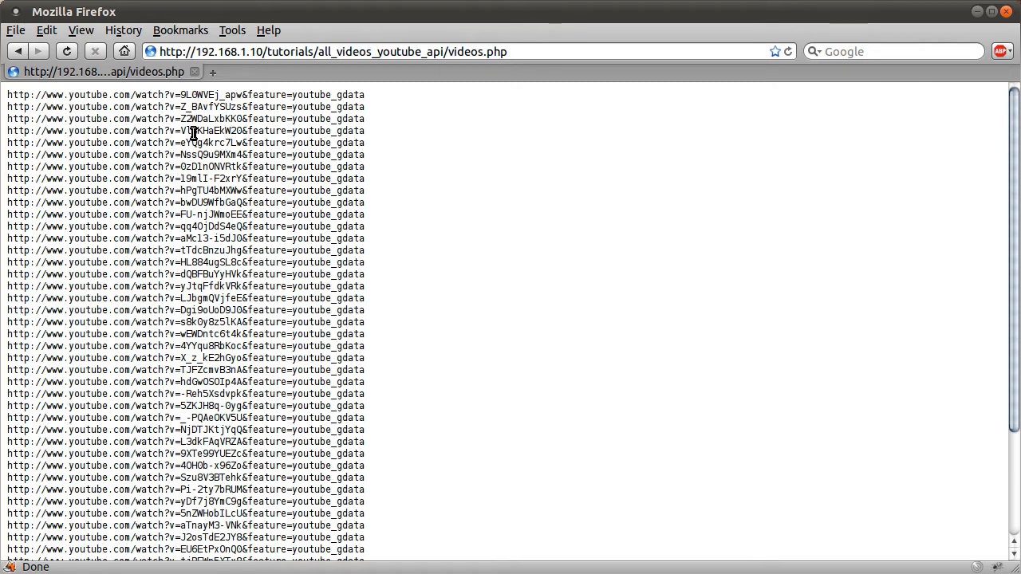
{"action": "mouse_move", "coordinate": [654, 499]}
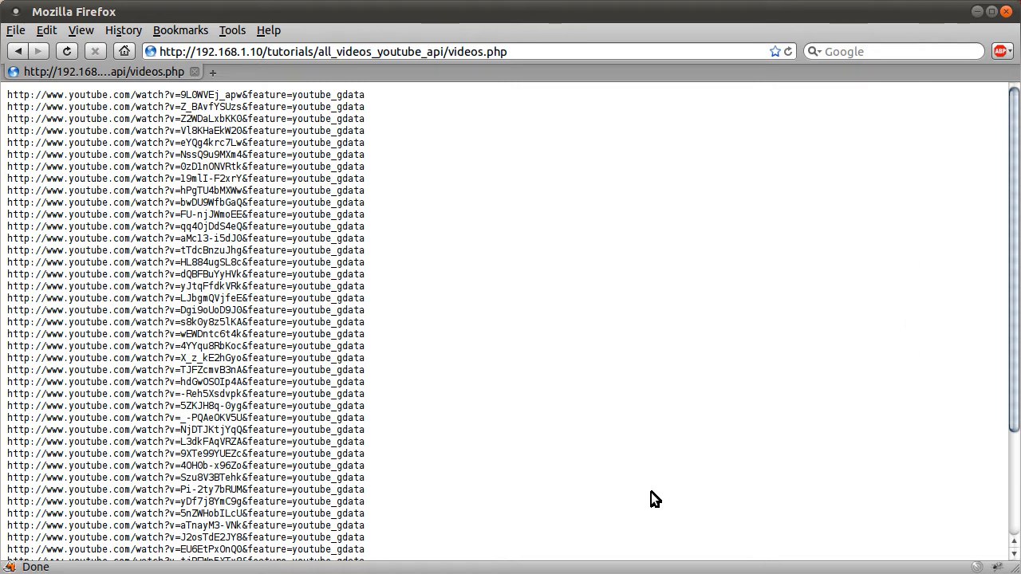
{"action": "mouse_move", "coordinate": [391, 434]}
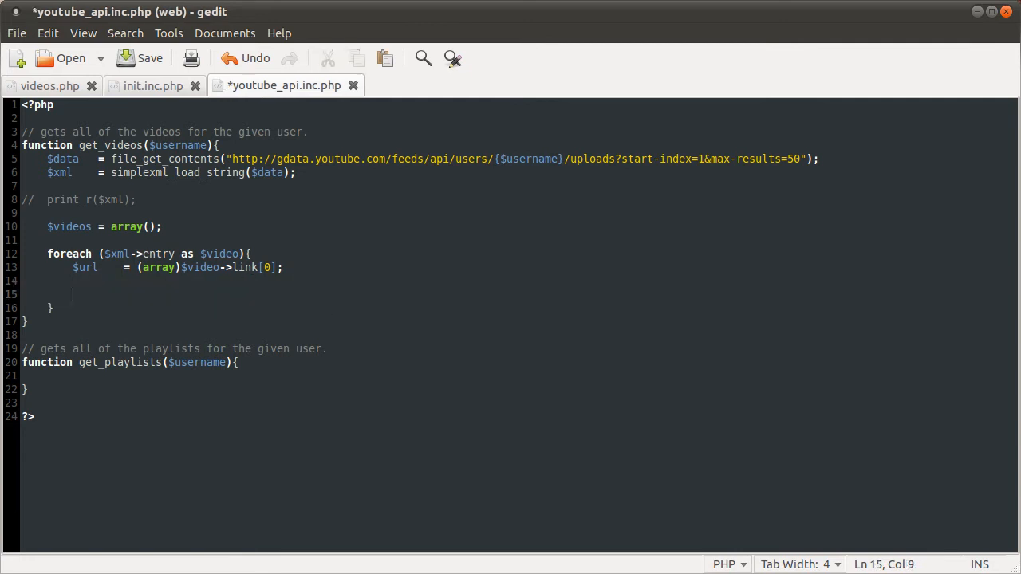
Step: Start $videos[] = array( with 'title' => $video->title, tidying the $url line spacing
{"action": "type", "text": "$vidoe"}
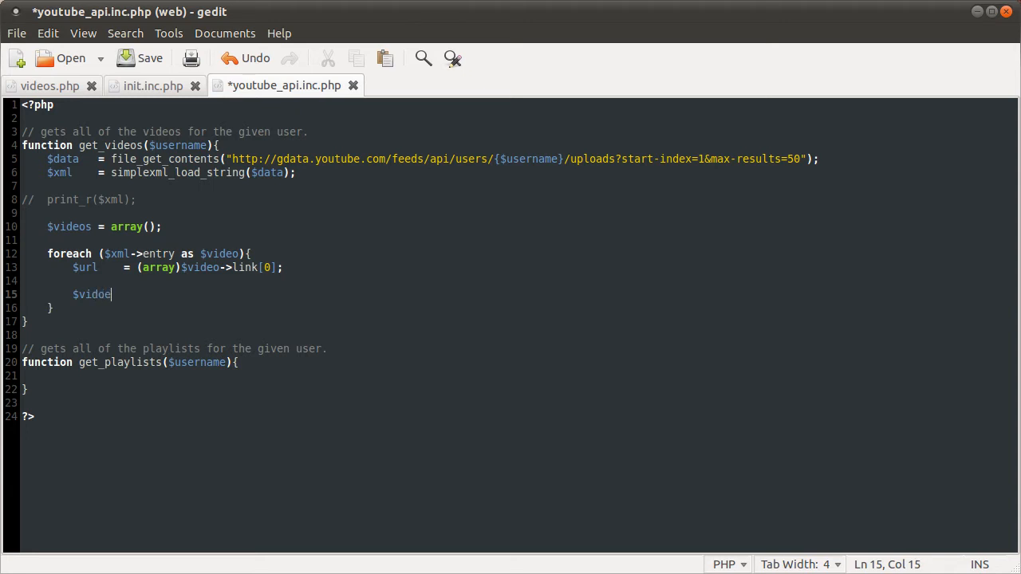
{"action": "type", "text": "s[]"}
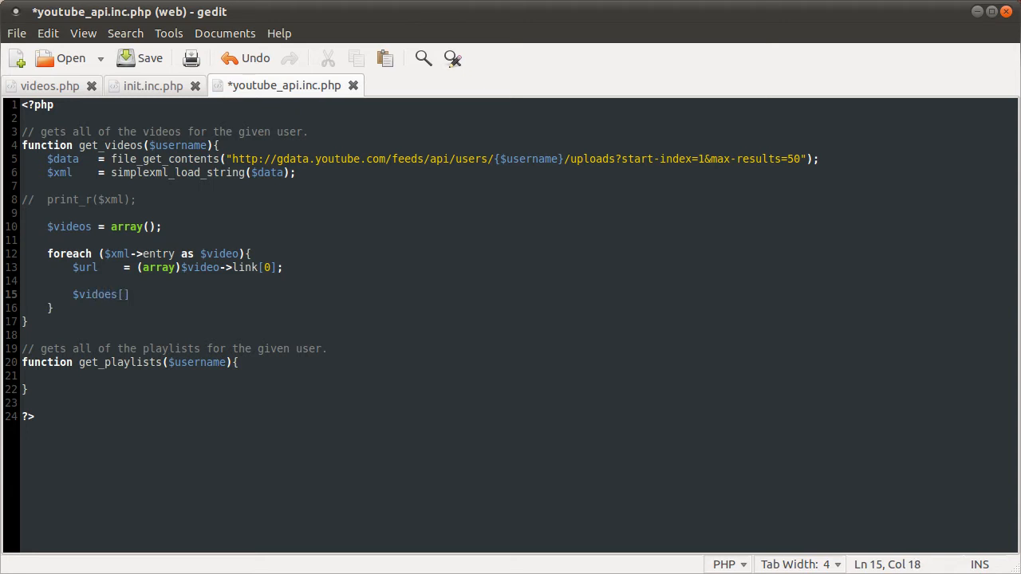
{"action": "type", "text": "= a"}
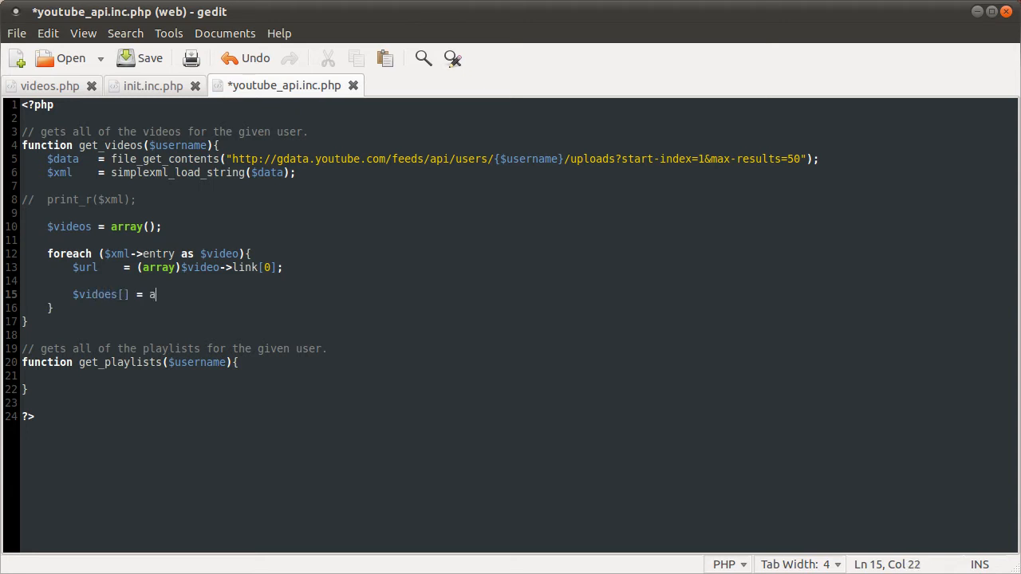
{"action": "type", "text": "rray();"}
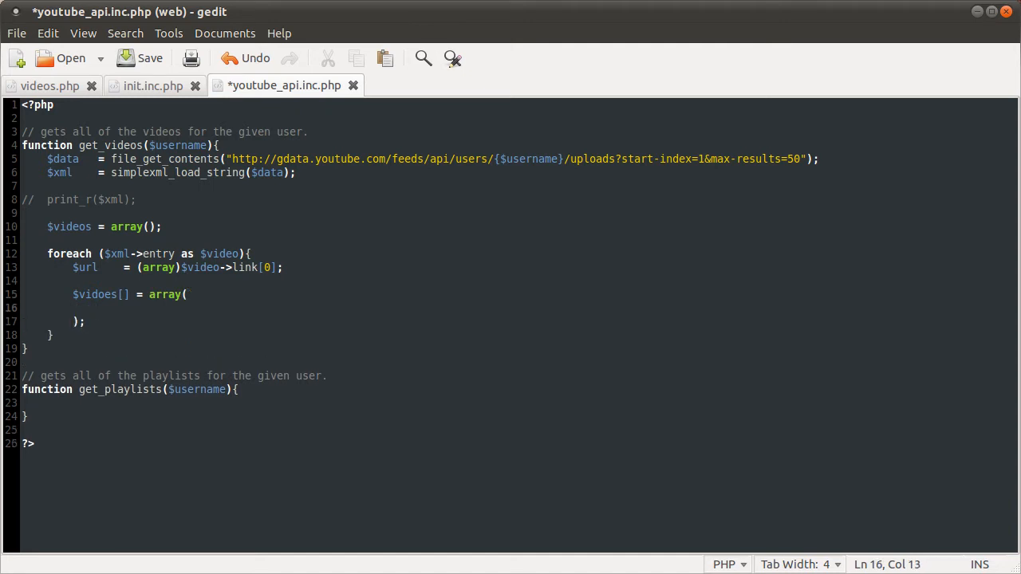
{"action": "type", "text": "'title#"}
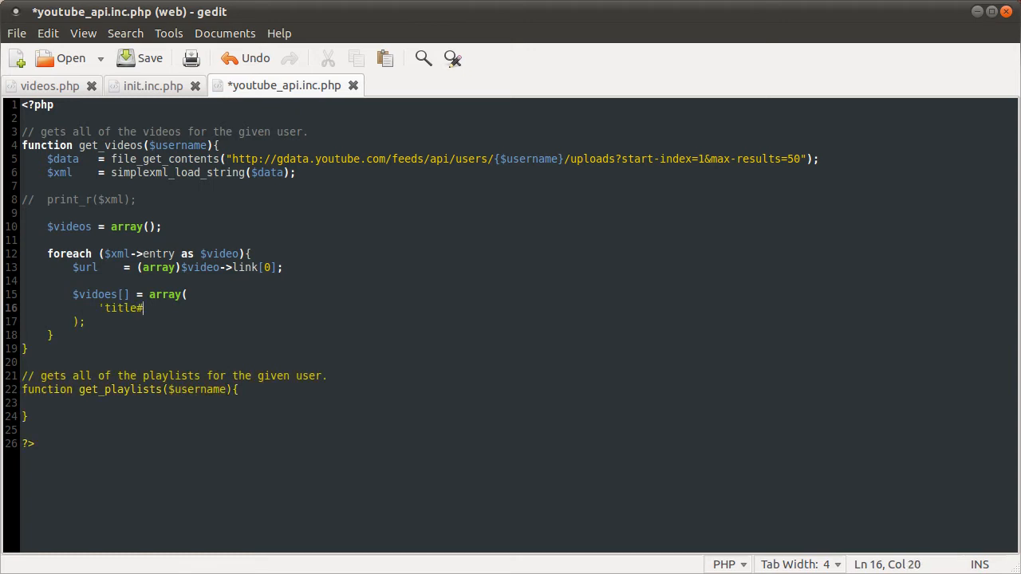
{"action": "type", "text": "' =>"}
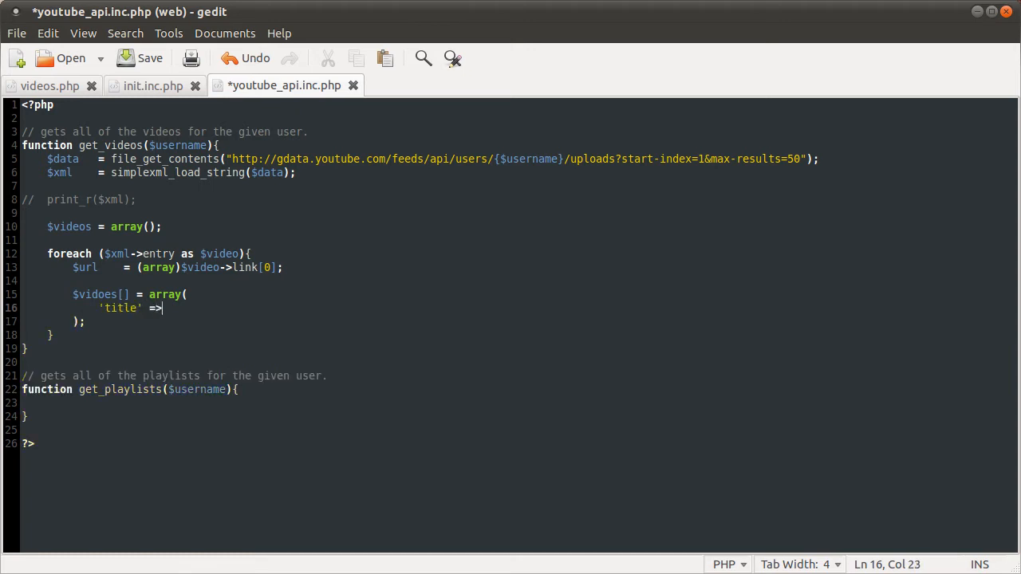
{"action": "left_click", "coordinate": [74, 267]}
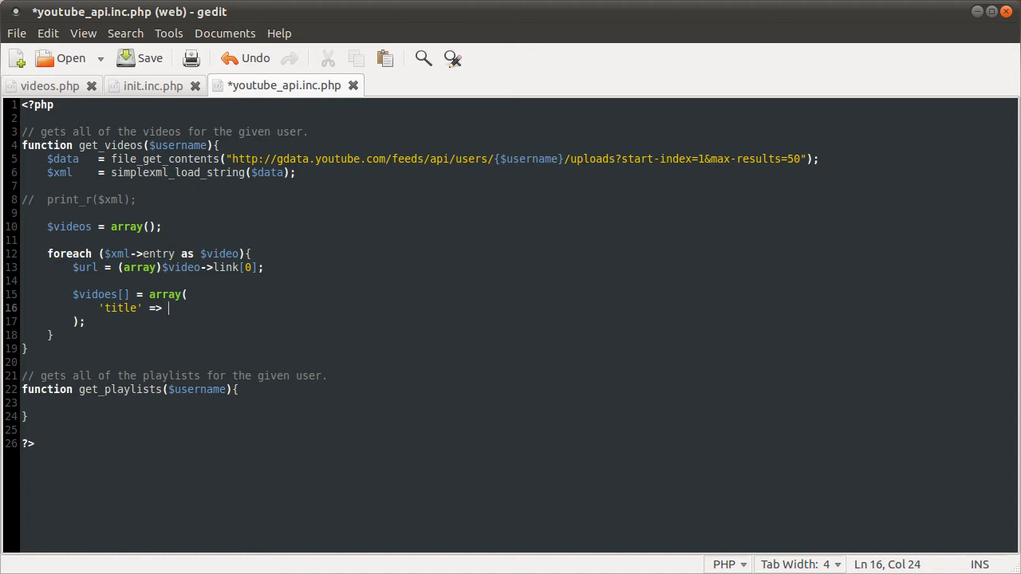
{"action": "type", "text": "$video"}
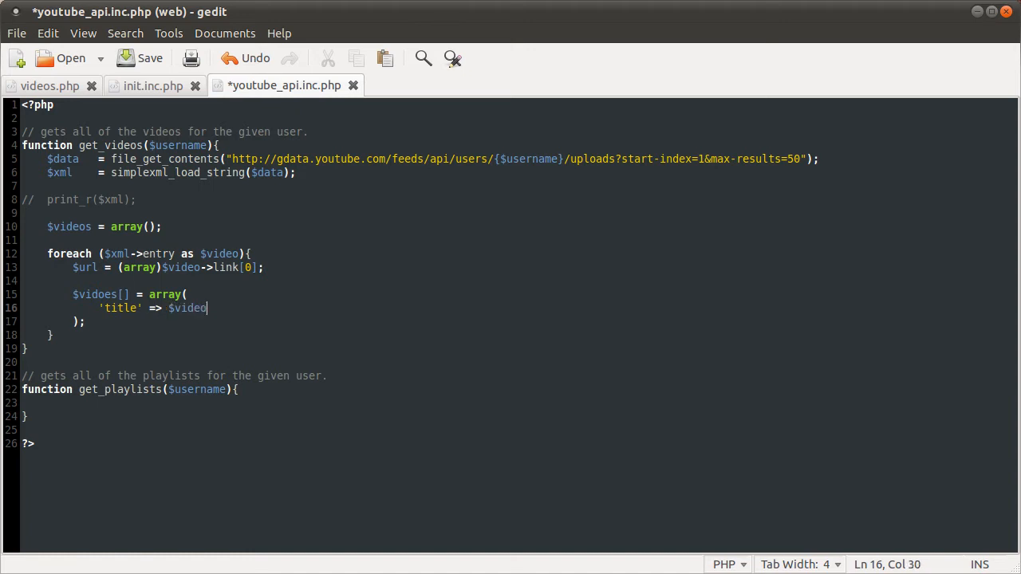
{"action": "type", "text": "->title,"}
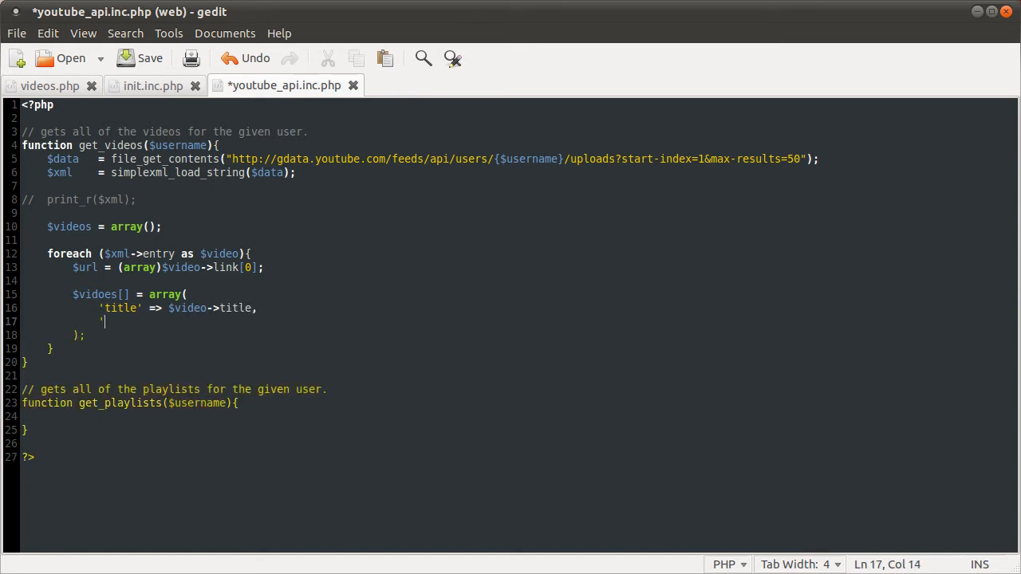
Step: Add the 'desc' => $video->content entry to the array
{"action": "type", "text": "'desc'"}
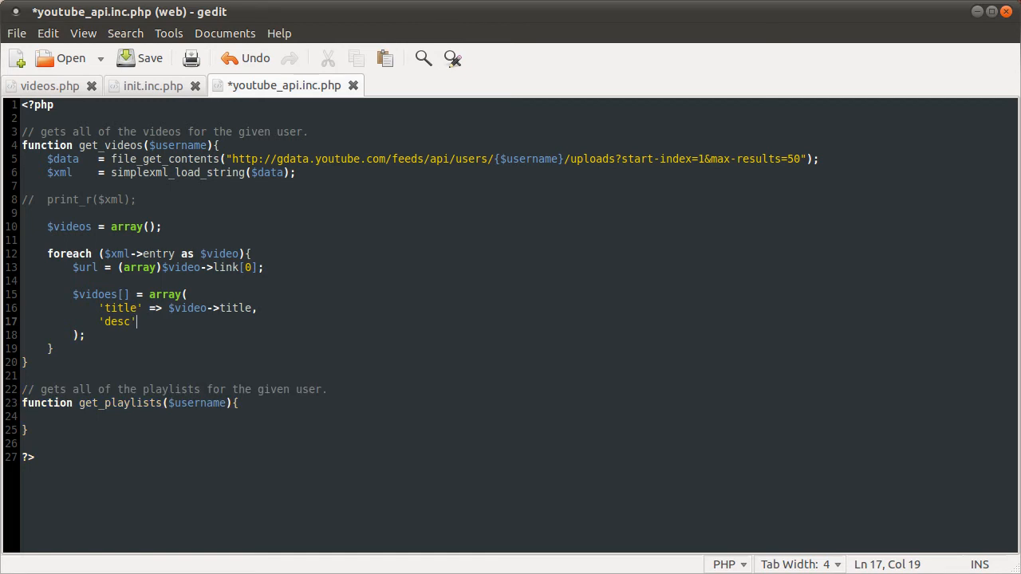
{"action": "type", "text": "=>"}
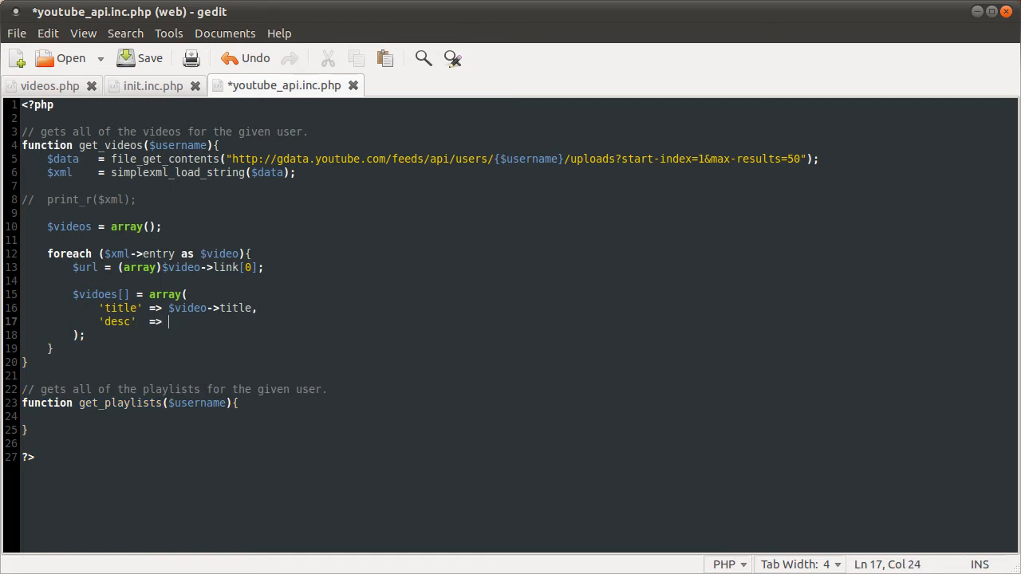
{"action": "type", "text": "$vide"}
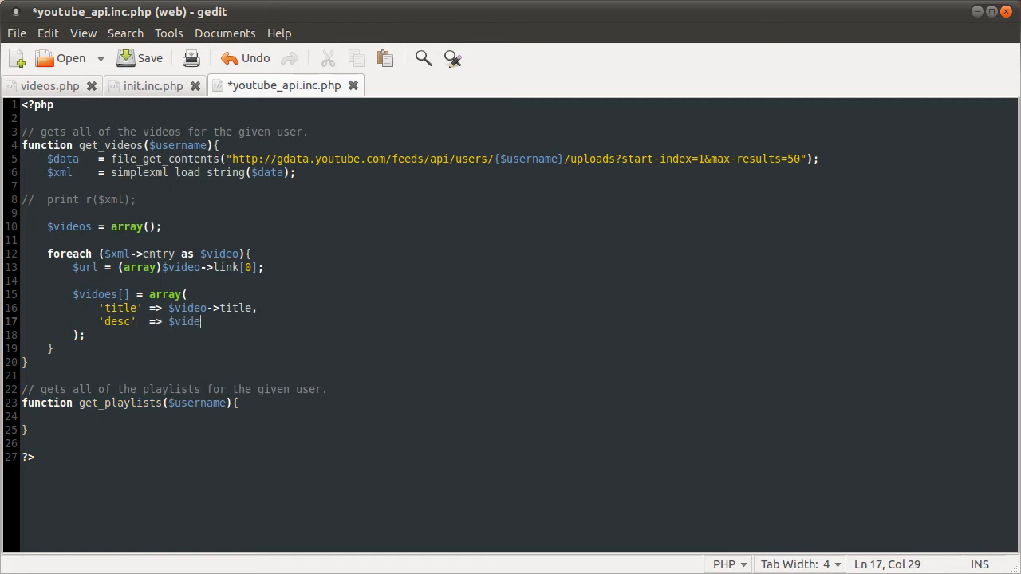
{"action": "type", "text": "o"}
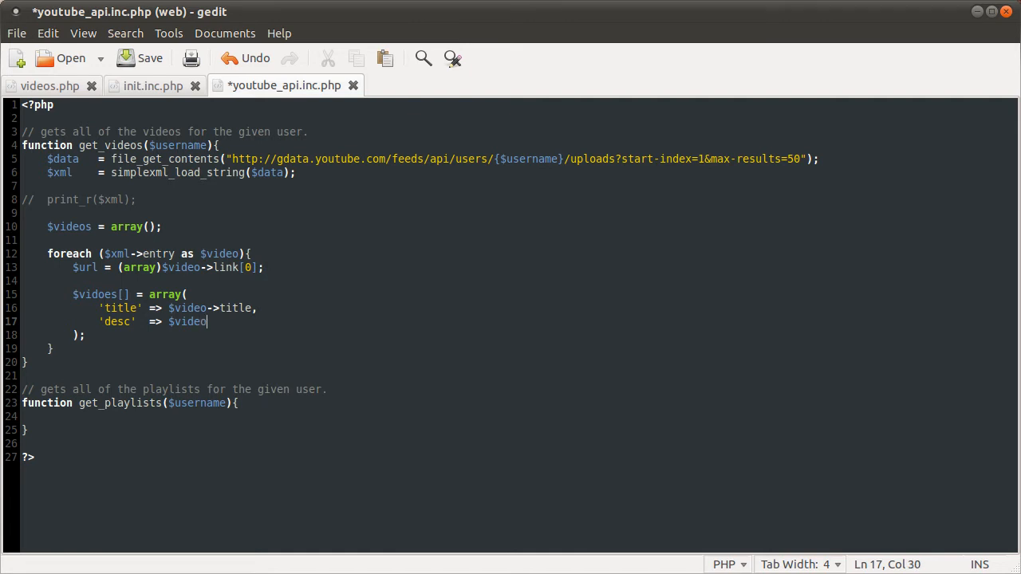
{"action": "type", "text": "->"}
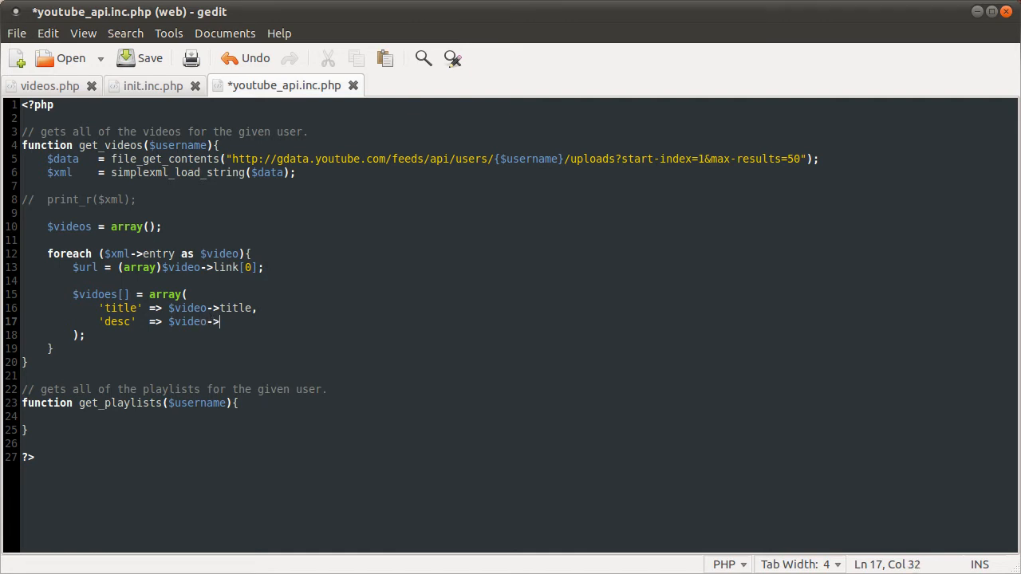
{"action": "type", "text": "con"}
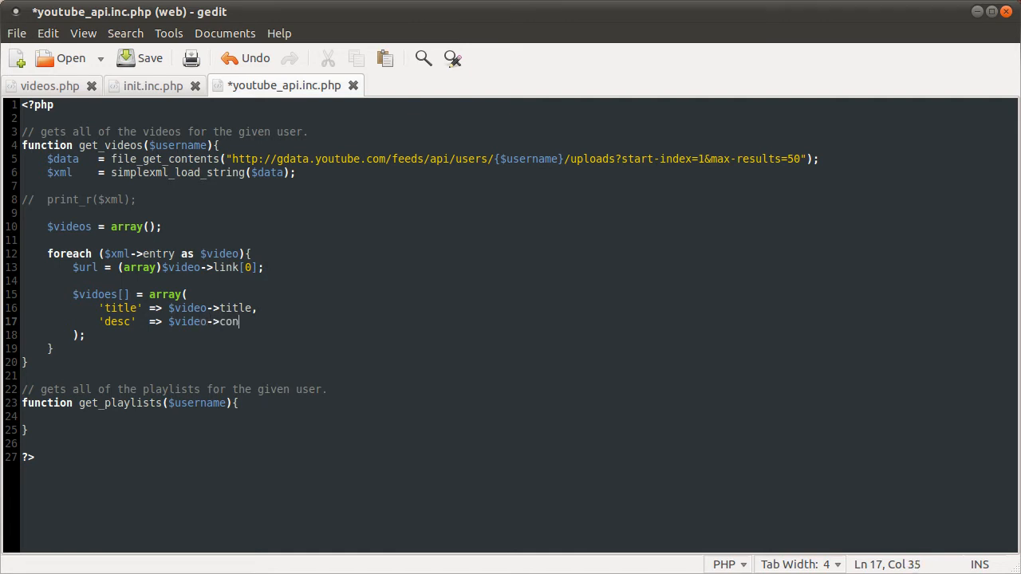
{"action": "type", "text": "tent,"}
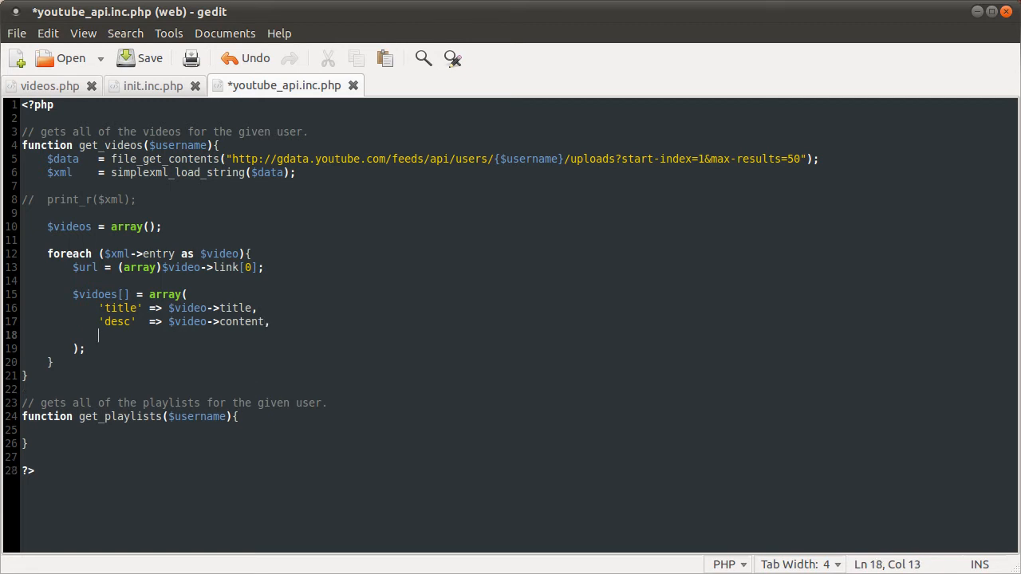
{"action": "type", "text": "'ur;"}
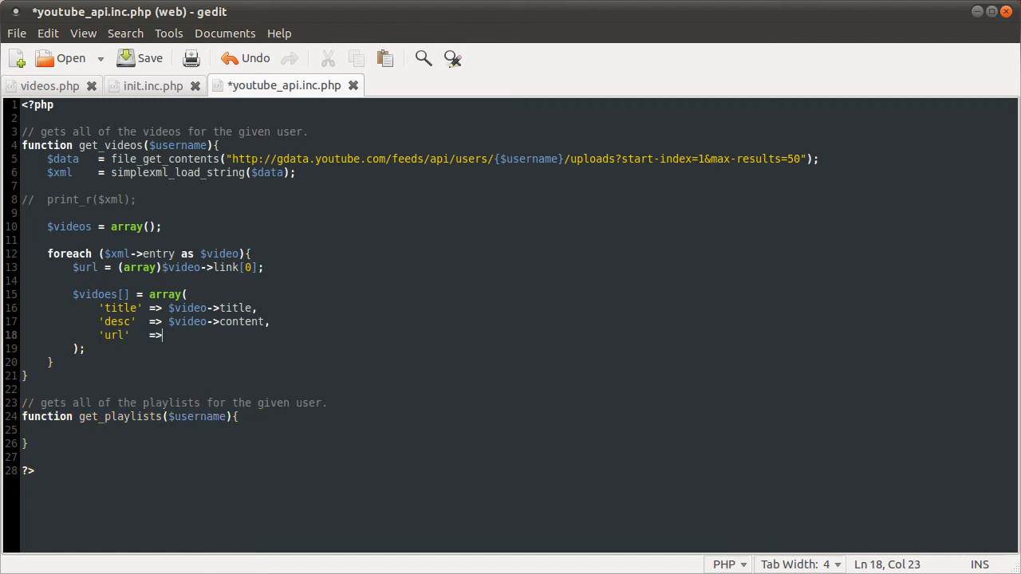
{"action": "type", "text": "$"}
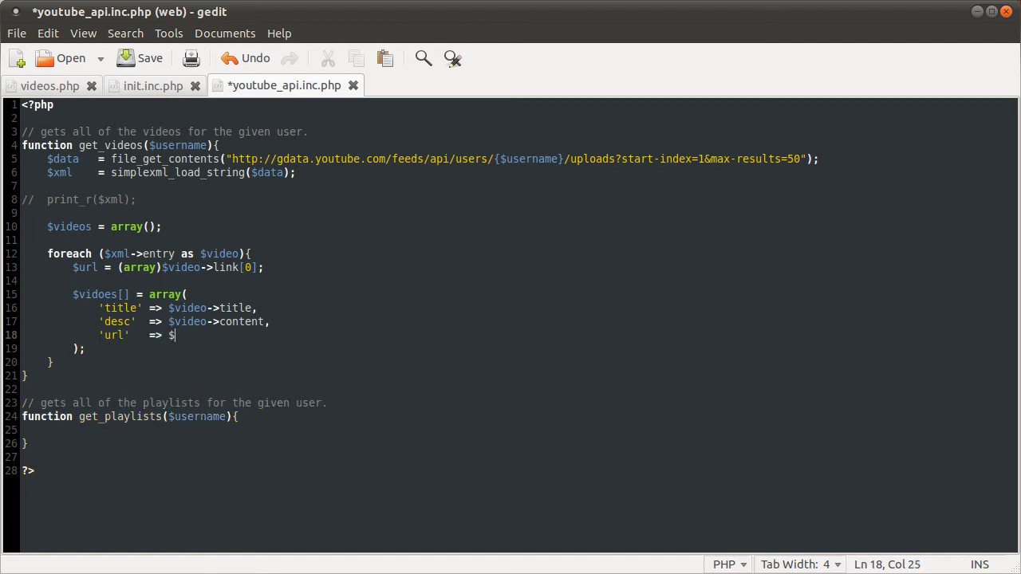
{"action": "type", "text": "url"}
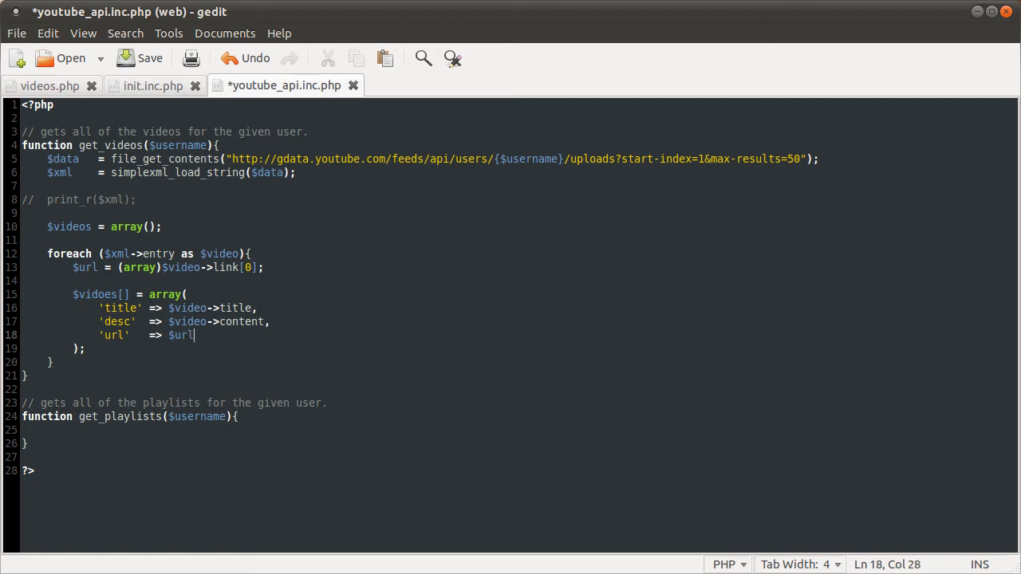
{"action": "type", "text": "['"}
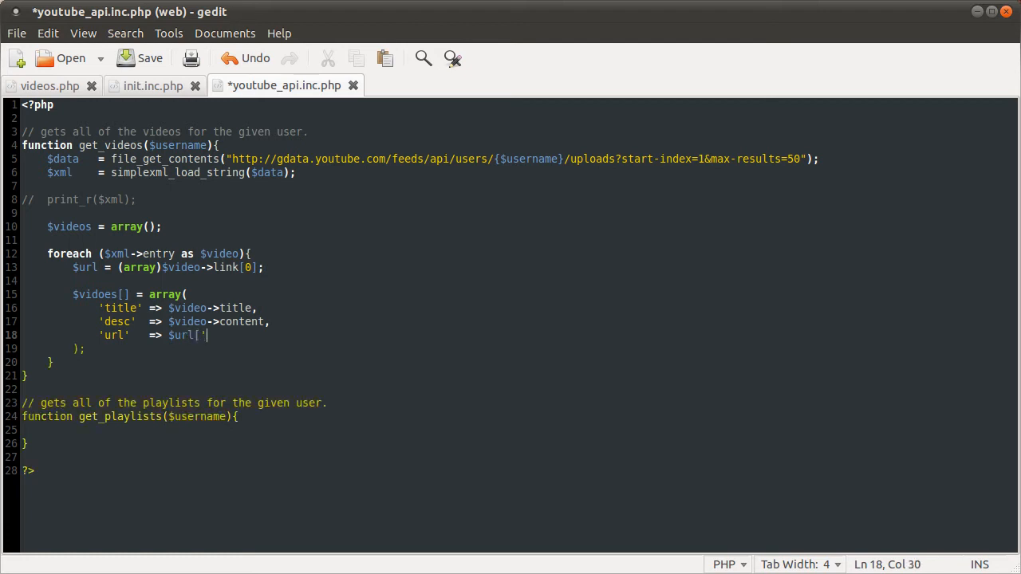
{"action": "type", "text": "@"}
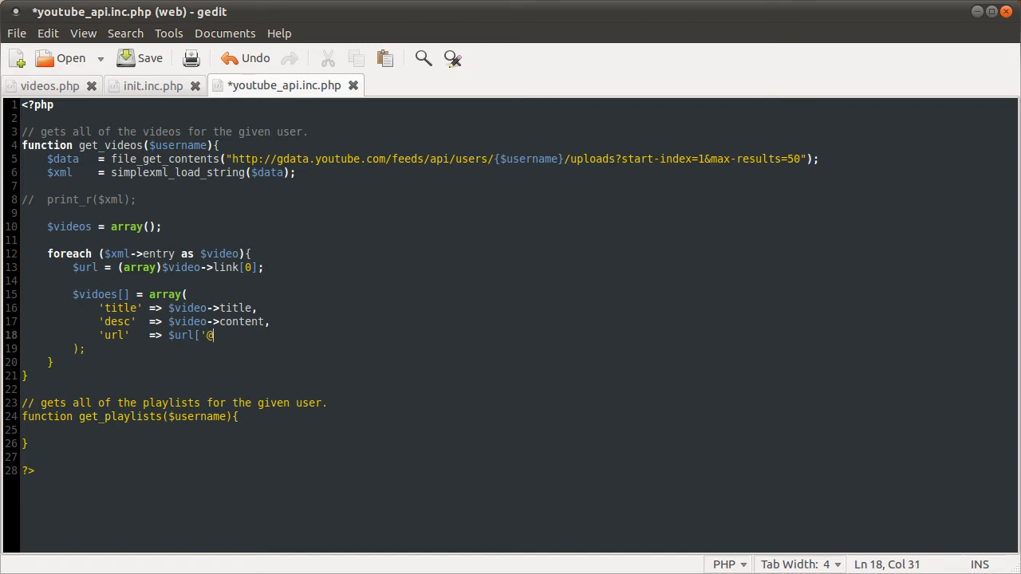
{"action": "type", "text": "attrib"}
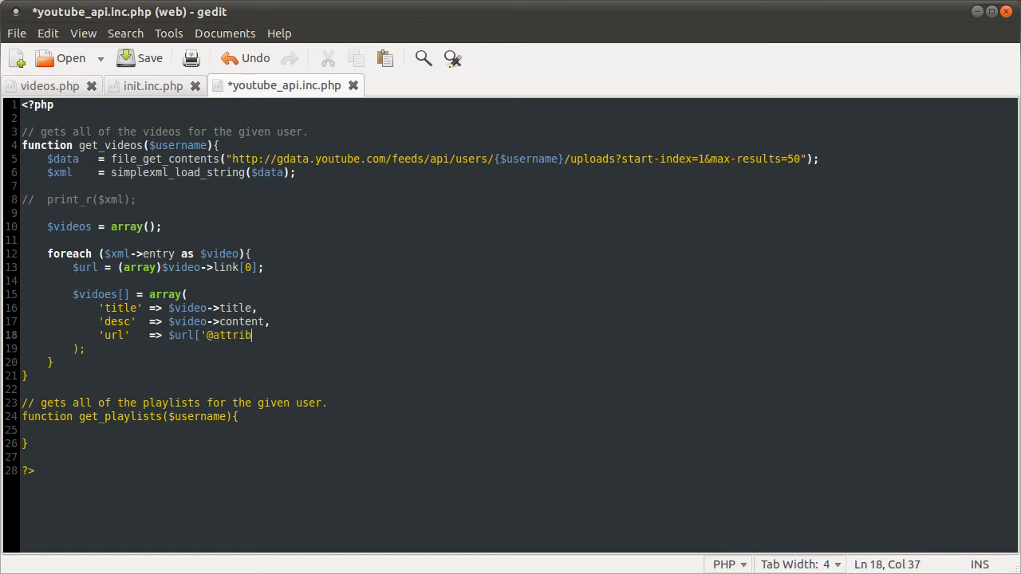
{"action": "type", "text": "utes']['"}
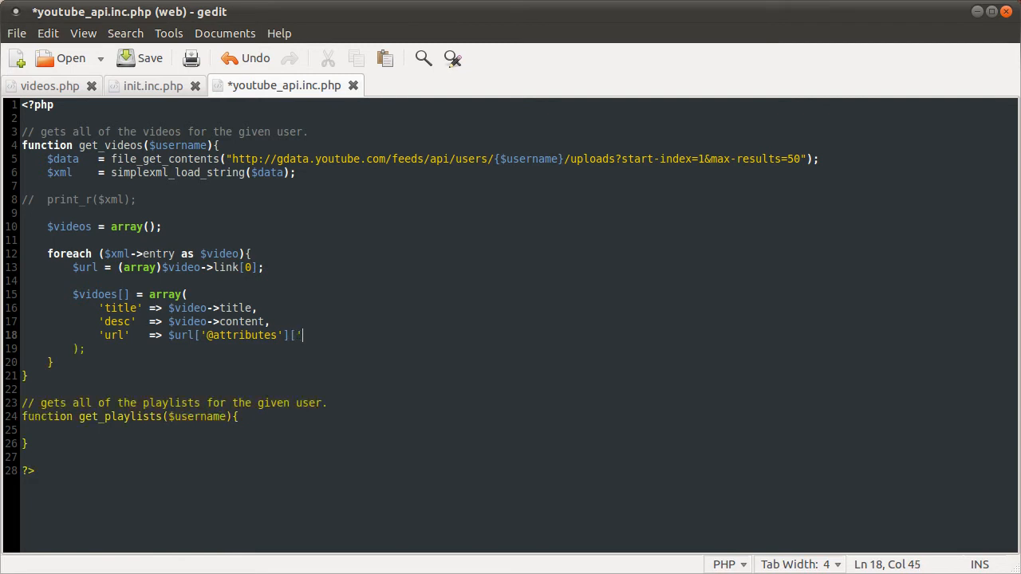
{"action": "type", "text": "hre;["}
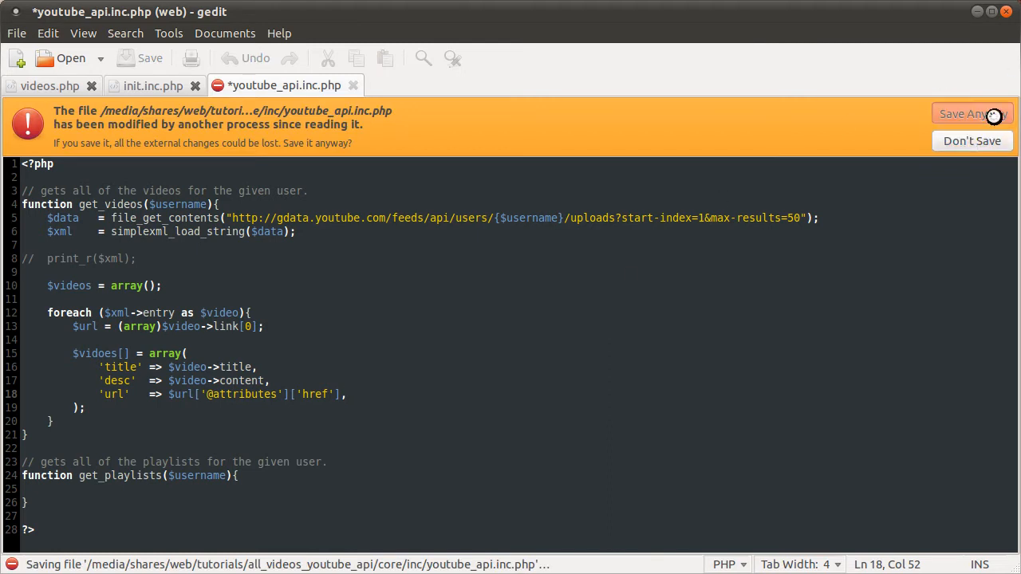
Step: Save despite the external-change warning and add print_r($videos); after the loop
{"action": "left_click", "coordinate": [966, 114]}
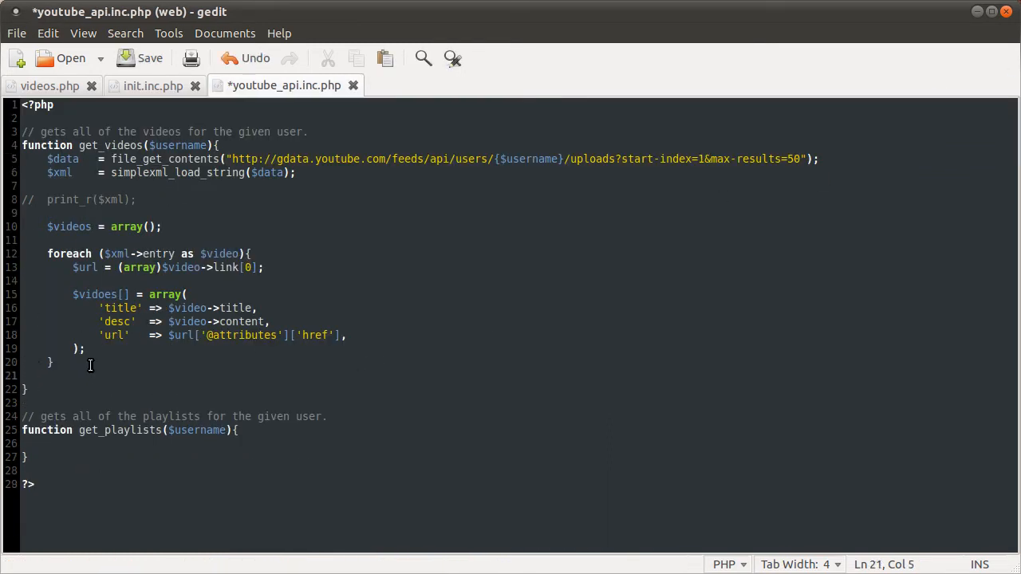
{"action": "type", "text": "pti"}
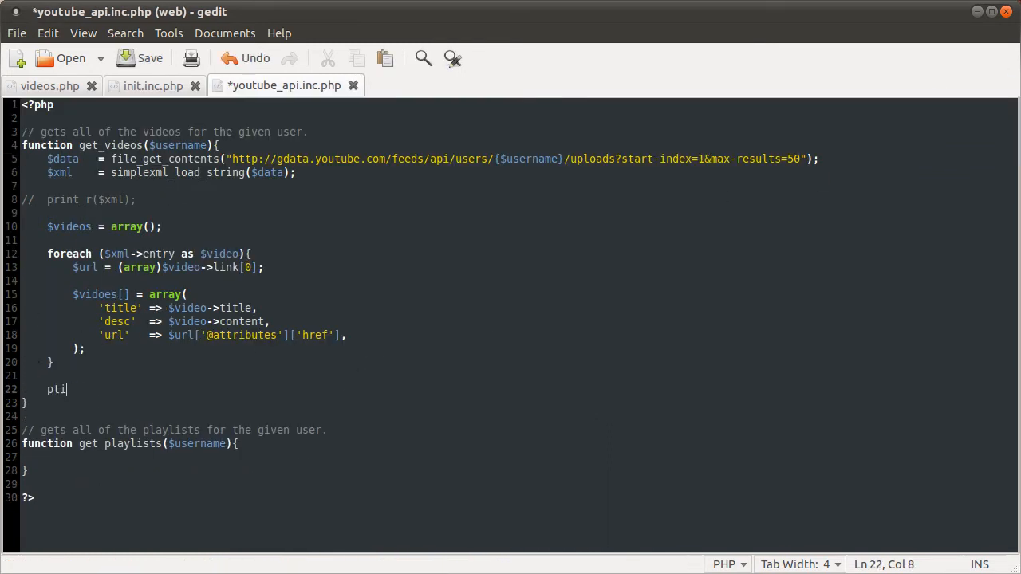
{"action": "type", "text": "nt)"}
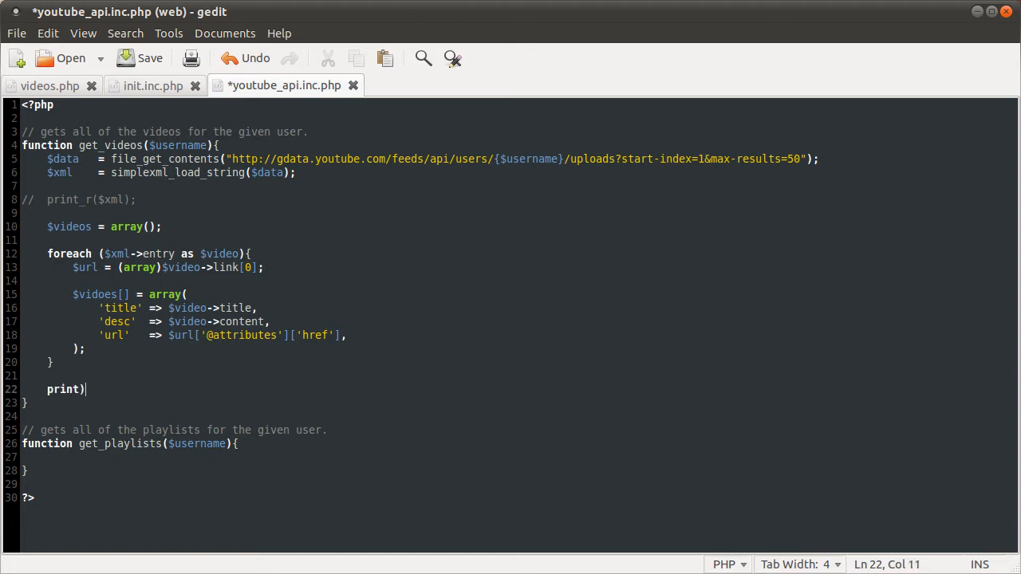
{"action": "type", "text": "_r($"}
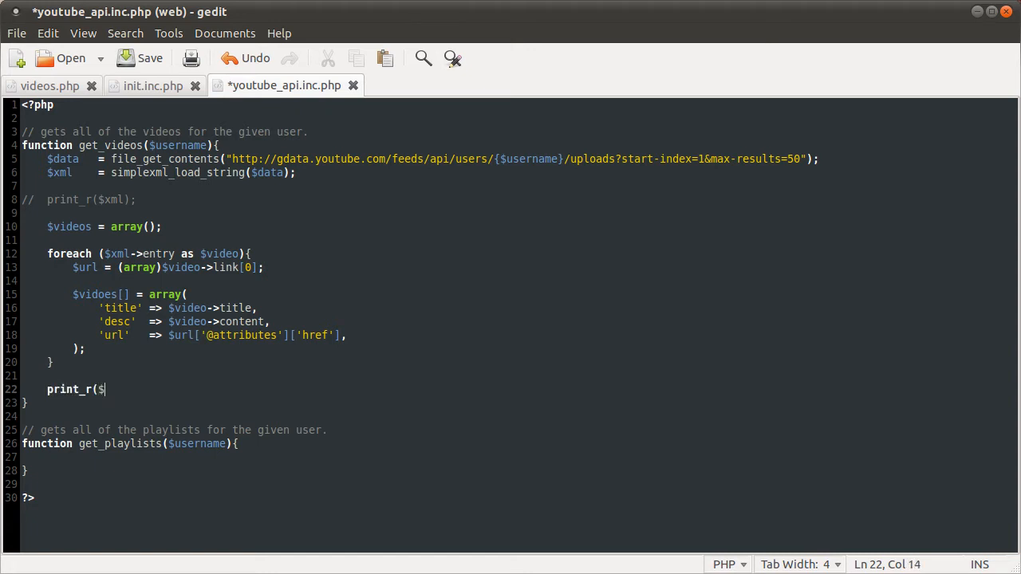
{"action": "type", "text": "videos);"}
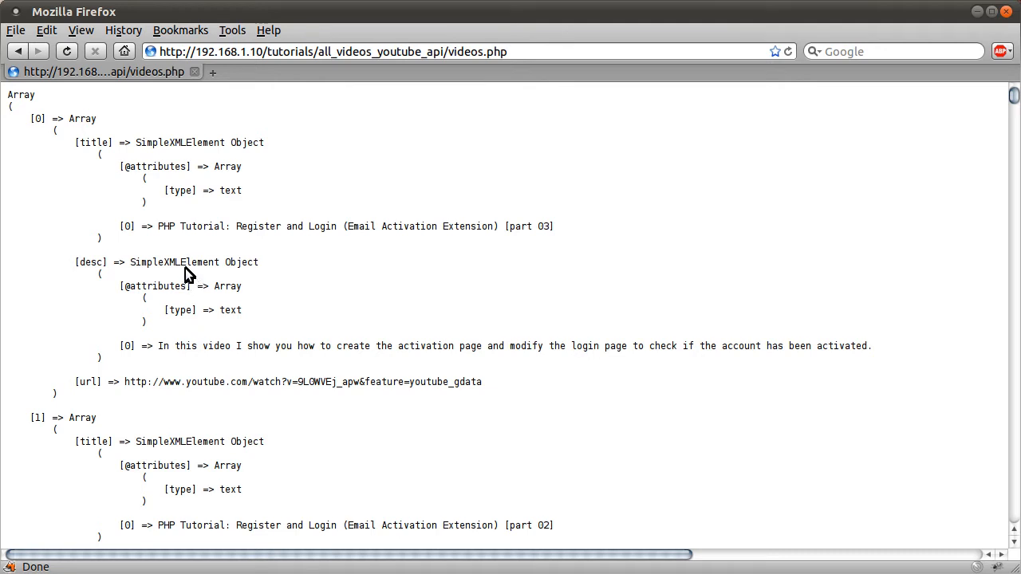
{"action": "mouse_move", "coordinate": [101, 197]}
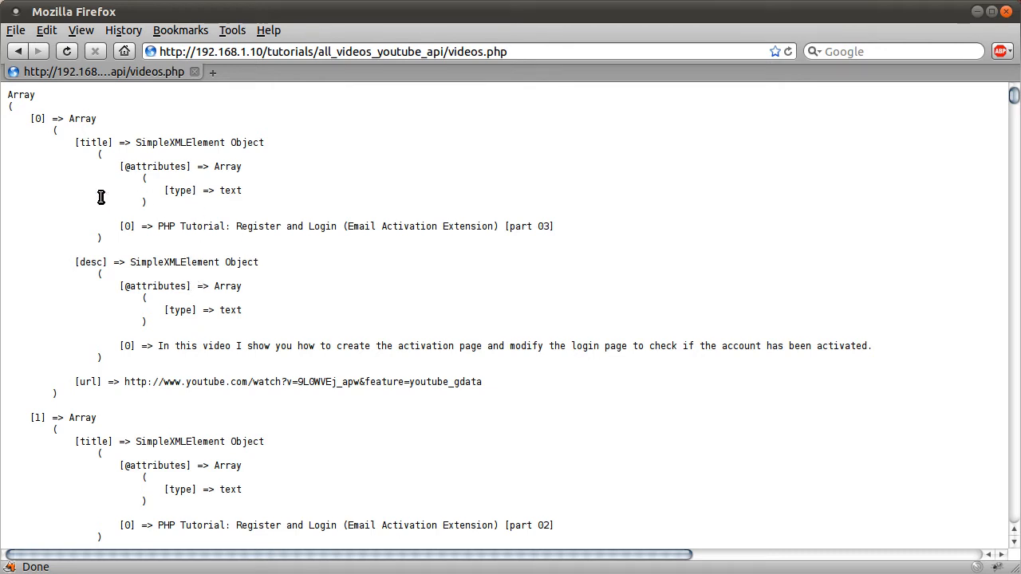
{"action": "mouse_move", "coordinate": [146, 189]}
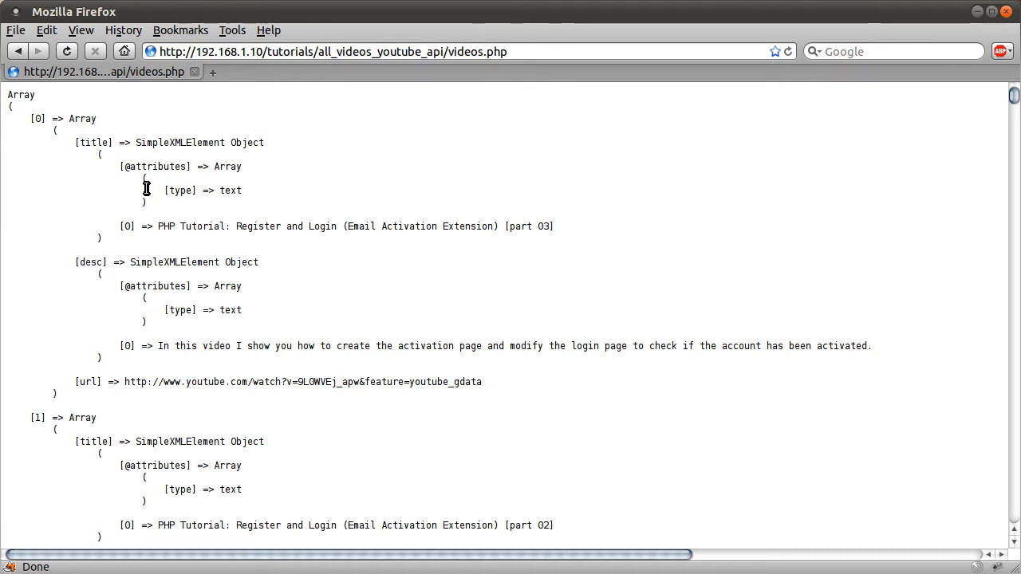
{"action": "mouse_move", "coordinate": [96, 222]}
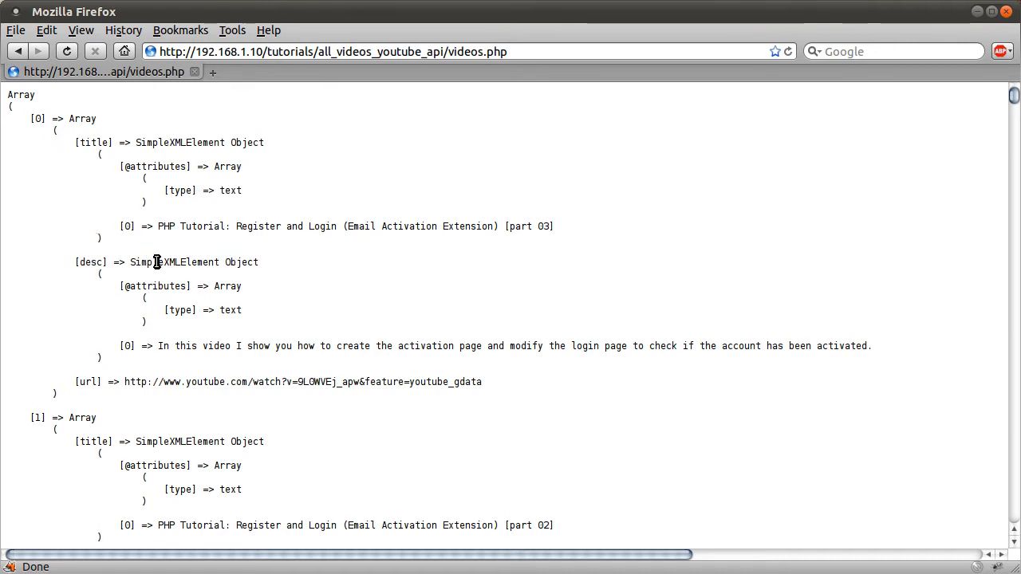
{"action": "mouse_move", "coordinate": [130, 166]}
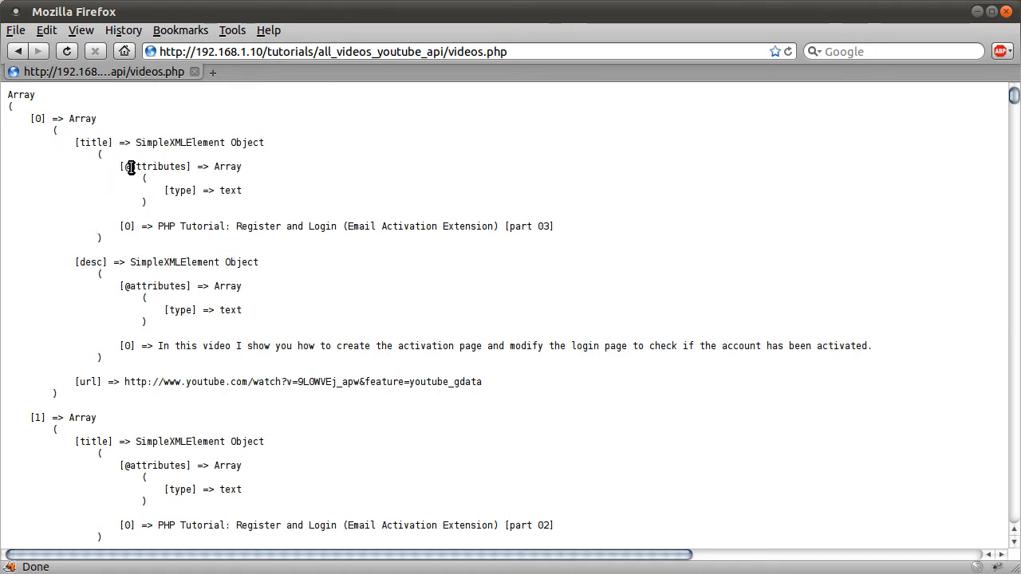
{"action": "mouse_move", "coordinate": [243, 197]}
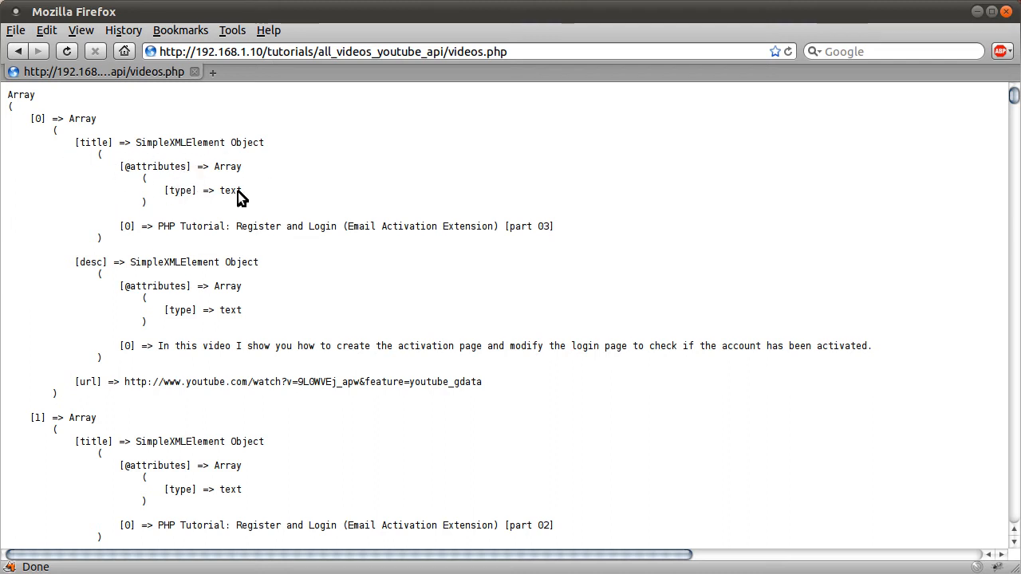
{"action": "mouse_move", "coordinate": [189, 214]}
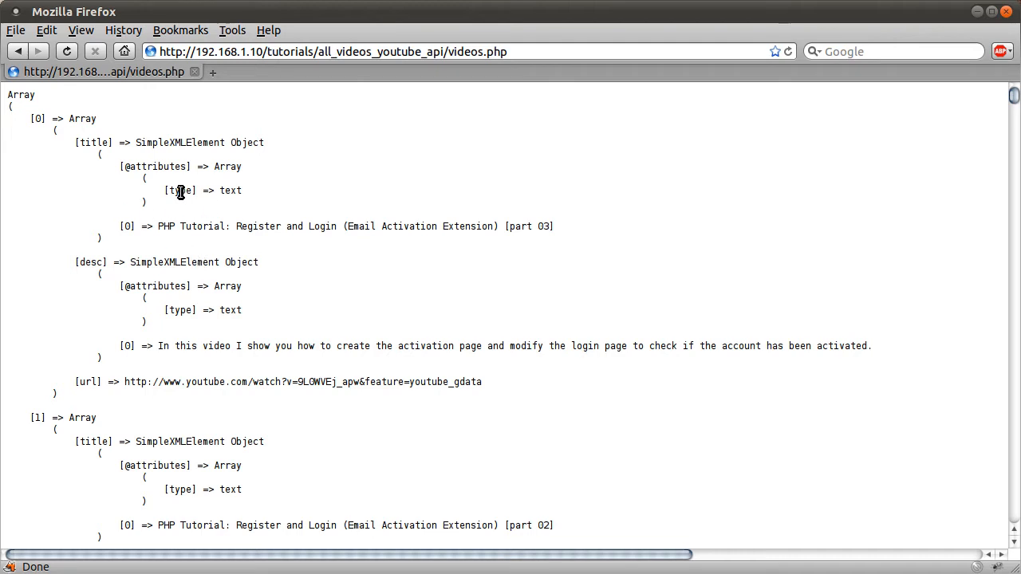
{"action": "mouse_move", "coordinate": [207, 254]}
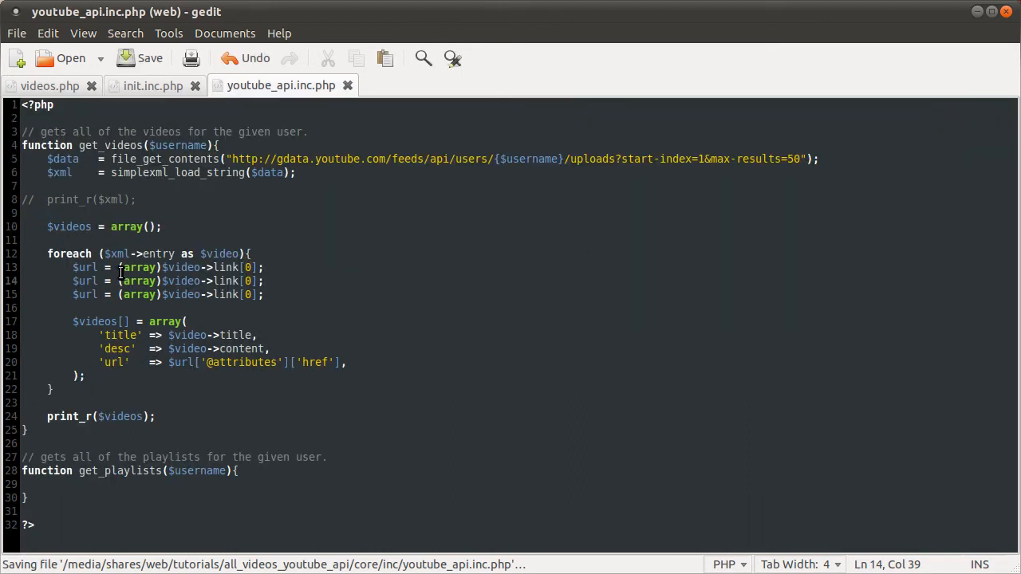
Step: Rename the copied lines to $title and $desc, reading title and content instead of link
{"action": "type", "text": "title"}
{"action": "type", "text": "desc"}
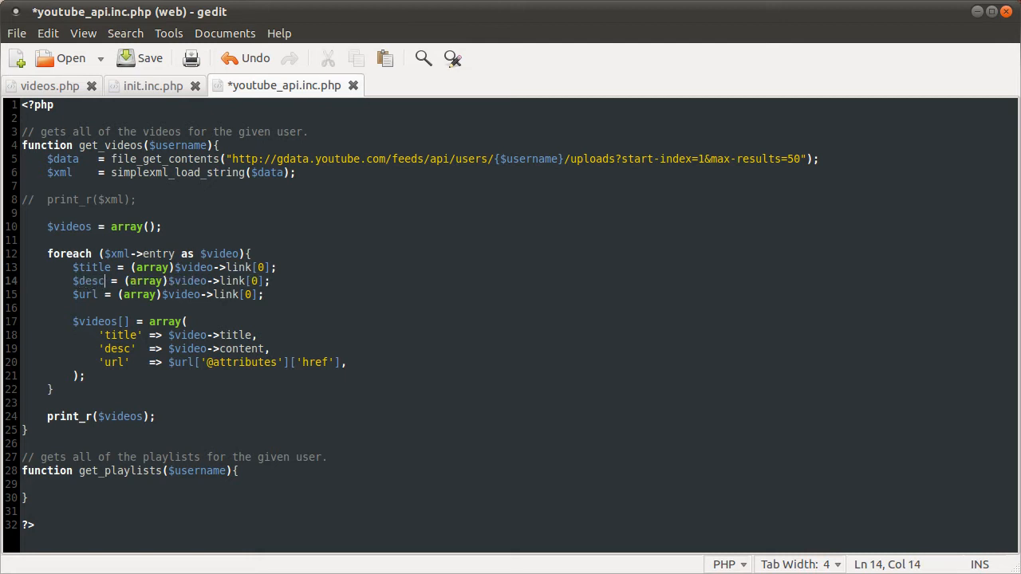
{"action": "double_click", "coordinate": [234, 268]}
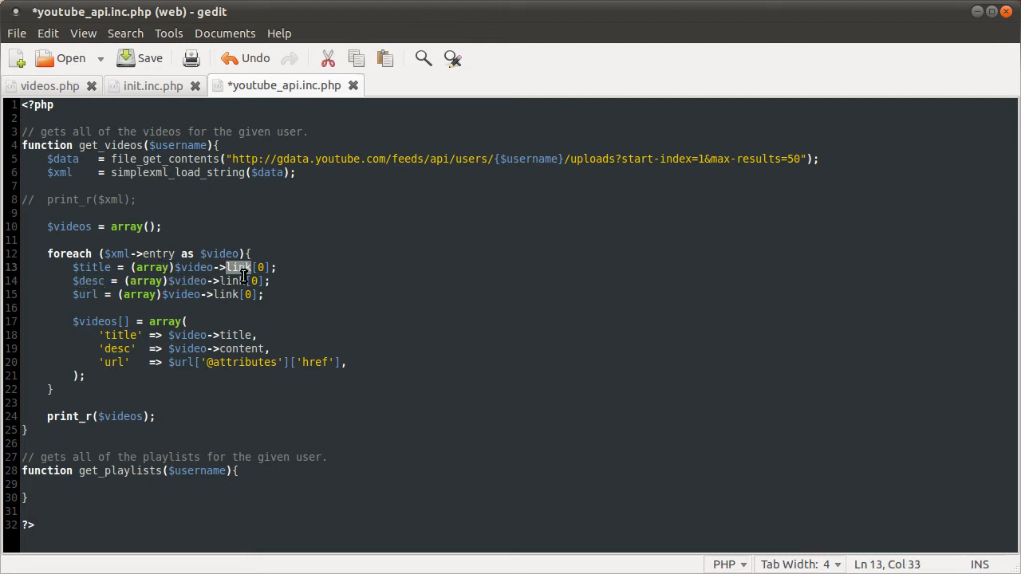
{"action": "type", "text": "title"}
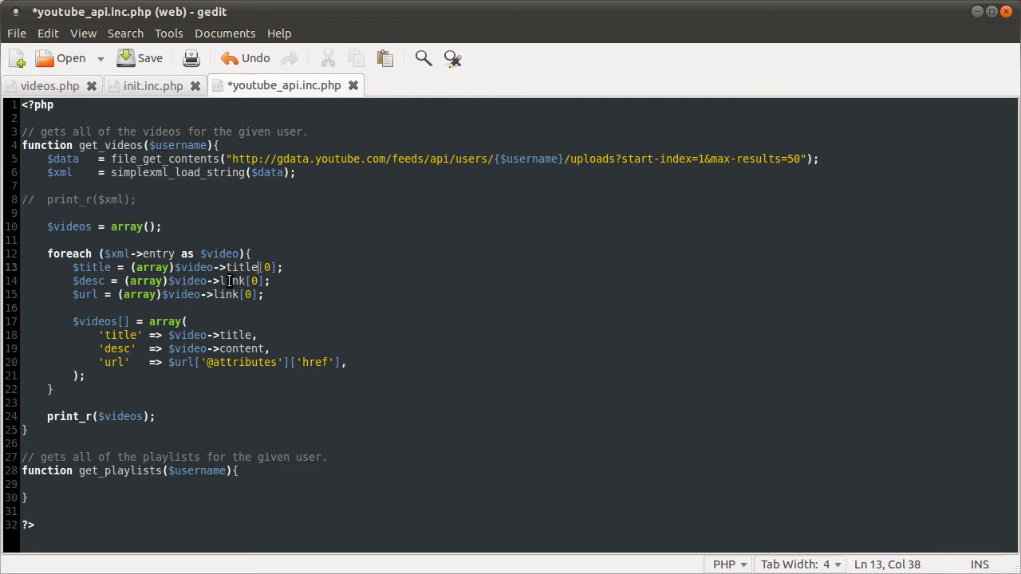
{"action": "double_click", "coordinate": [233, 281]}
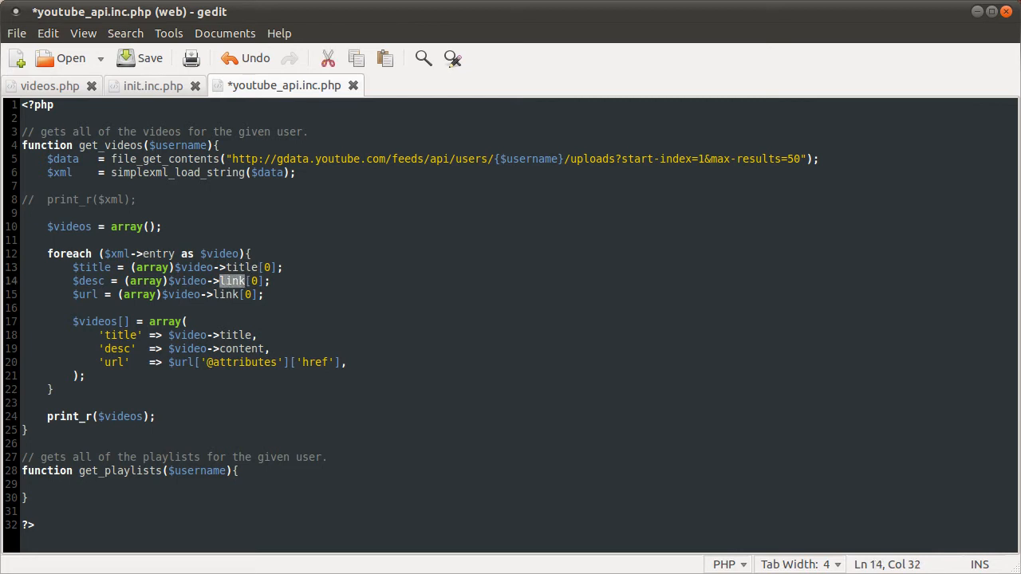
{"action": "type", "text": "content"}
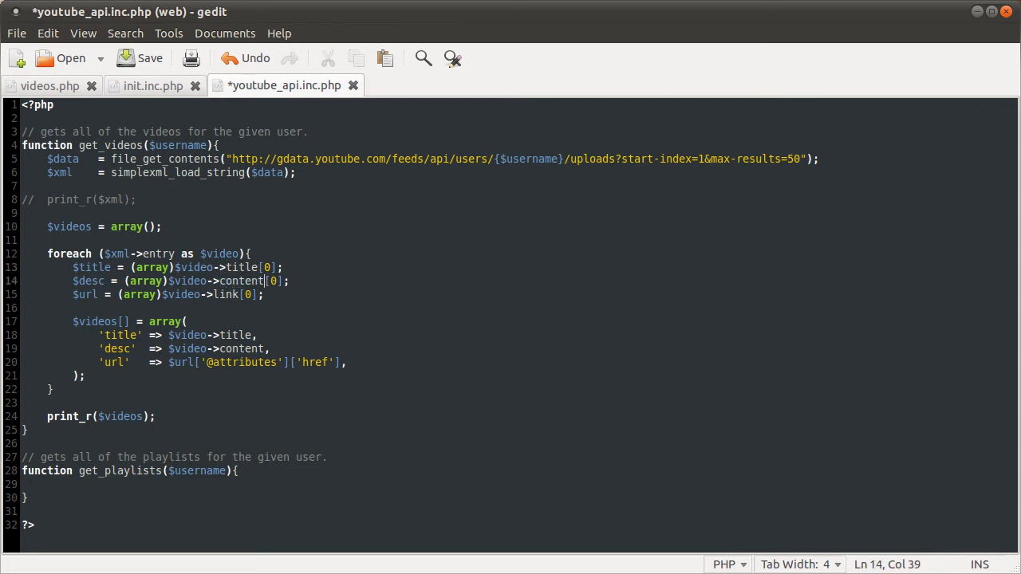
{"action": "left_click", "coordinate": [139, 58]}
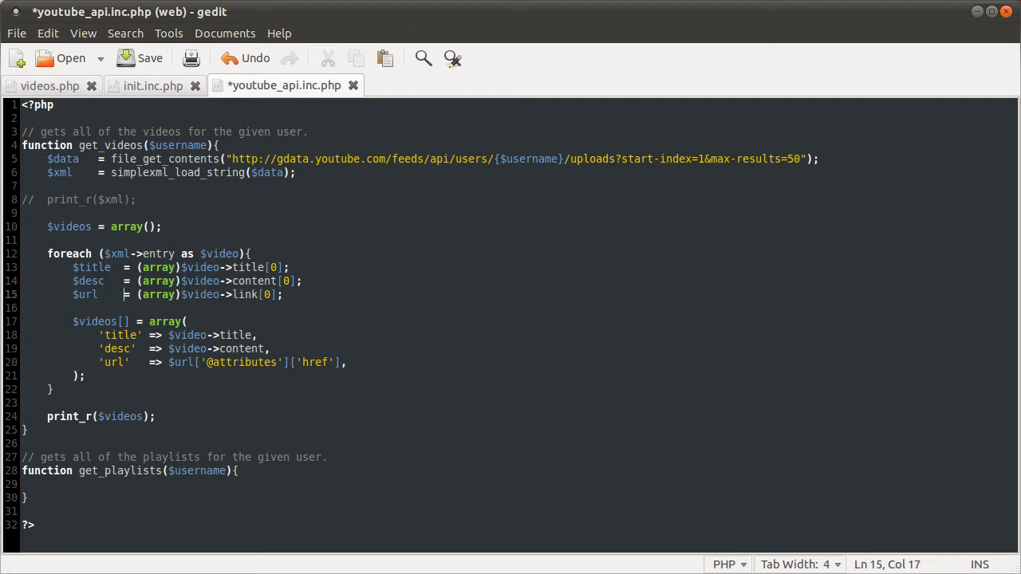
{"action": "mouse_move", "coordinate": [302, 288]}
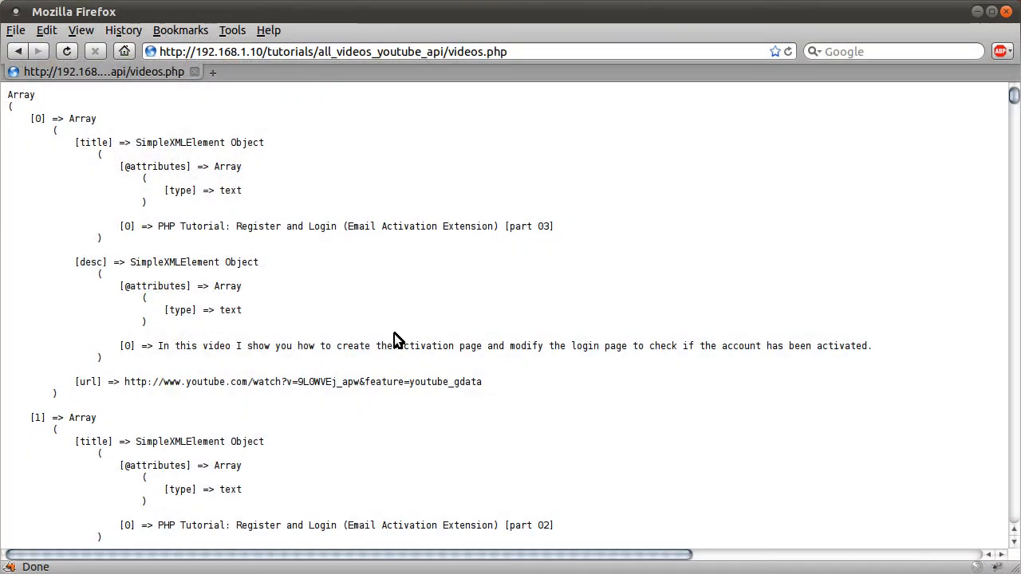
{"action": "mouse_move", "coordinate": [131, 164]}
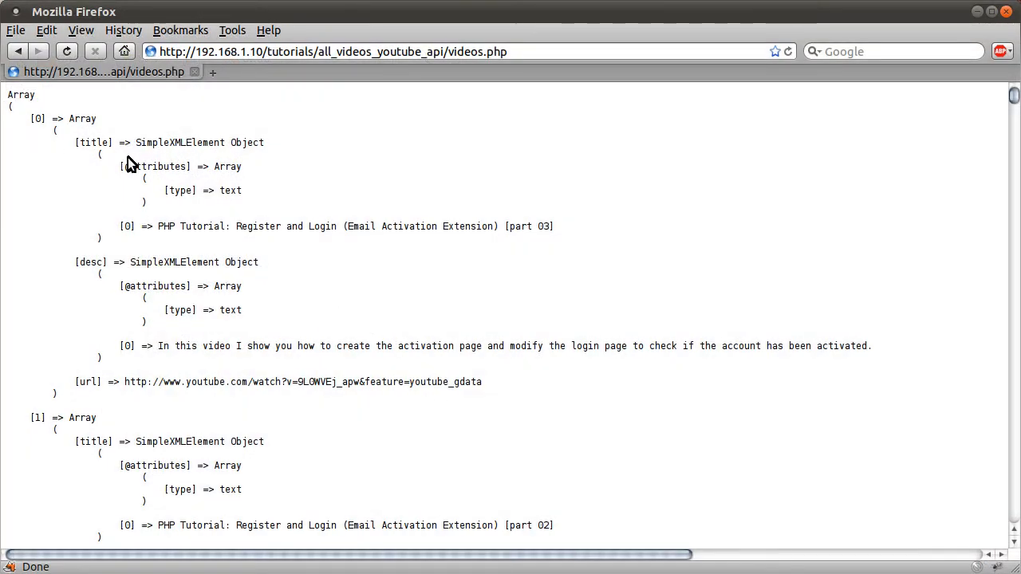
{"action": "mouse_move", "coordinate": [151, 247]}
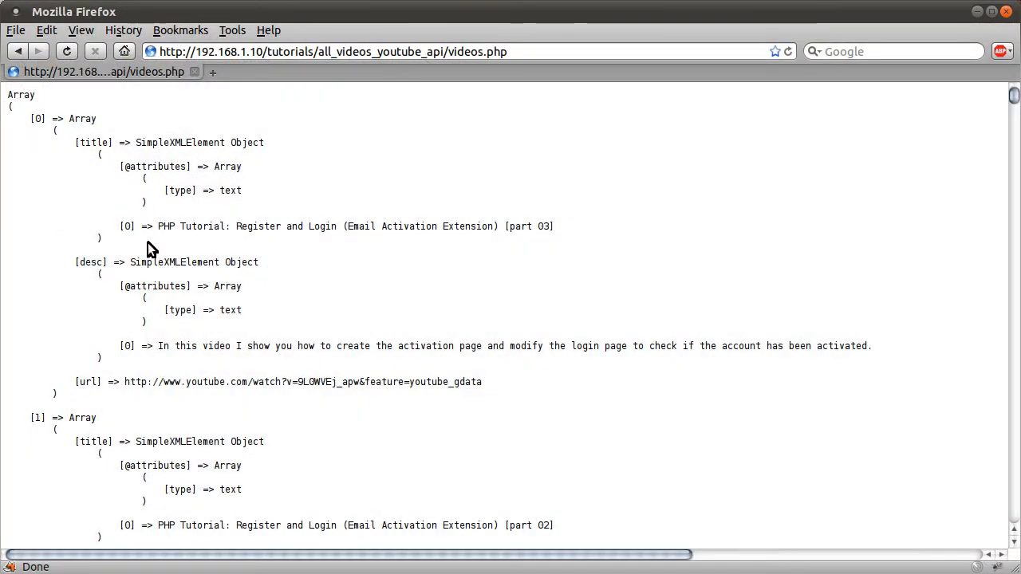
{"action": "mouse_move", "coordinate": [152, 273]}
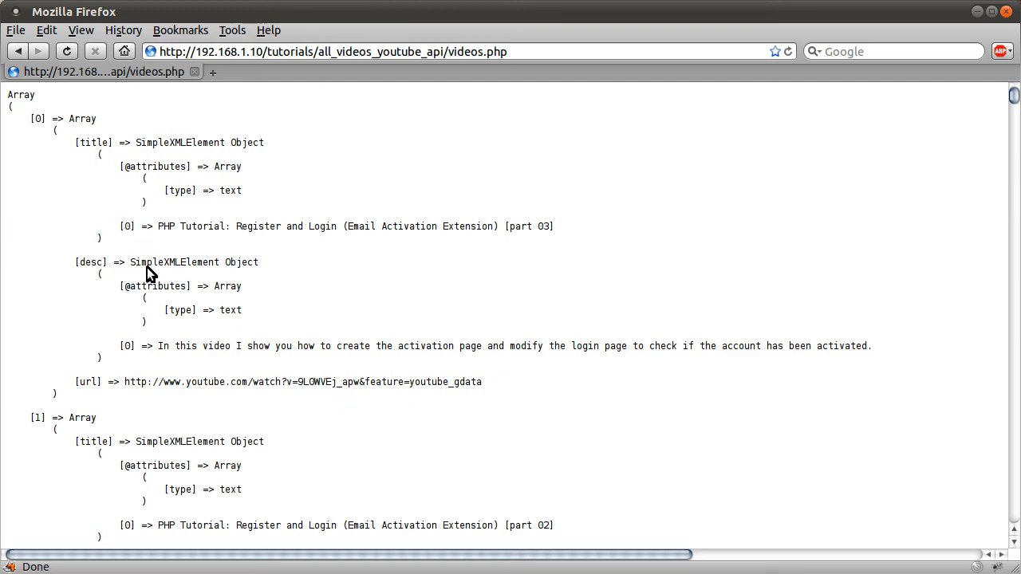
Step: Reload videos.php in Firefox; title and desc still appear as SimpleXMLElement objects
{"action": "double_click", "coordinate": [125, 226]}
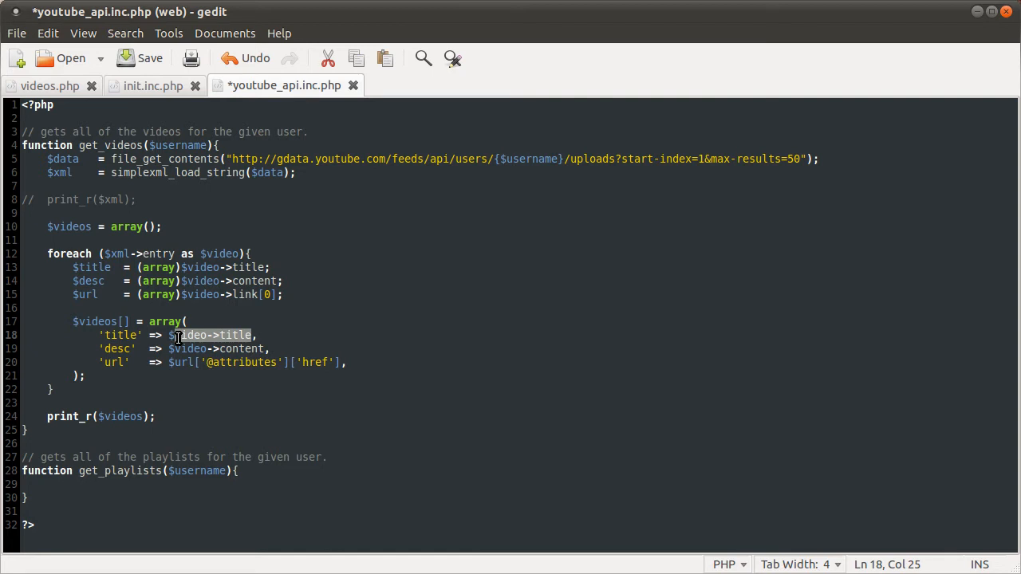
Step: Use $title[0] and $desc[0] for the videos array's title and desc entries
{"action": "type", "text": "$title[]"}
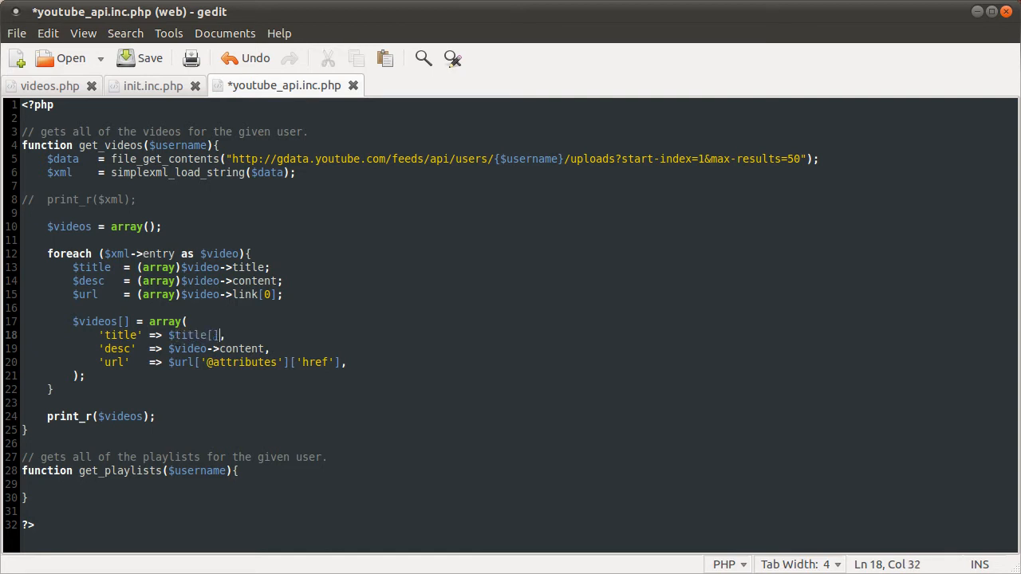
{"action": "type", "text": "0"}
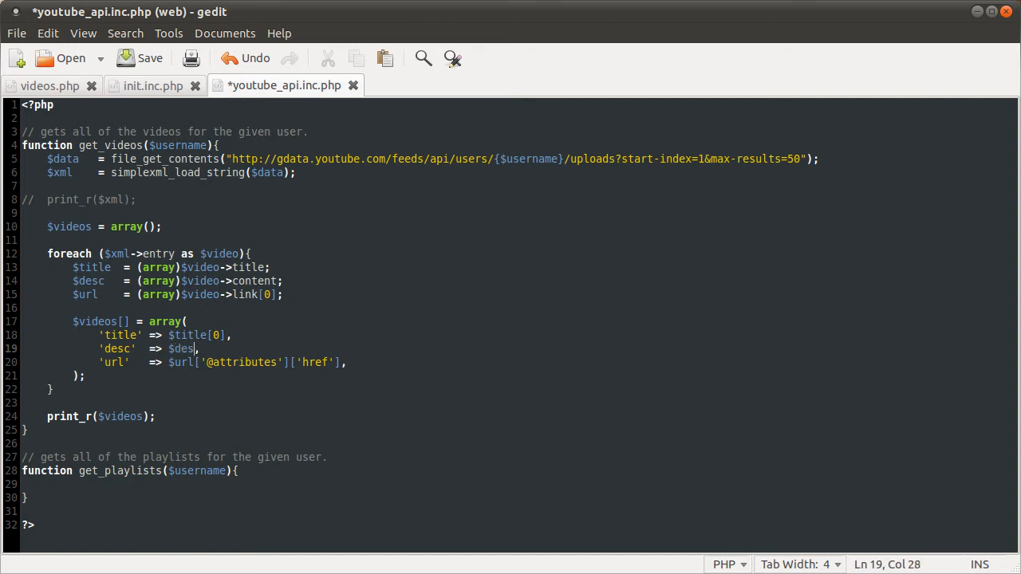
{"action": "type", "text": "[0]"}
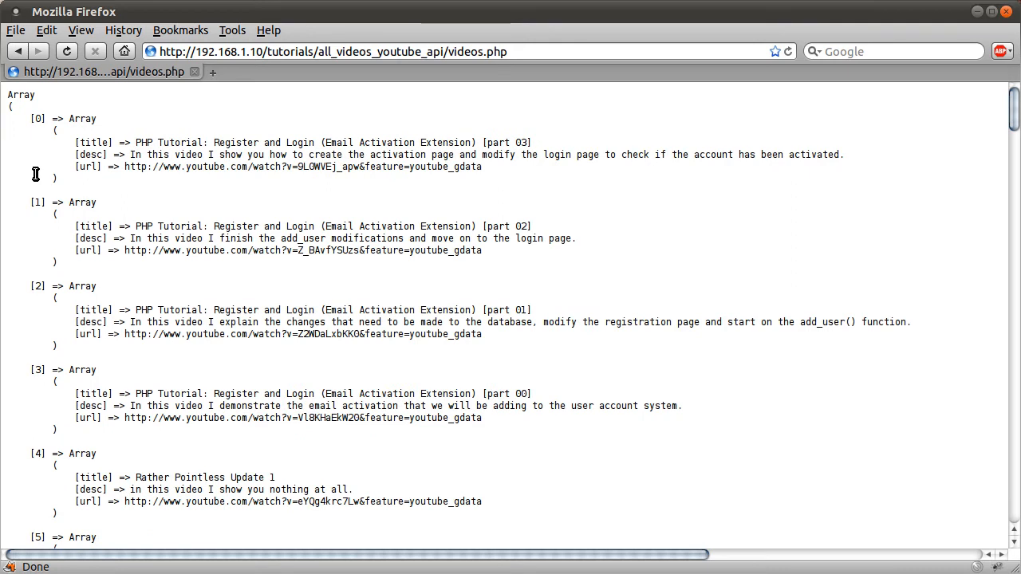
{"action": "mouse_move", "coordinate": [303, 237]}
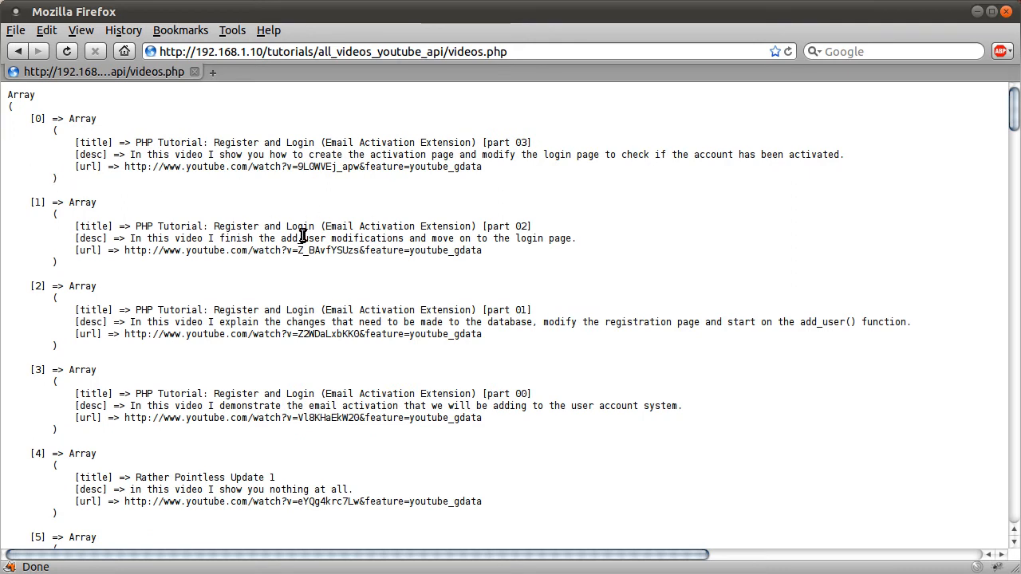
{"action": "mouse_move", "coordinate": [76, 214]}
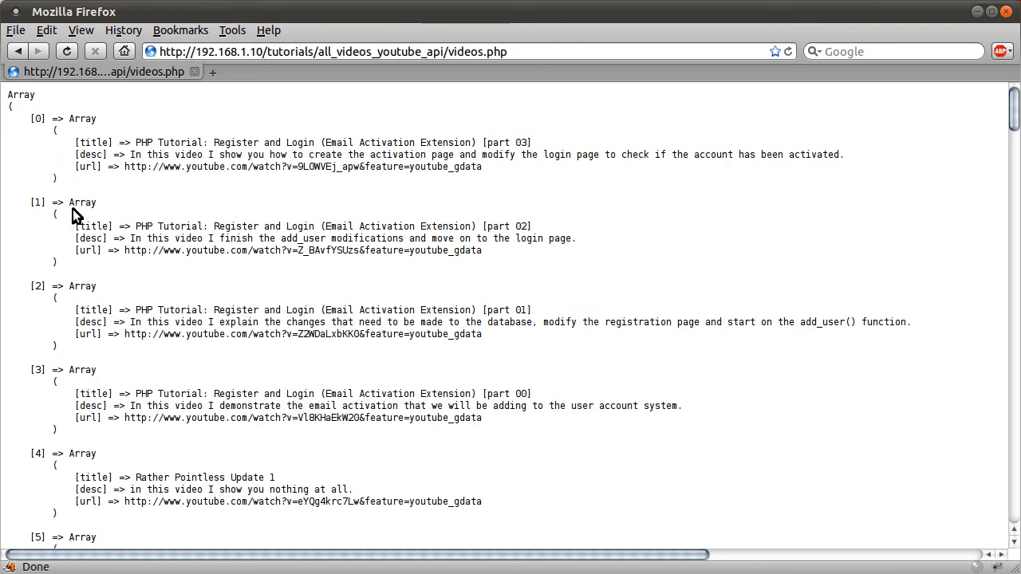
{"action": "mouse_move", "coordinate": [156, 282]}
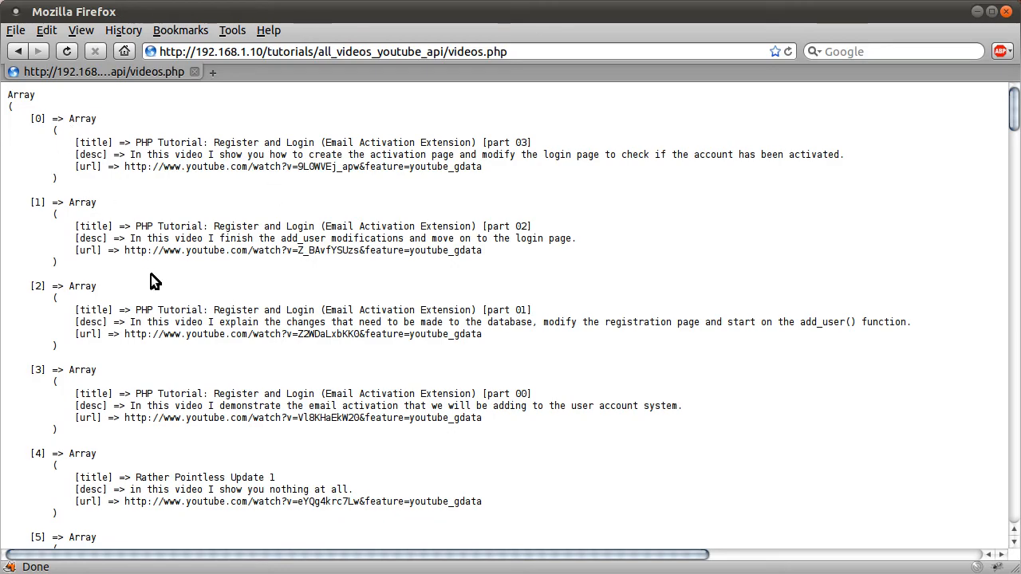
Step: Scroll down the videos.php output listing each video's title, desc and url
{"action": "scroll", "scroll_direction": "down", "scroll_amount": 3}
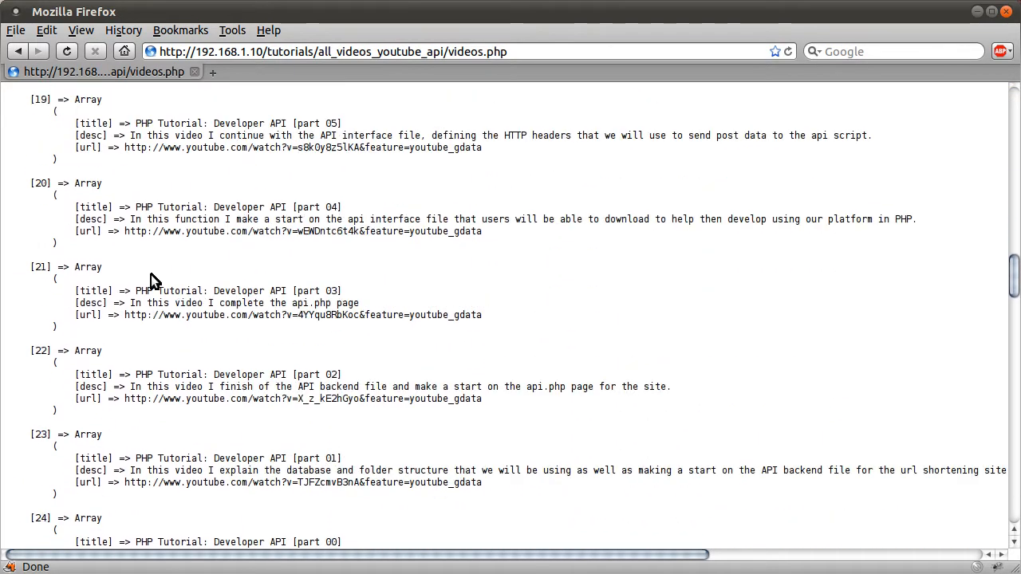
{"action": "scroll", "scroll_direction": "down", "scroll_amount": 3}
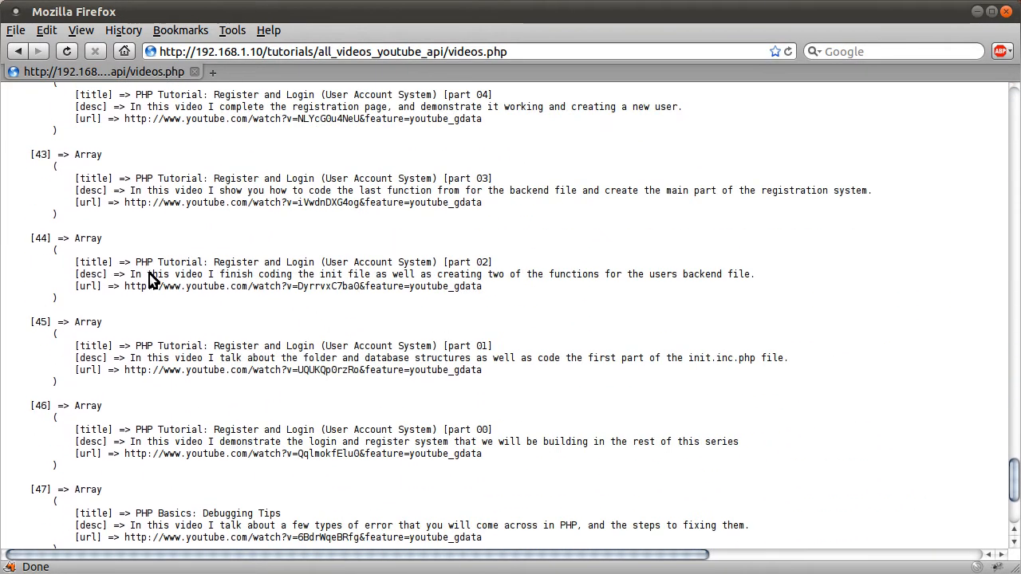
{"action": "scroll", "scroll_direction": "down", "scroll_amount": 3}
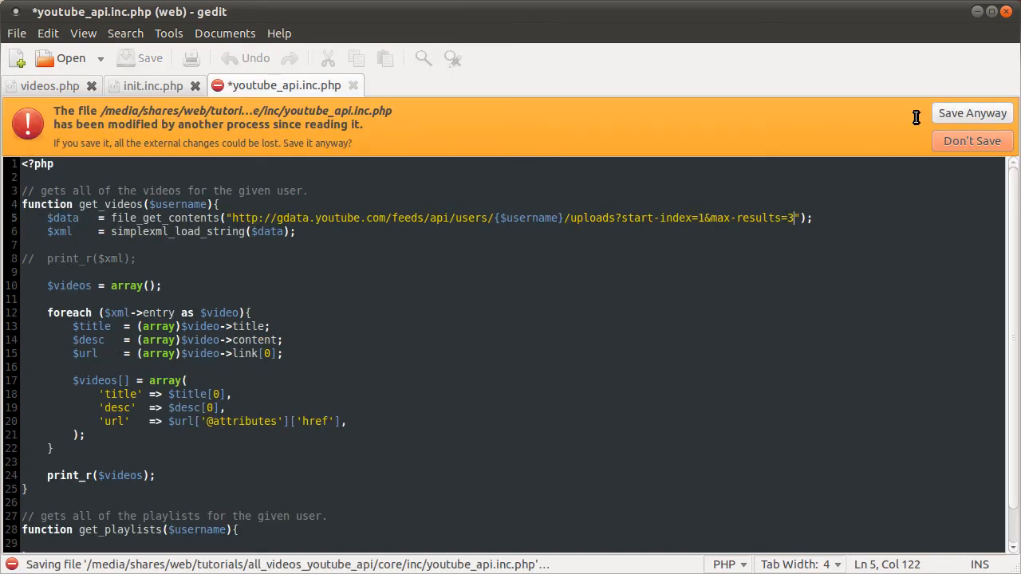
Step: Save the three-result feed limit by choosing Save Anyway on the external-change warning
{"action": "left_click", "coordinate": [973, 112]}
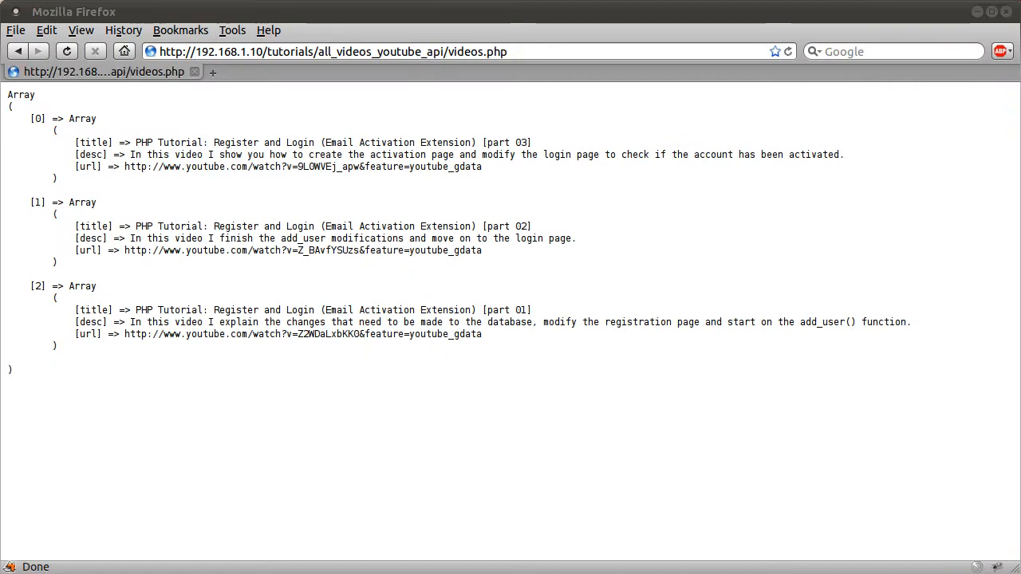
{"action": "mouse_move", "coordinate": [648, 339]}
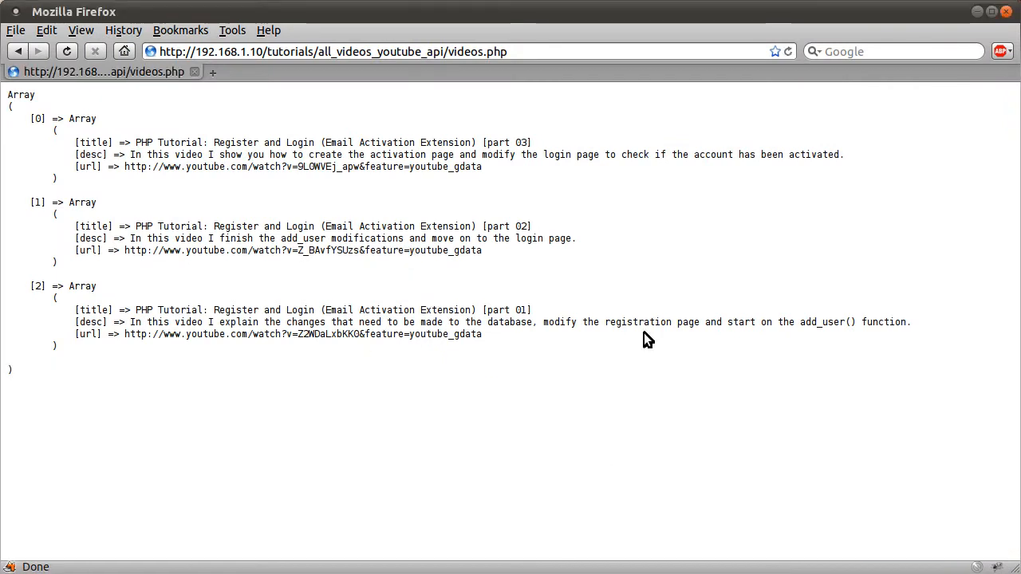
{"action": "mouse_move", "coordinate": [403, 359]}
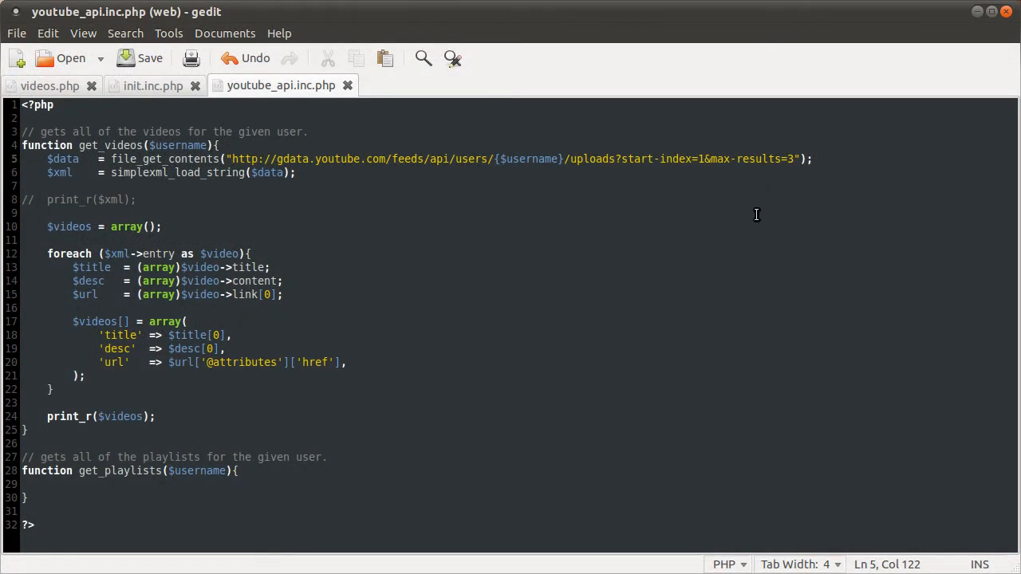
Step: Set max-results to 50 and delete the commented-out print_r($xml) line
{"action": "type", "text": "50"}
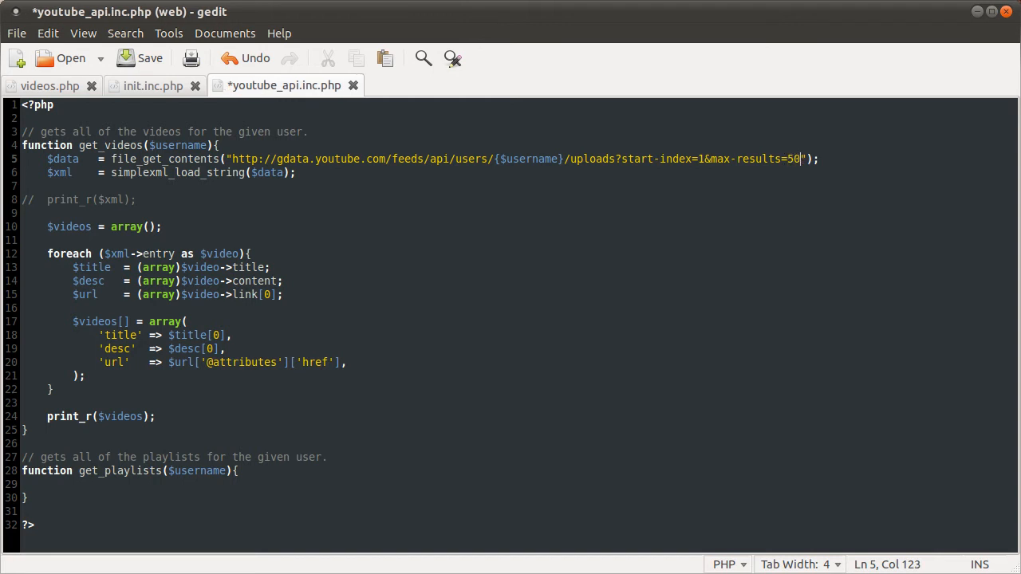
{"action": "mouse_move", "coordinate": [702, 192]}
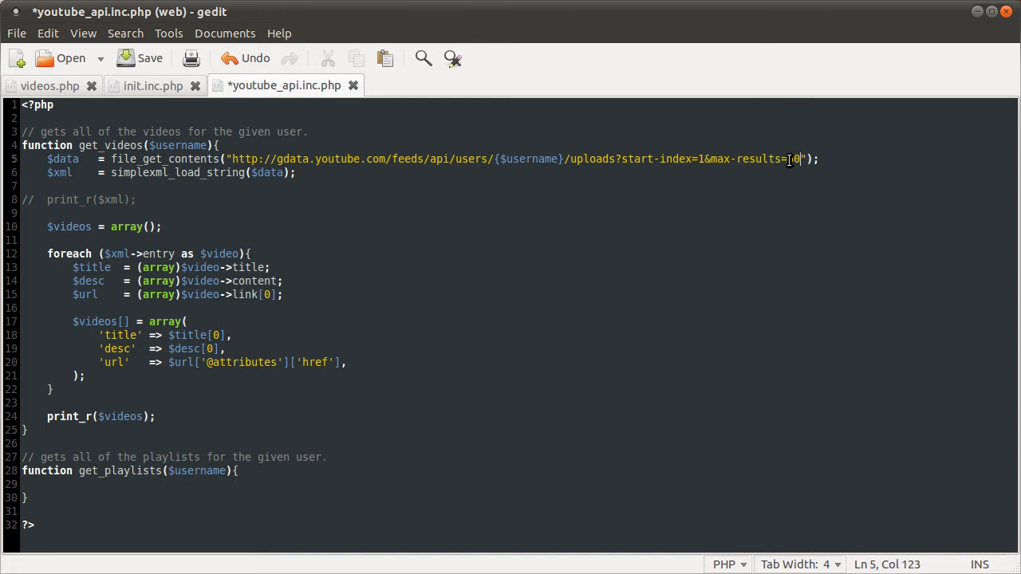
{"action": "type", "text": "50"}
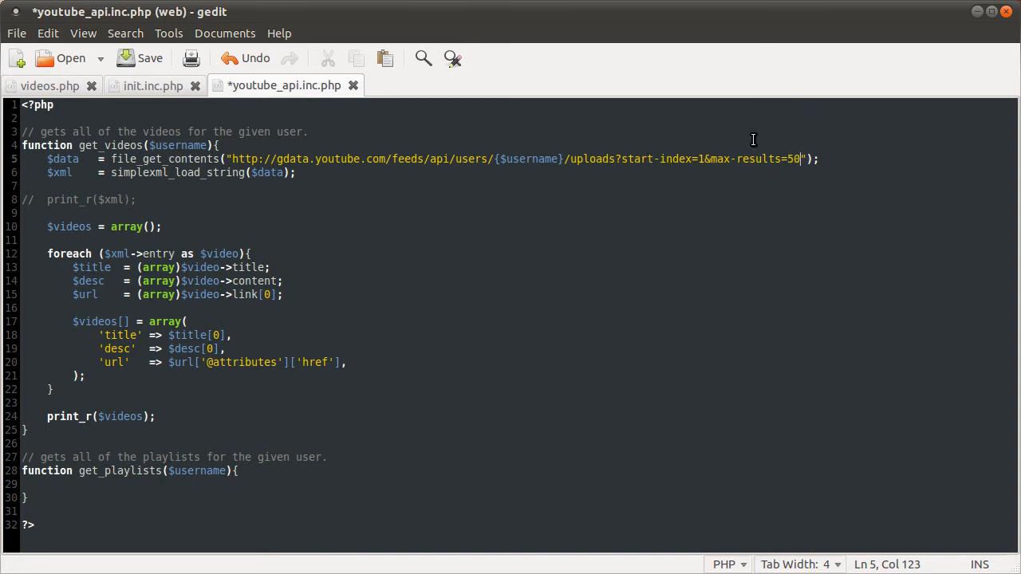
{"action": "left_click", "coordinate": [135, 200]}
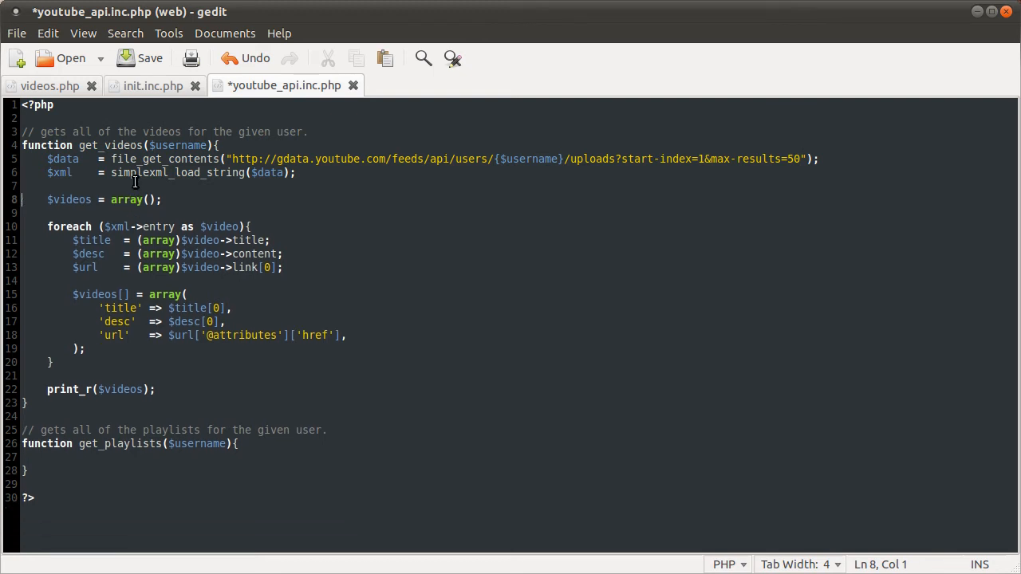
{"action": "left_click", "coordinate": [436, 191]}
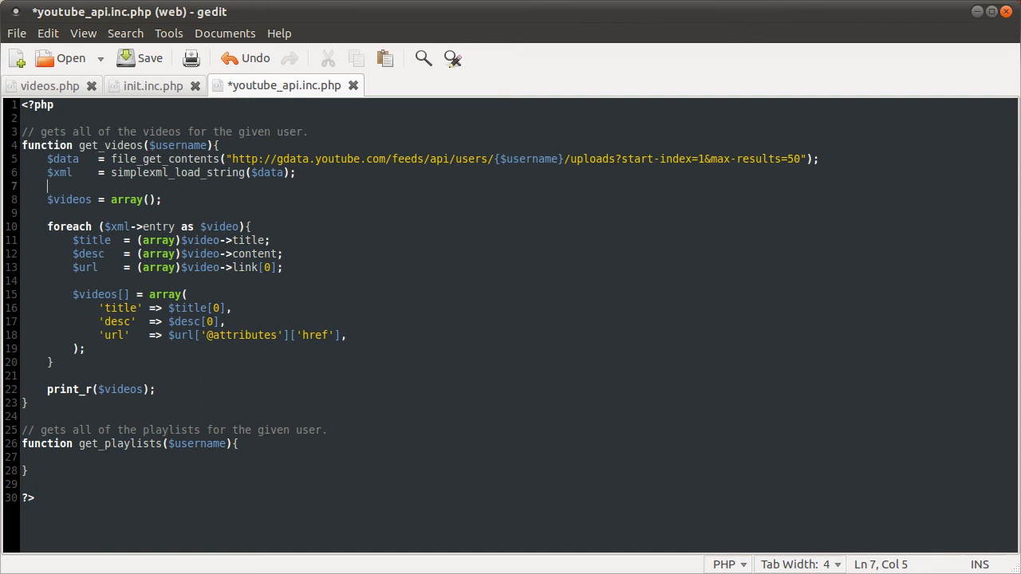
{"action": "mouse_move", "coordinate": [230, 189]}
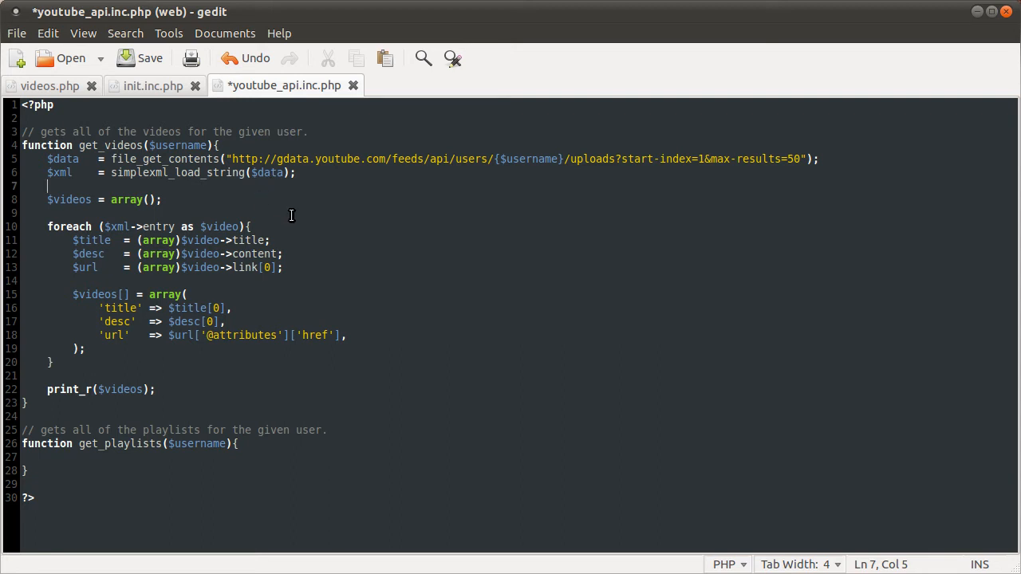
{"action": "mouse_move", "coordinate": [278, 216]}
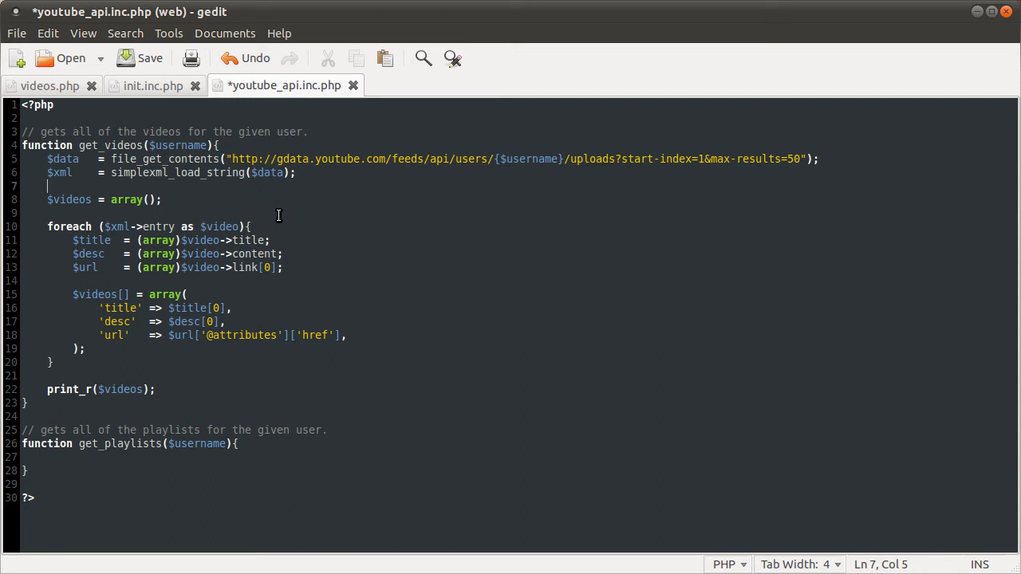
{"action": "mouse_move", "coordinate": [248, 218]}
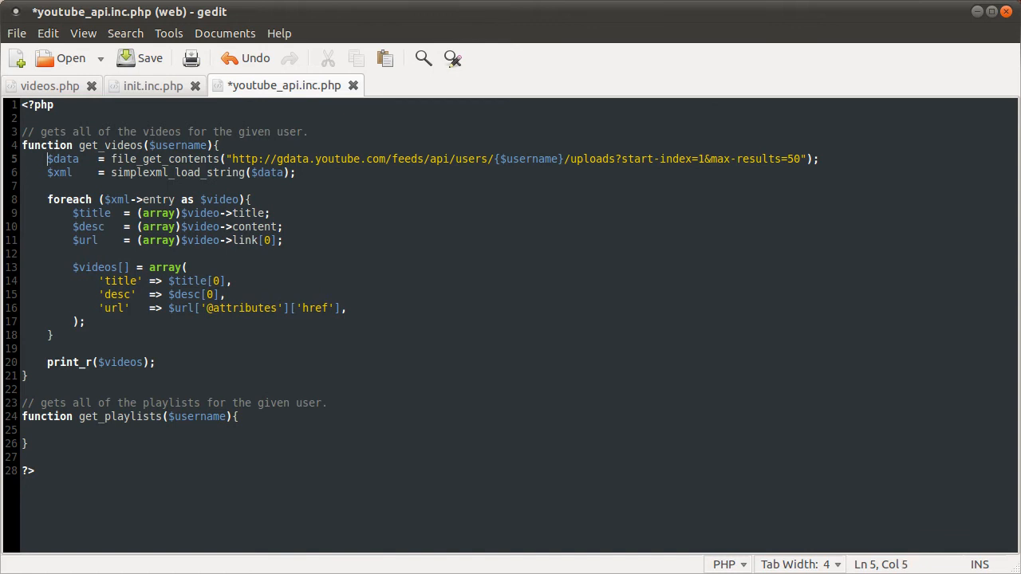
Step: Add $videos = array(); at the top and wrap the fetch and foreach in do { } while ()
{"action": "type", "text": "$videos = array();"}
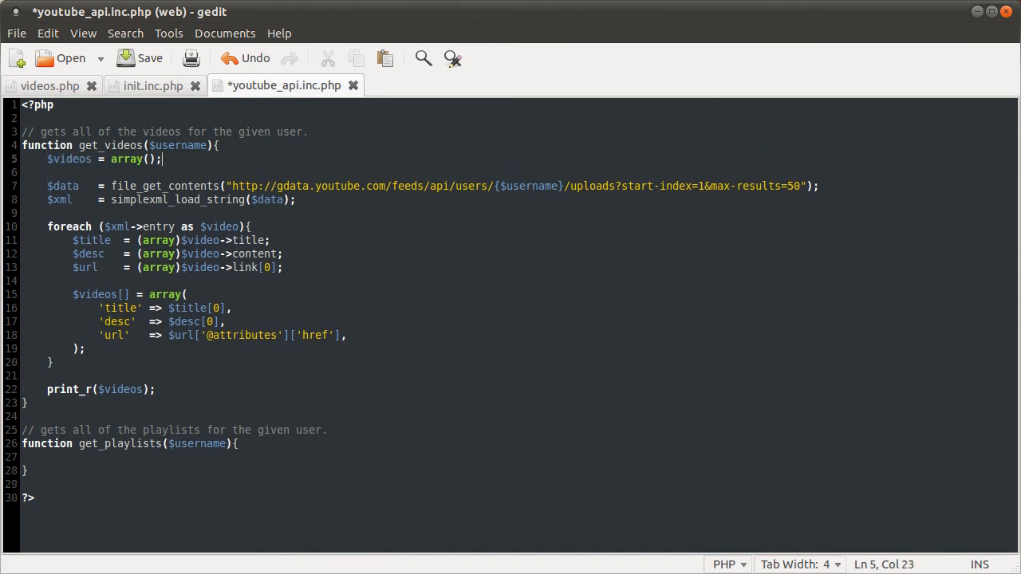
{"action": "key", "text": "Return"}
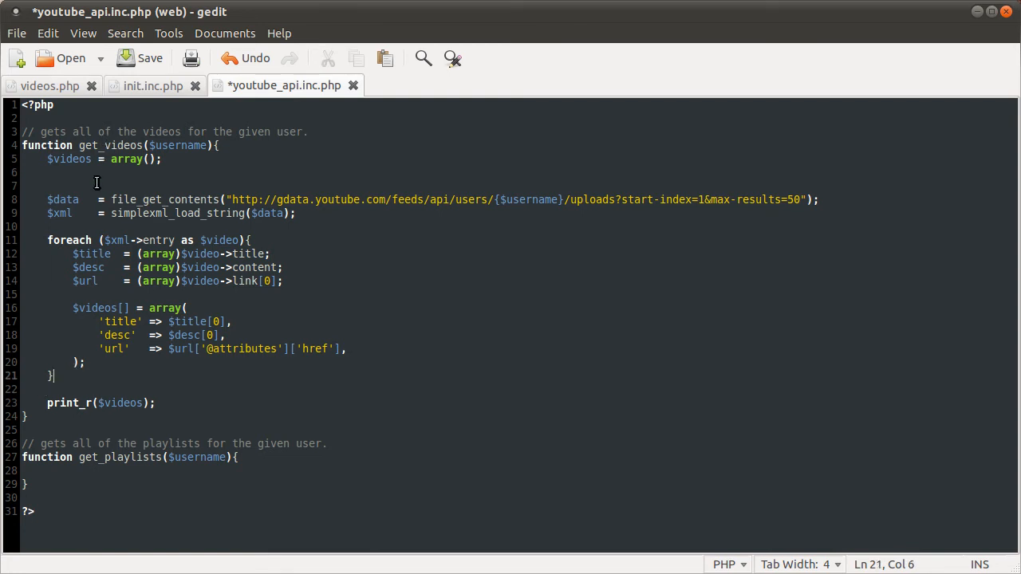
{"action": "left_click", "coordinate": [99, 200]}
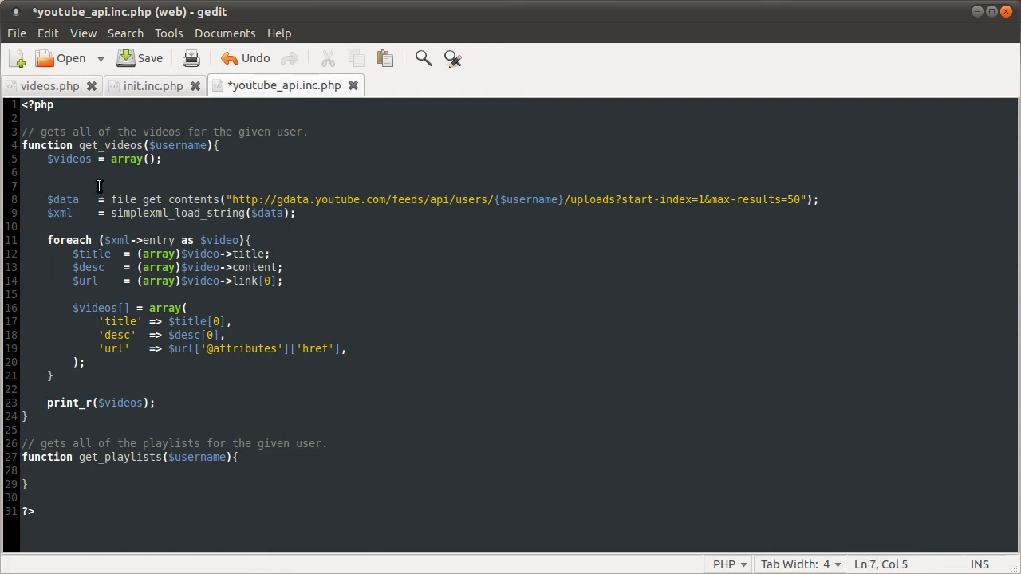
{"action": "left_click", "coordinate": [47, 185]}
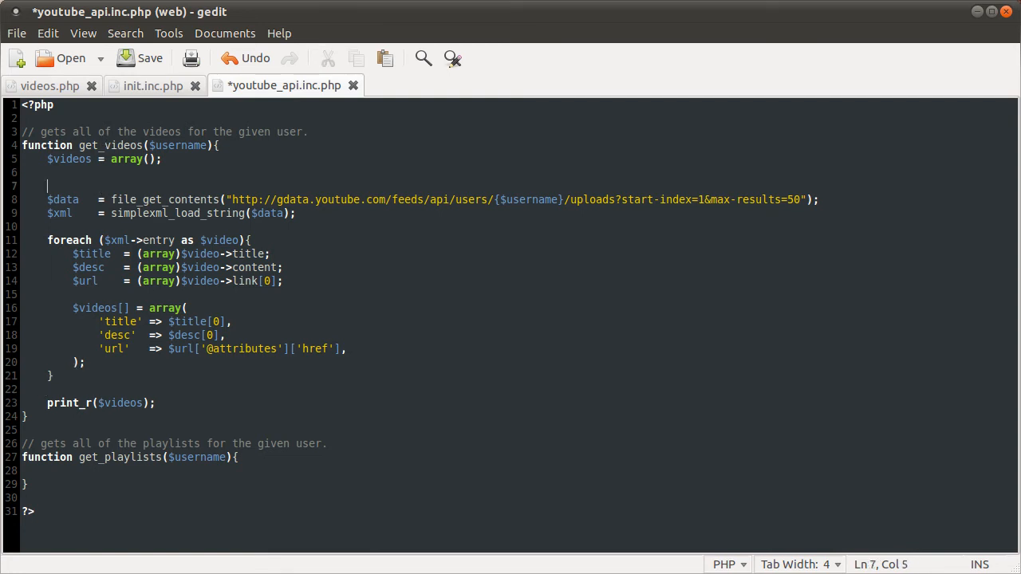
{"action": "type", "text": "do {P"}
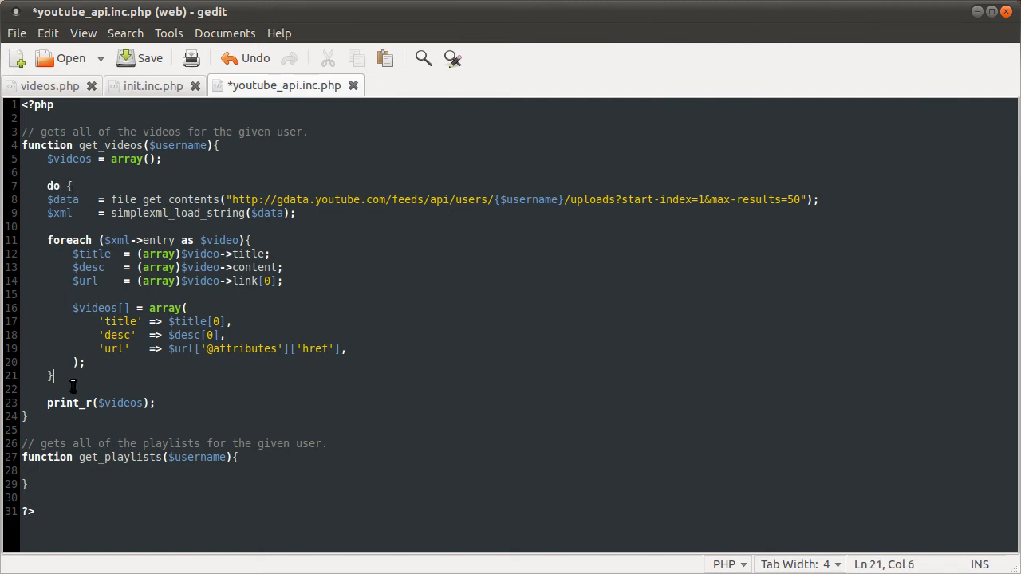
{"action": "type", "text": "while"}
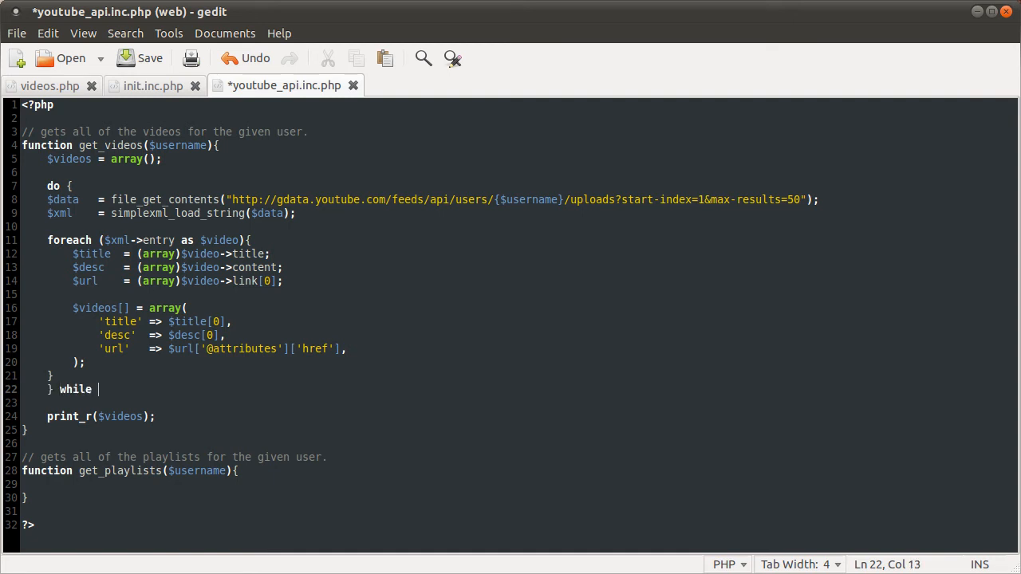
{"action": "type", "text": "();"}
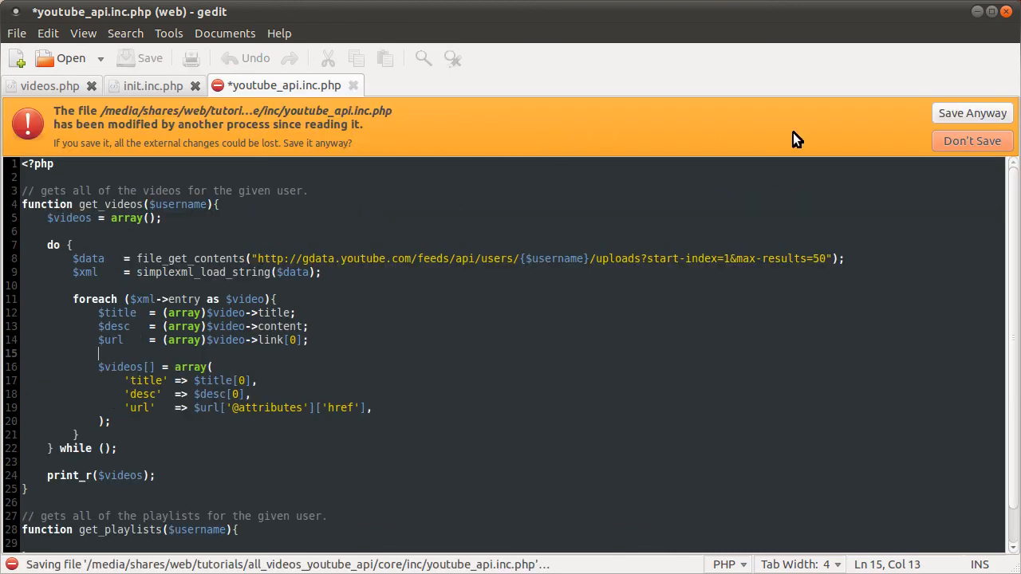
Step: Overwrite the externally modified youtube_api.inc.php with Save Anyway, keeping the do…while edit
{"action": "left_click", "coordinate": [973, 112]}
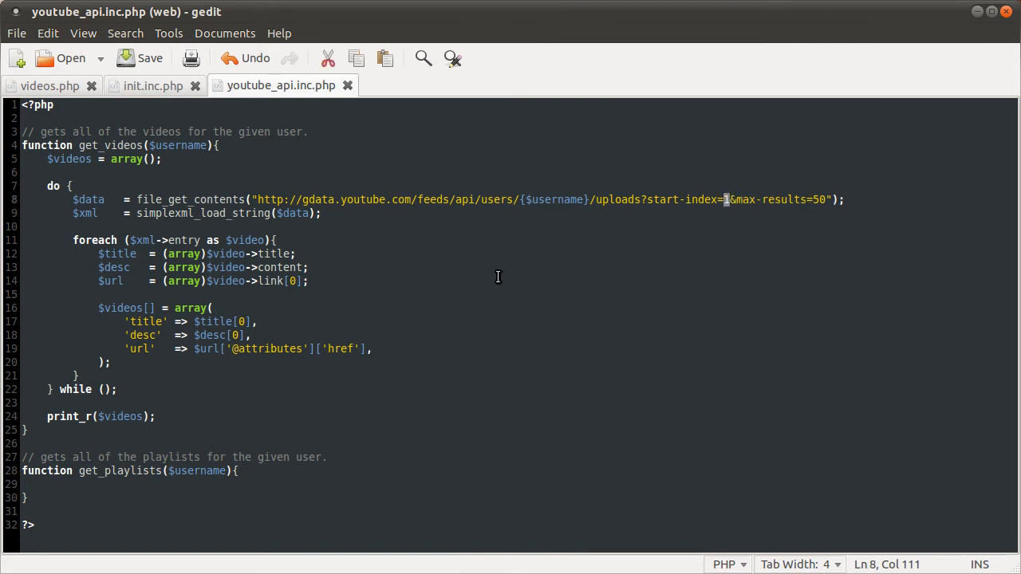
{"action": "mouse_move", "coordinate": [471, 324]}
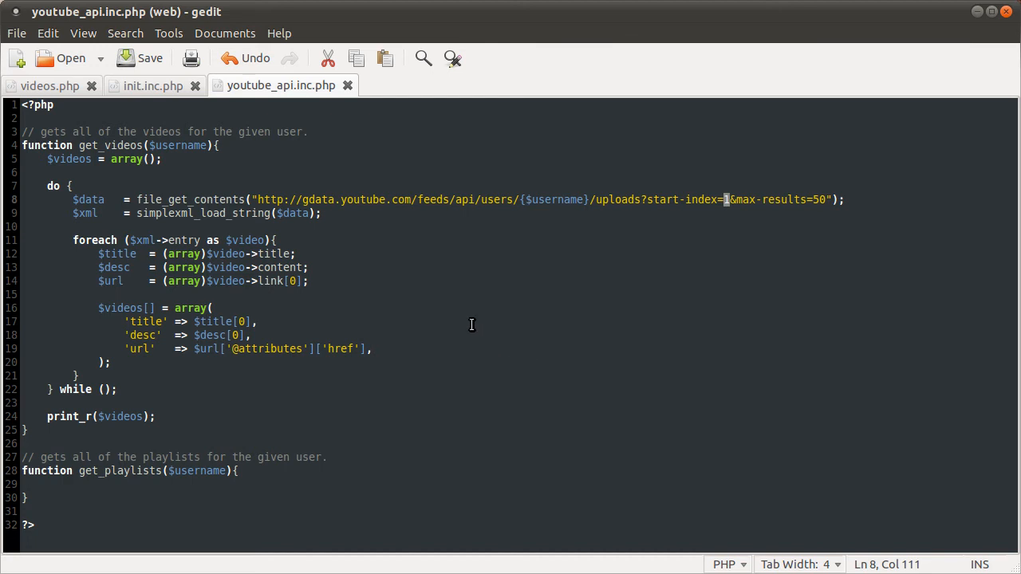
{"action": "mouse_move", "coordinate": [266, 228]}
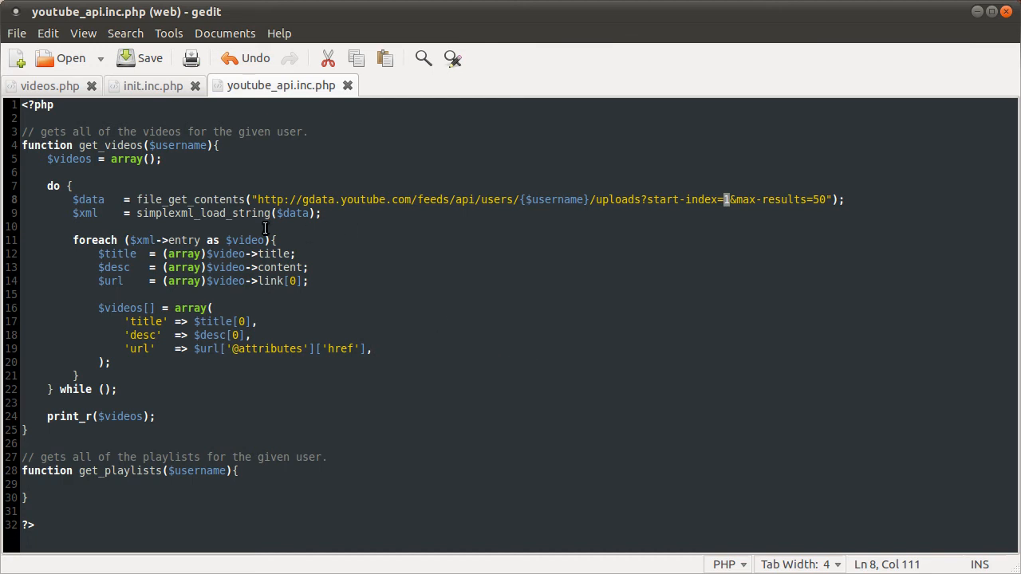
{"action": "mouse_move", "coordinate": [387, 231]}
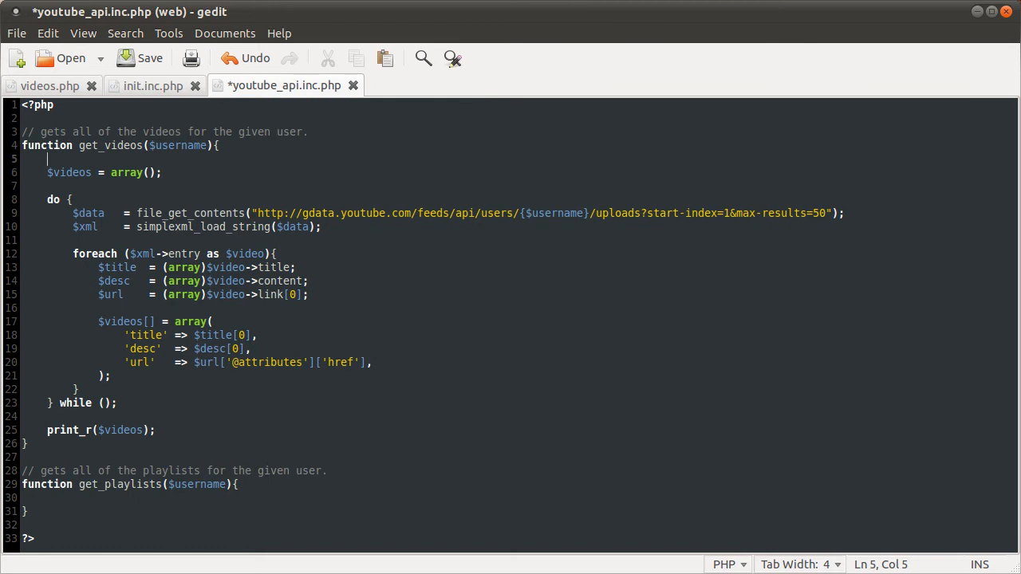
Step: Add $start = 1; as the first line of get_videos, above $videos
{"action": "type", "text": "$start"}
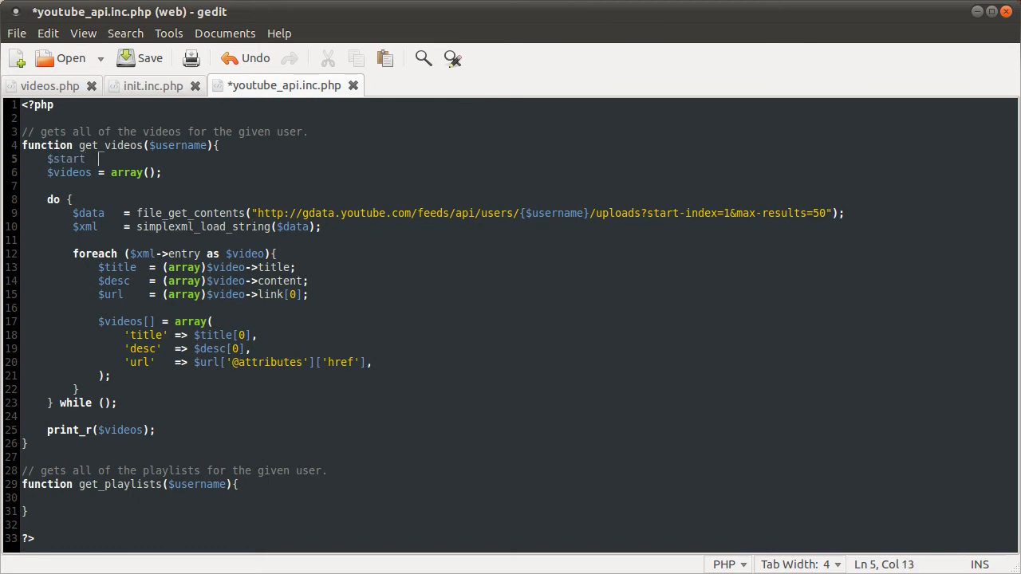
{"action": "type", "text": "= 1"}
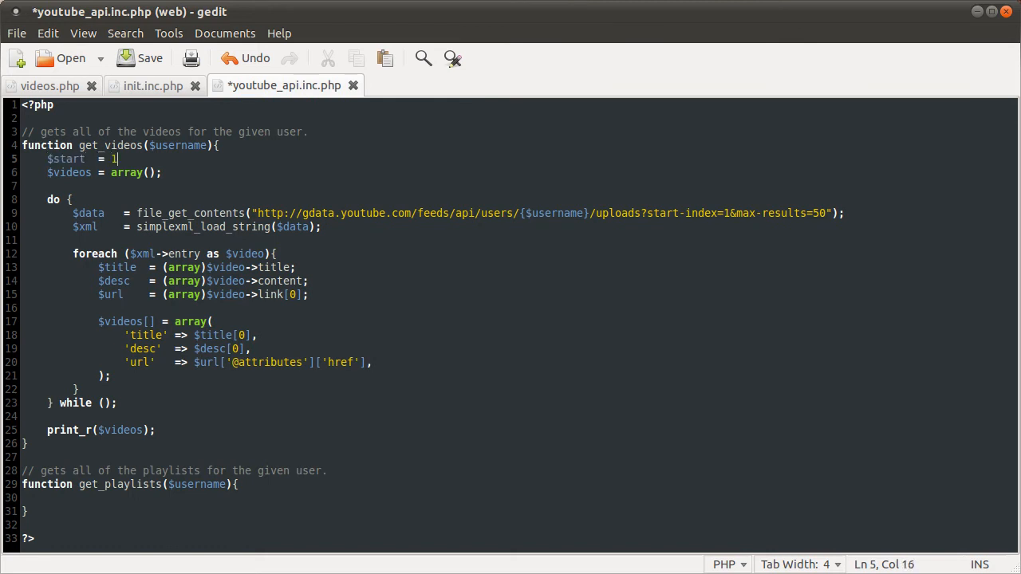
{"action": "type", "text": ";"}
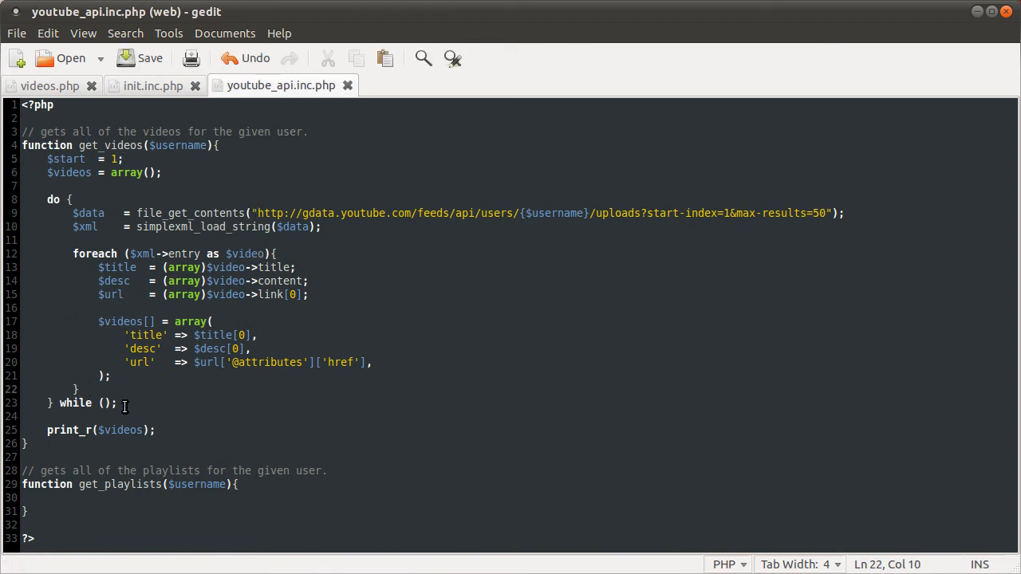
Step: Add $start += 50; after the foreach inside the do block and save
{"action": "key", "text": "Return"}
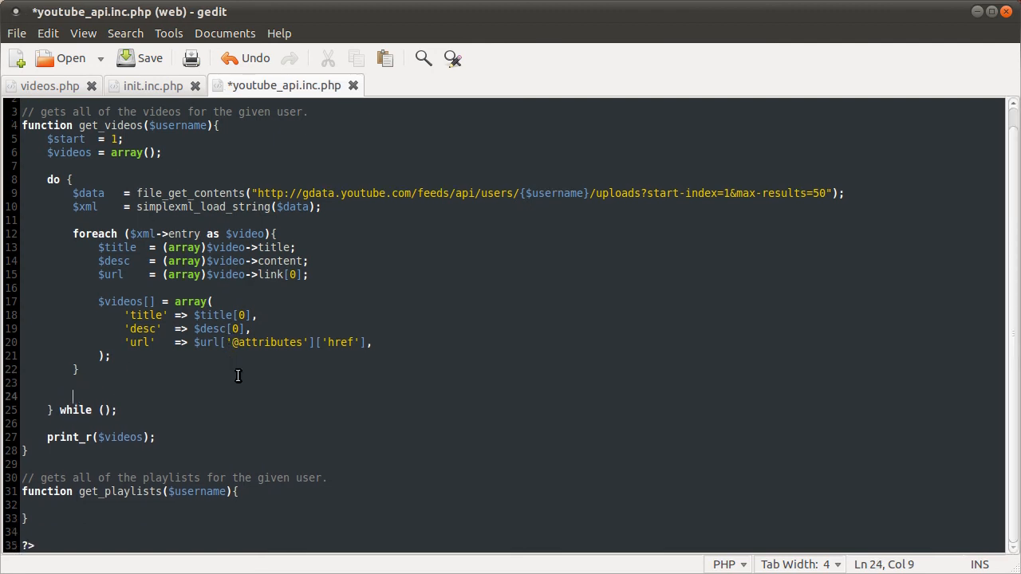
{"action": "type", "text": "$start"}
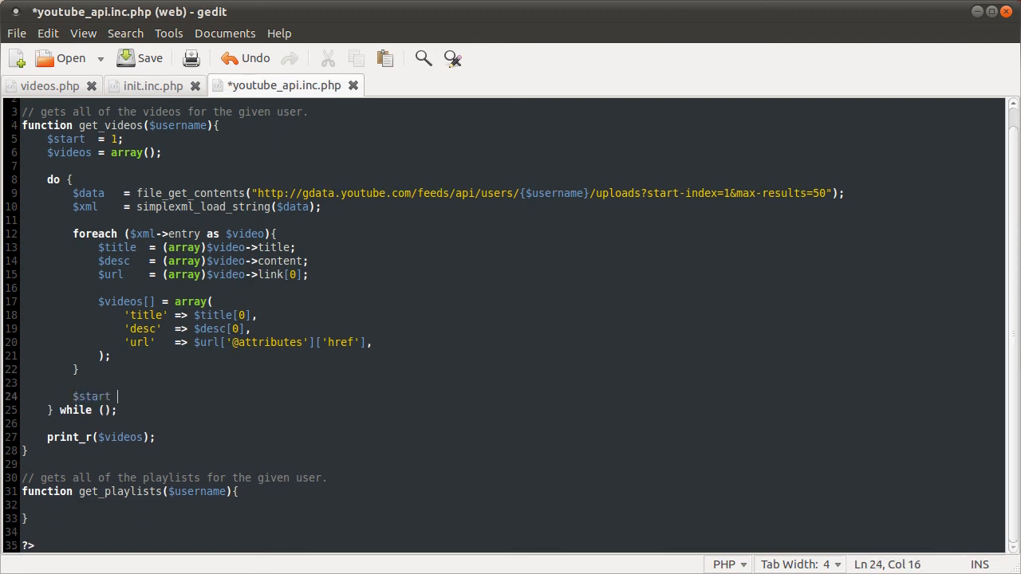
{"action": "type", "text": "+= 50;"}
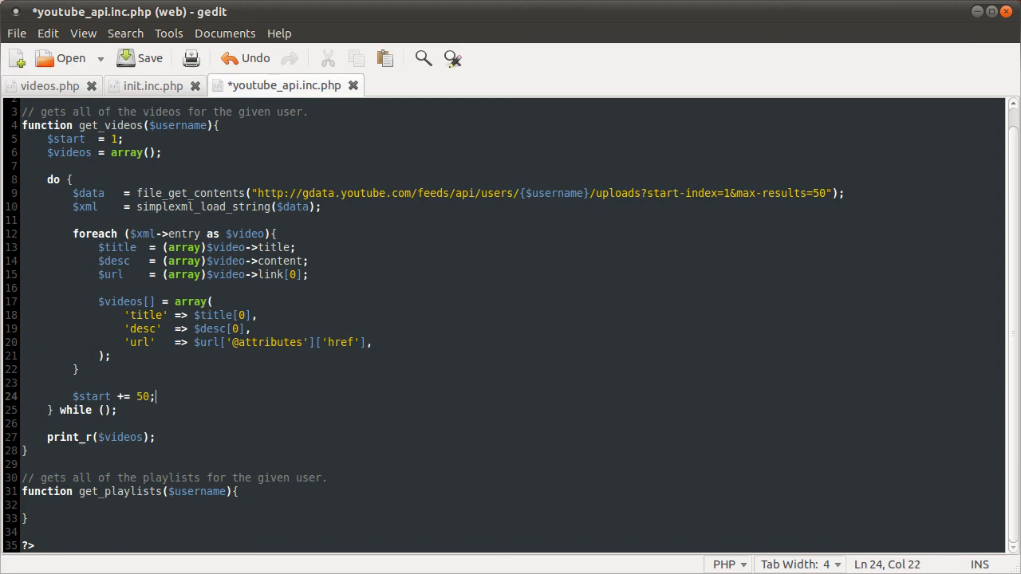
{"action": "left_click", "coordinate": [138, 58]}
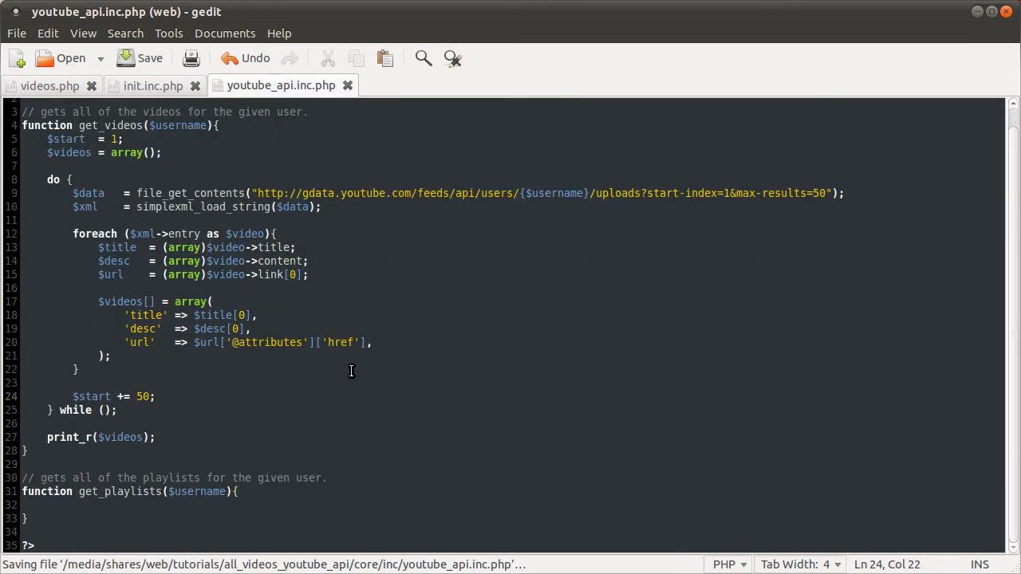
{"action": "mouse_move", "coordinate": [199, 347]}
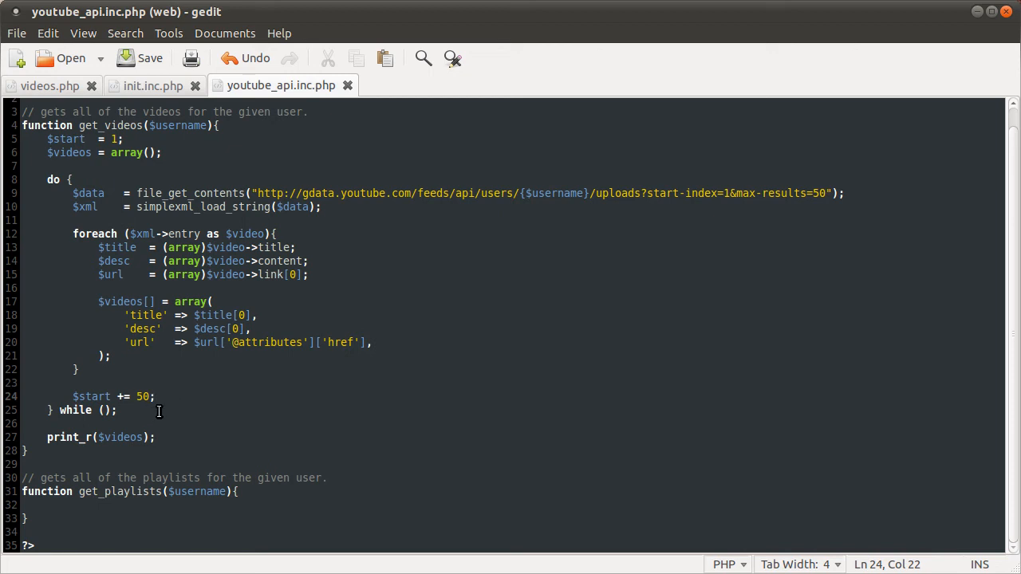
{"action": "mouse_move", "coordinate": [385, 362]}
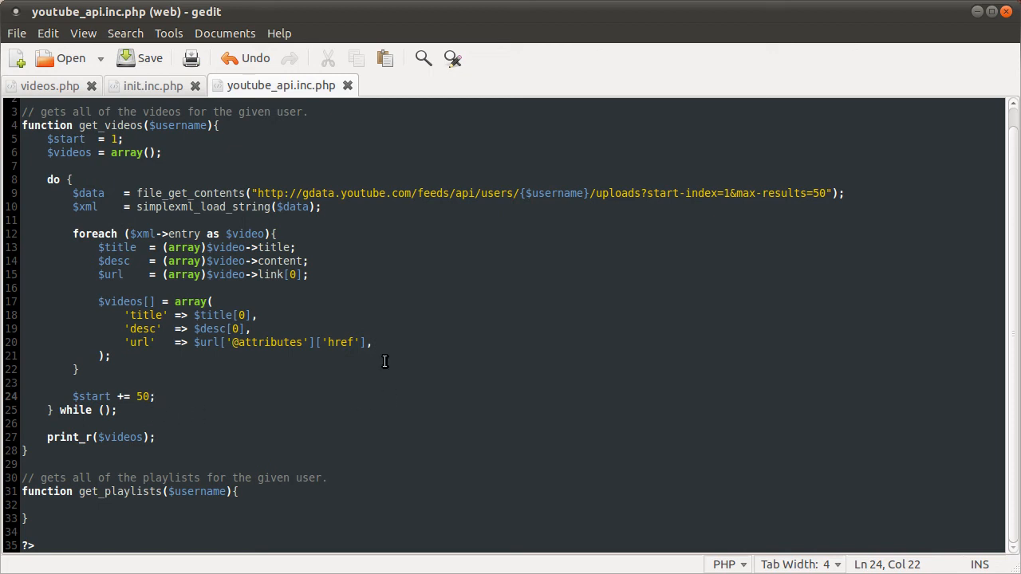
{"action": "mouse_move", "coordinate": [535, 323]}
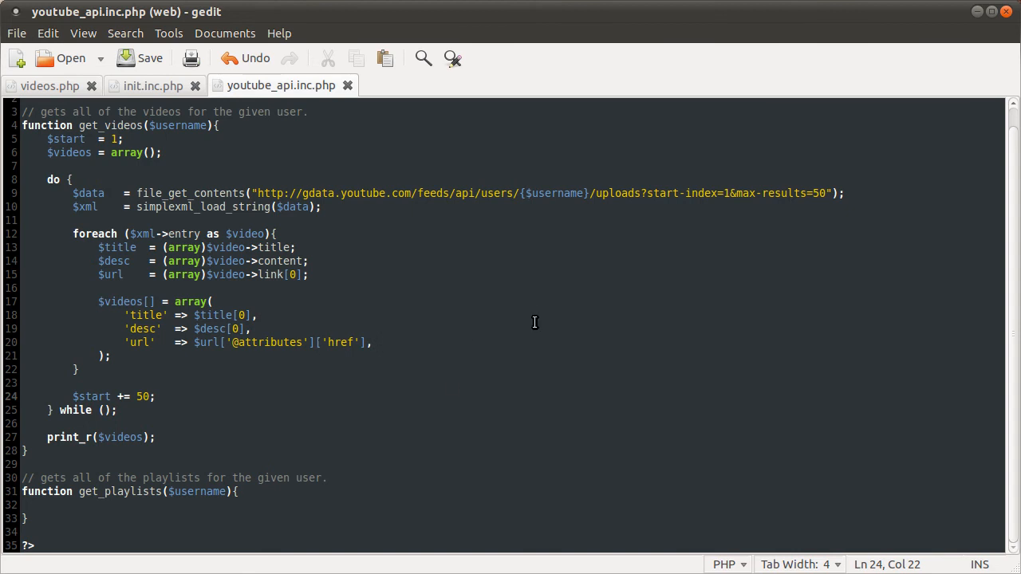
{"action": "mouse_move", "coordinate": [378, 424]}
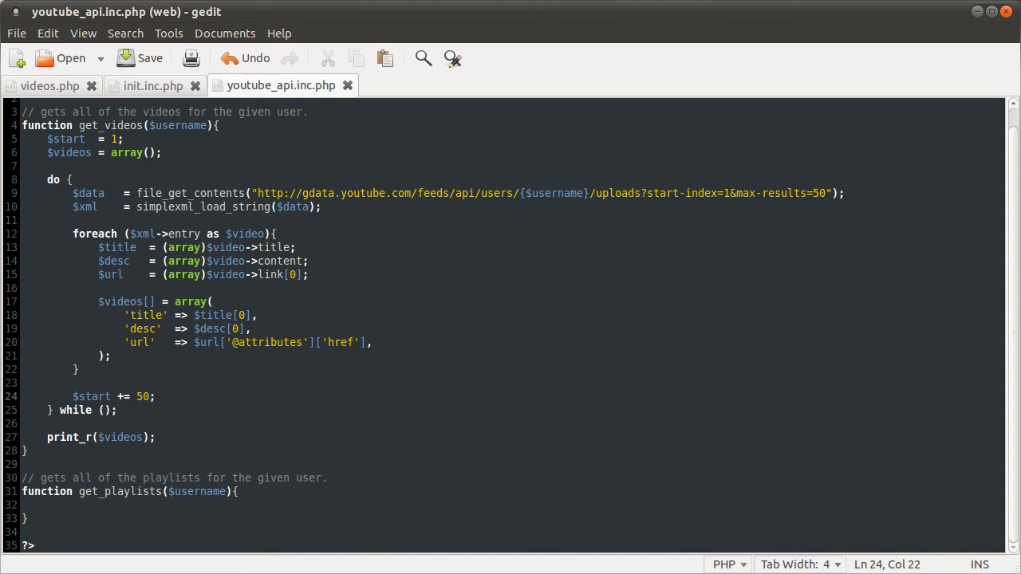
{"action": "mouse_move", "coordinate": [353, 387]}
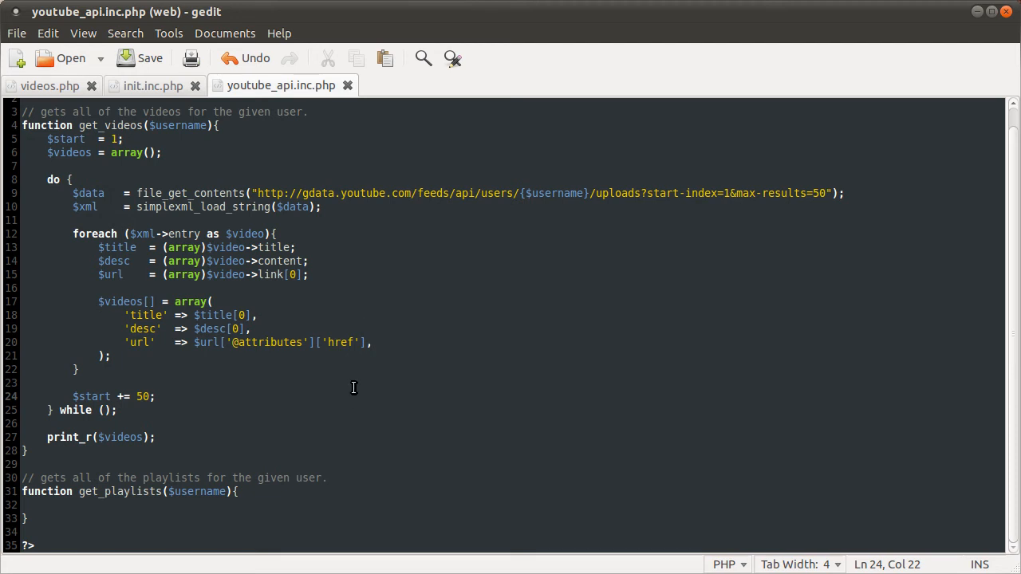
{"action": "mouse_move", "coordinate": [224, 372]}
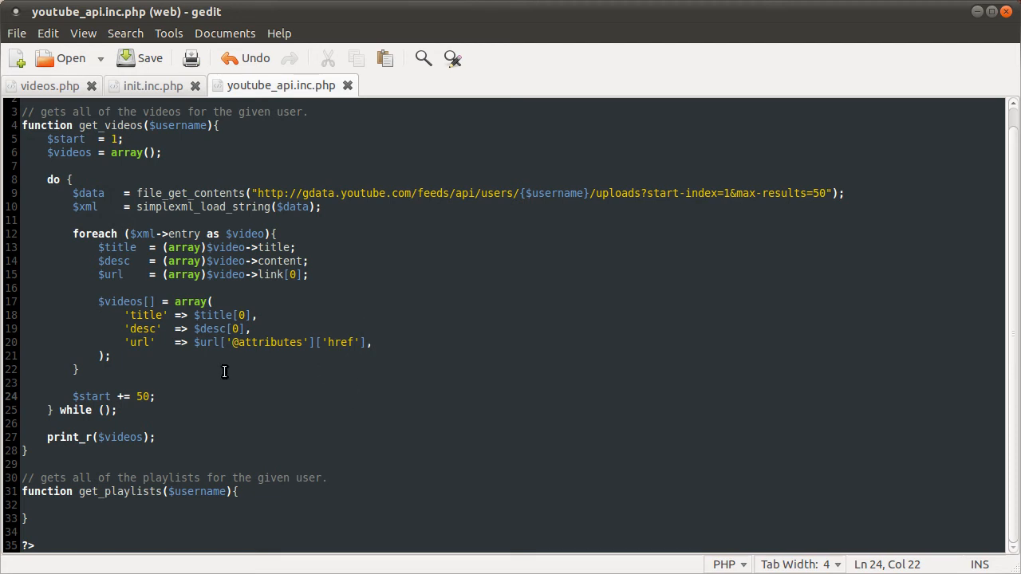
{"action": "mouse_move", "coordinate": [267, 248]}
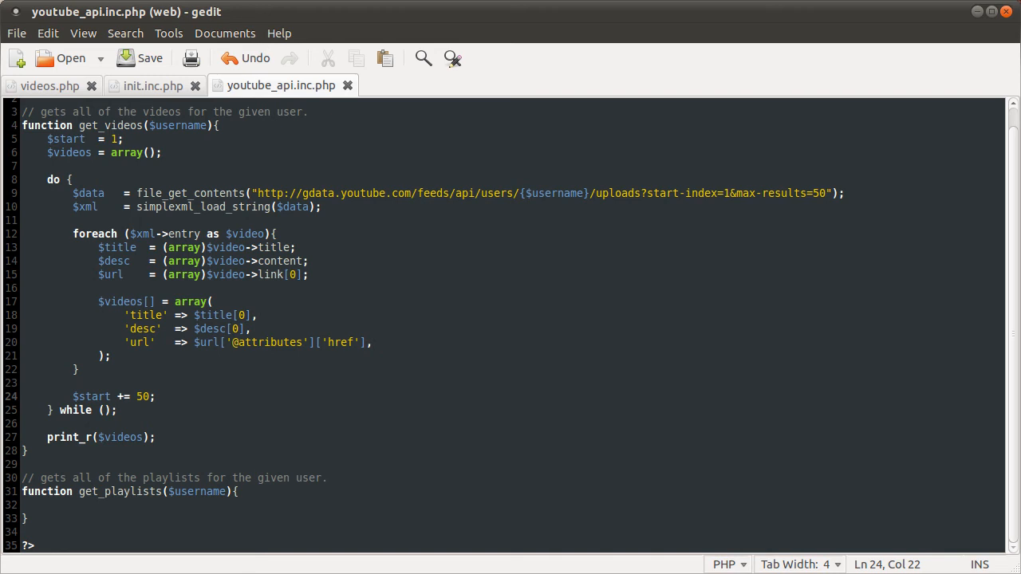
{"action": "mouse_move", "coordinate": [302, 221]}
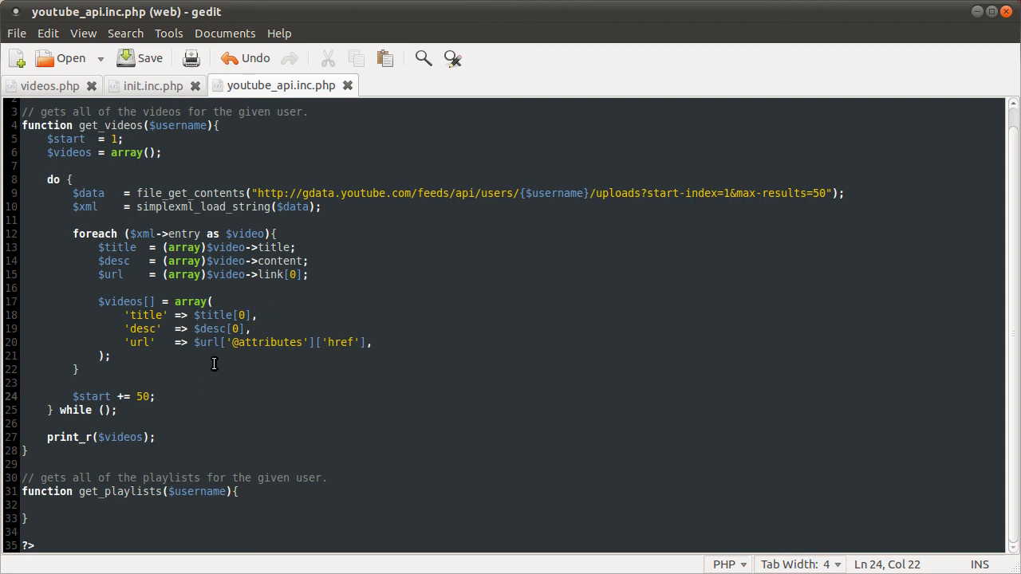
{"action": "mouse_move", "coordinate": [403, 205]}
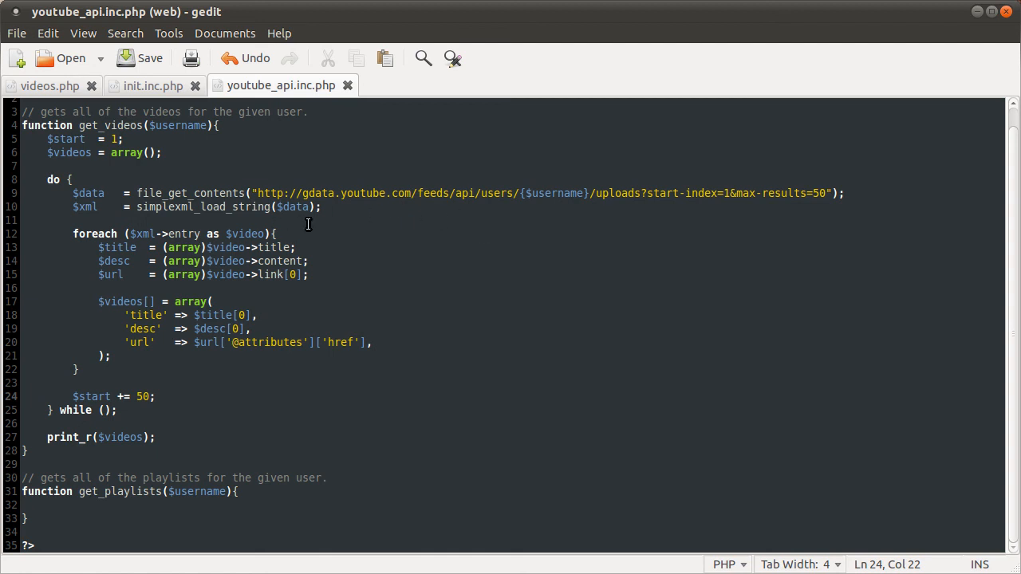
{"action": "mouse_move", "coordinate": [303, 222]}
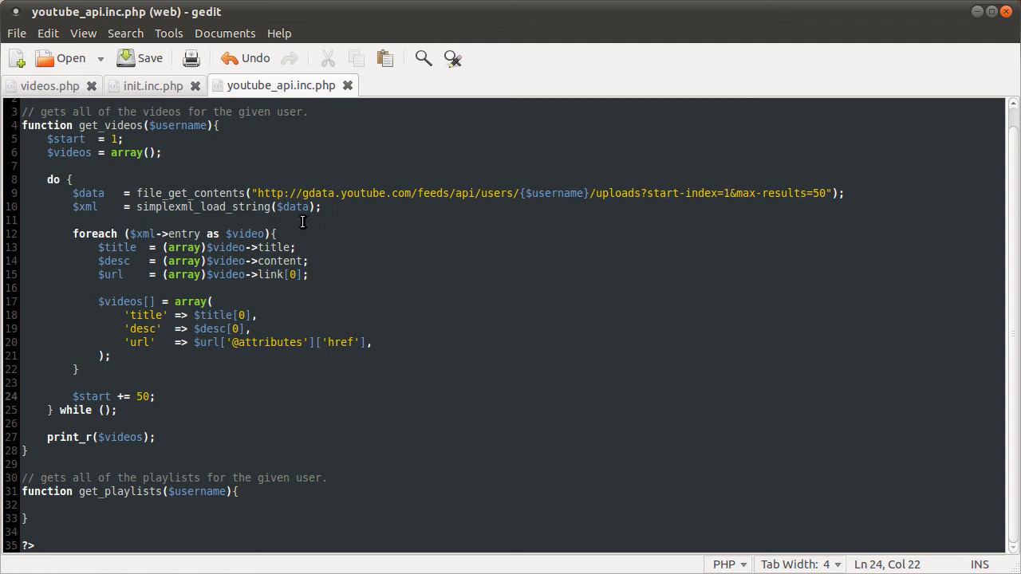
{"action": "left_click", "coordinate": [323, 207]}
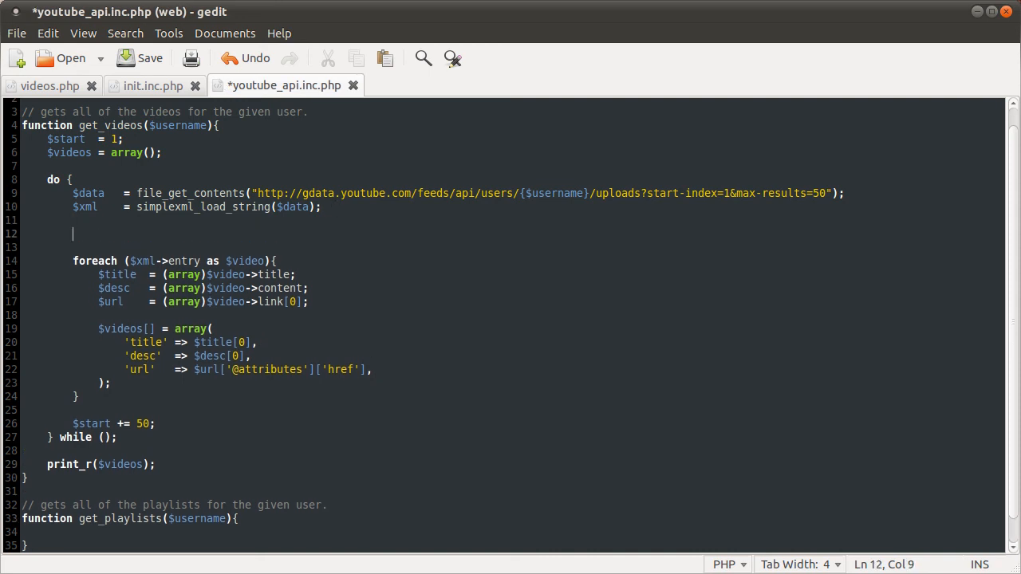
Step: Insert $last = (array)$xml->link[5]; after the $xml line and save
{"action": "type", "text": "$last   ="}
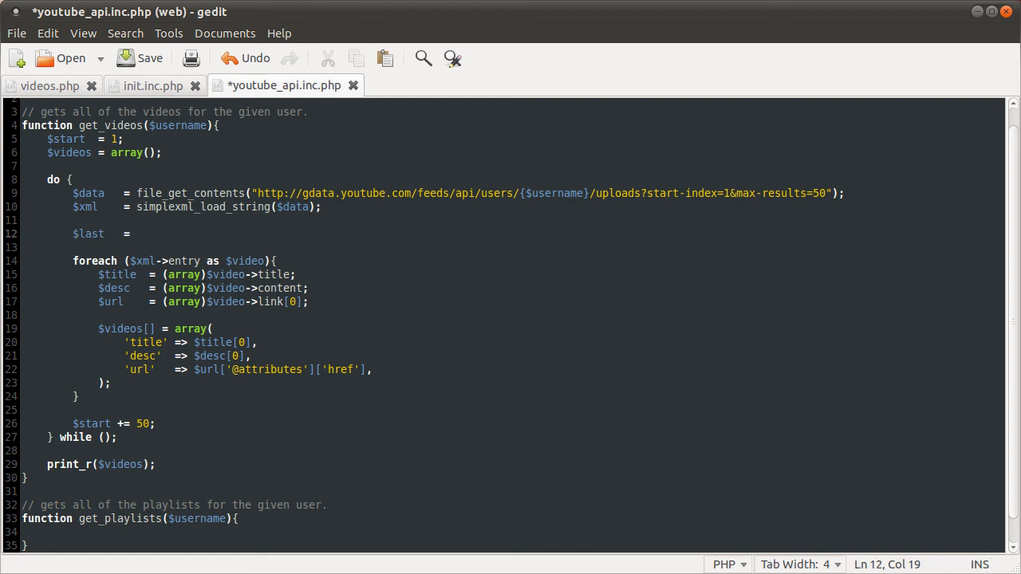
{"action": "type", "text": "(array)"}
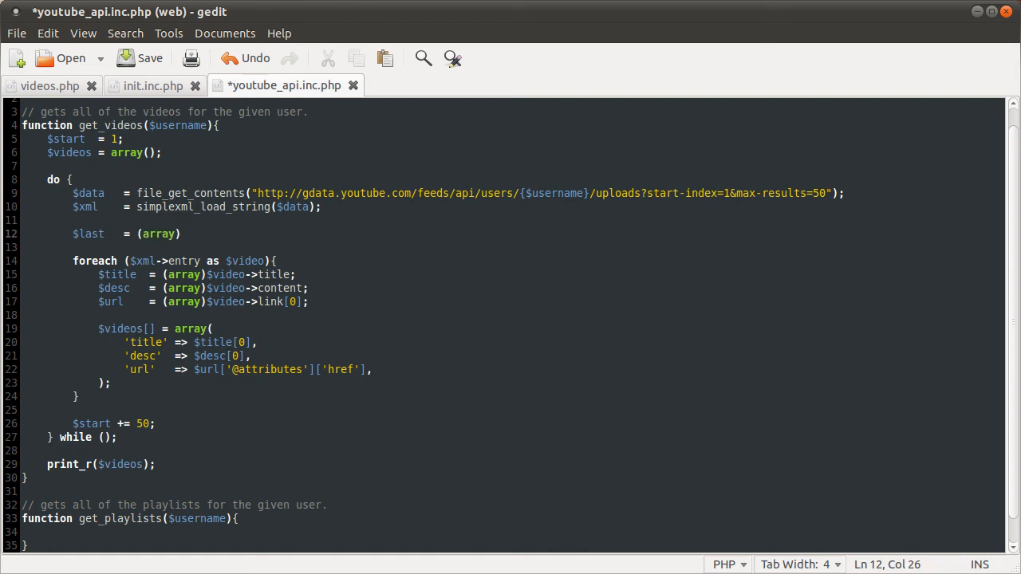
{"action": "type", "text": "$xml->"}
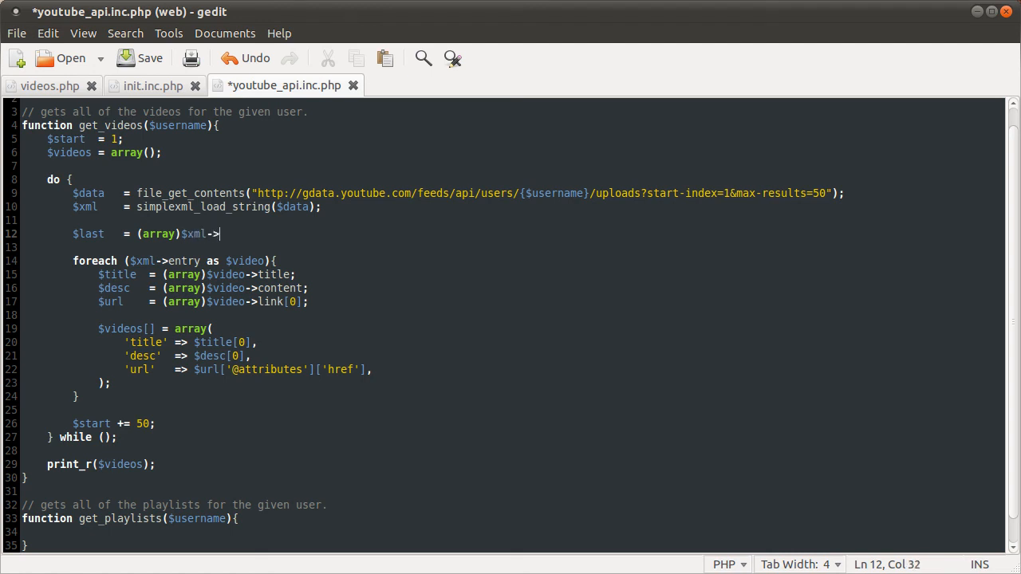
{"action": "type", "text": "link[5]"}
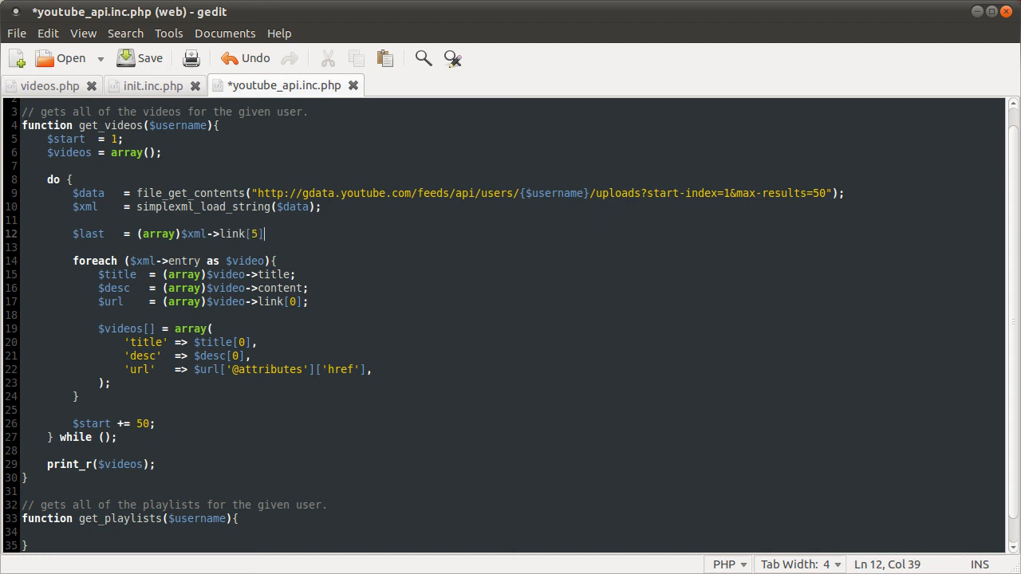
{"action": "key", "text": "ctrl+s"}
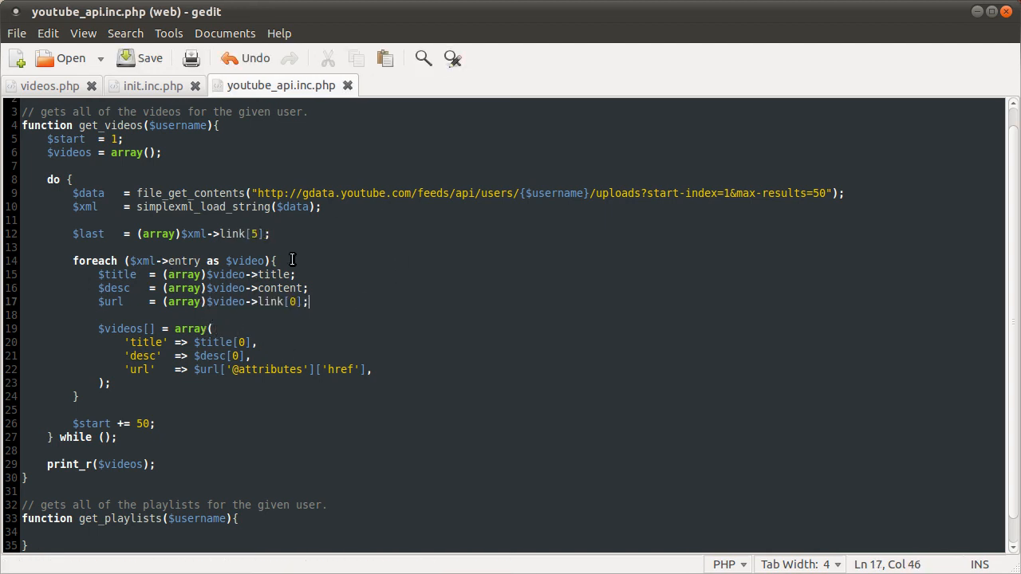
{"action": "mouse_move", "coordinate": [385, 289]}
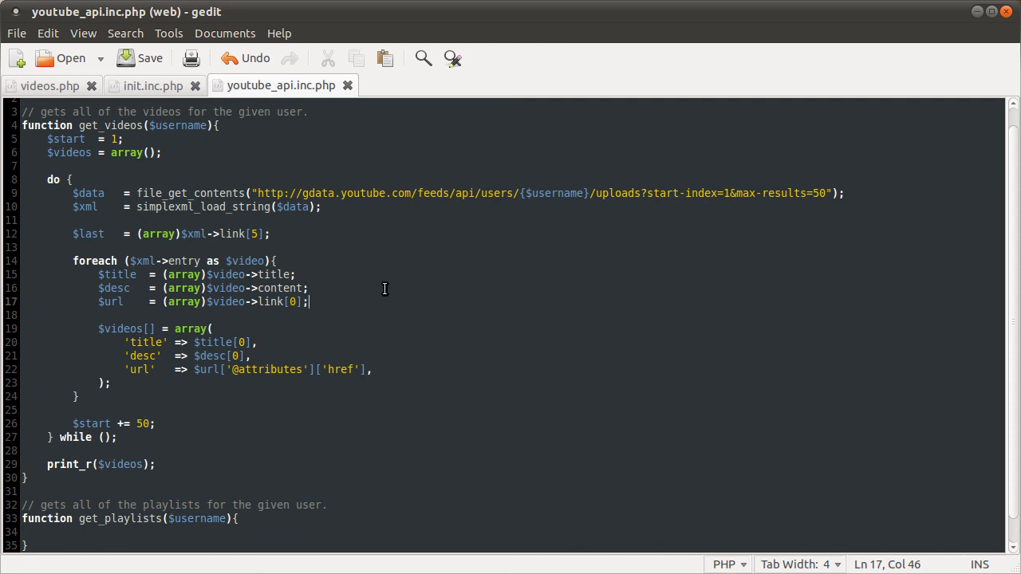
{"action": "mouse_move", "coordinate": [280, 289]}
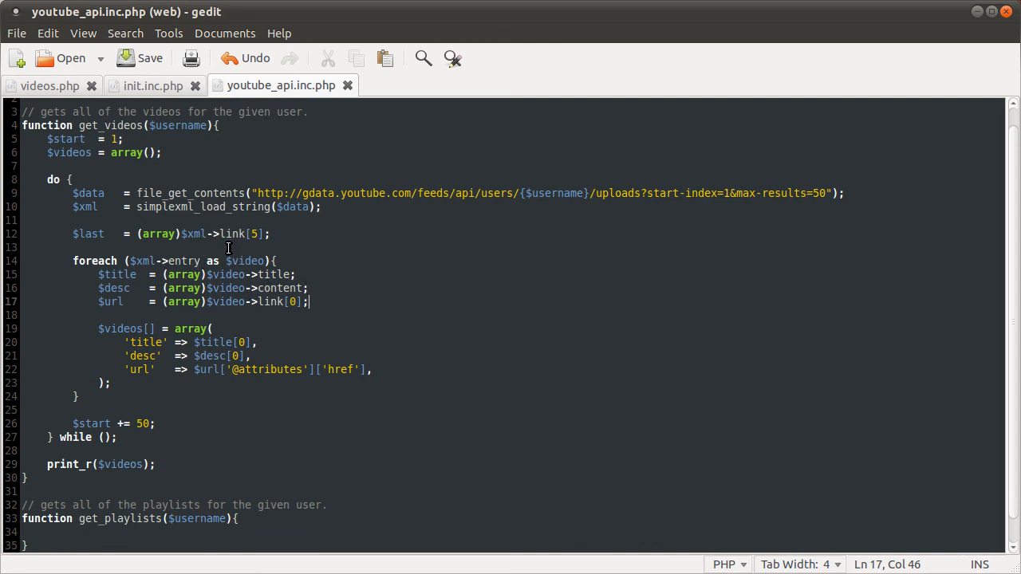
{"action": "mouse_move", "coordinate": [427, 267]}
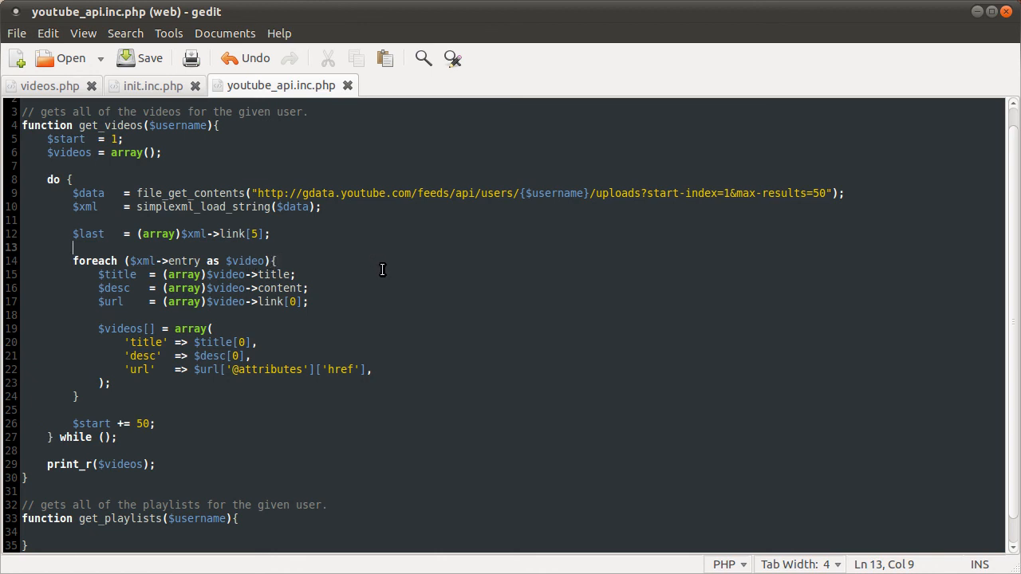
{"action": "mouse_move", "coordinate": [367, 278]}
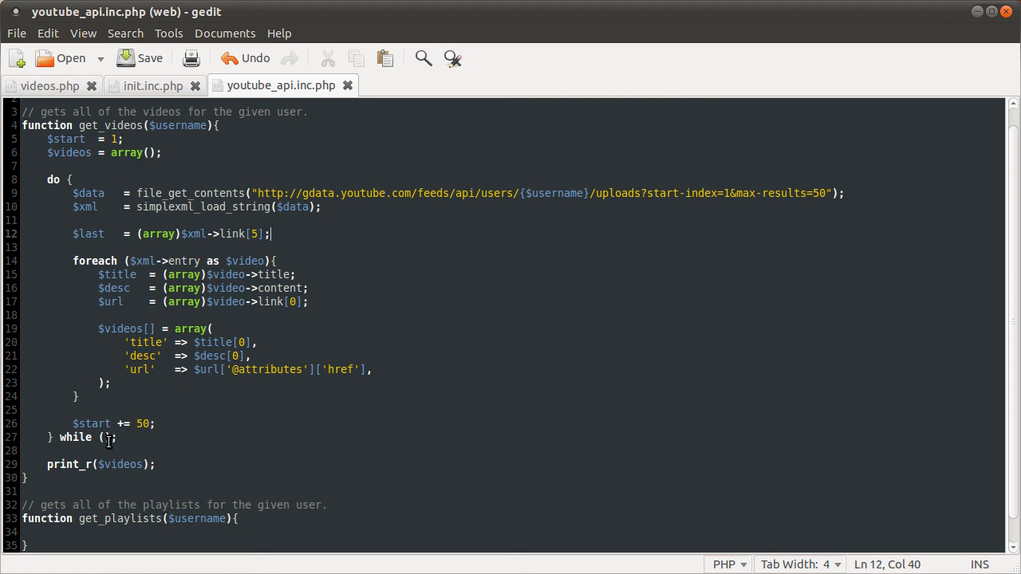
Step: Make the do…while condition false and add print_r($last); after the $last assignment
{"action": "type", "text": "false"}
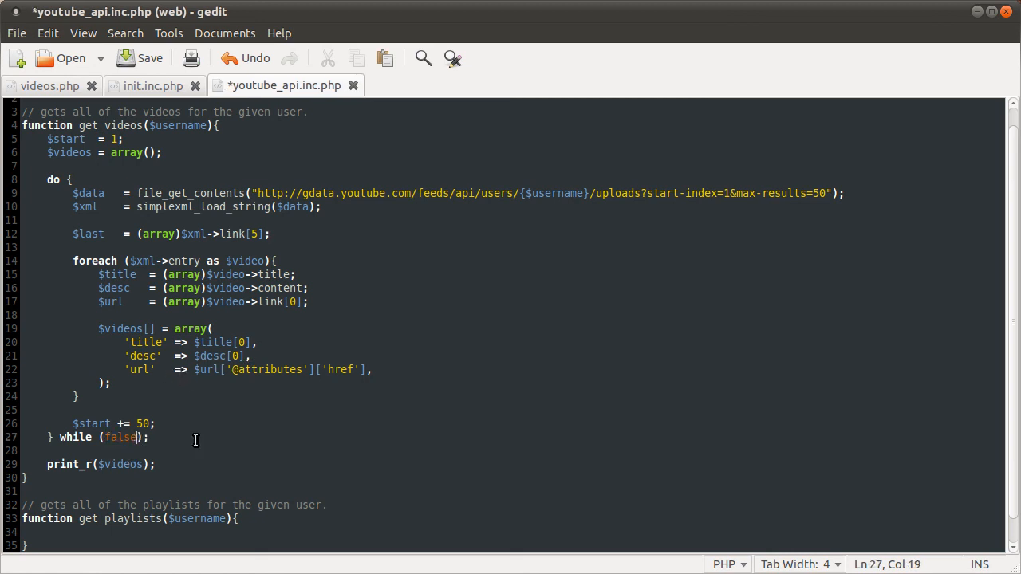
{"action": "left_click", "coordinate": [306, 234]}
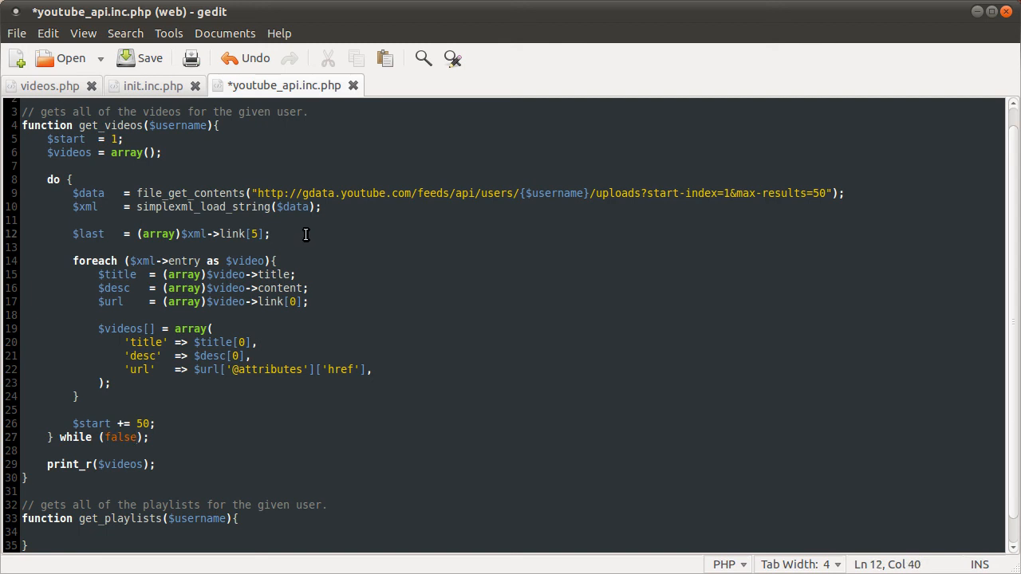
{"action": "type", "text": "print_r"}
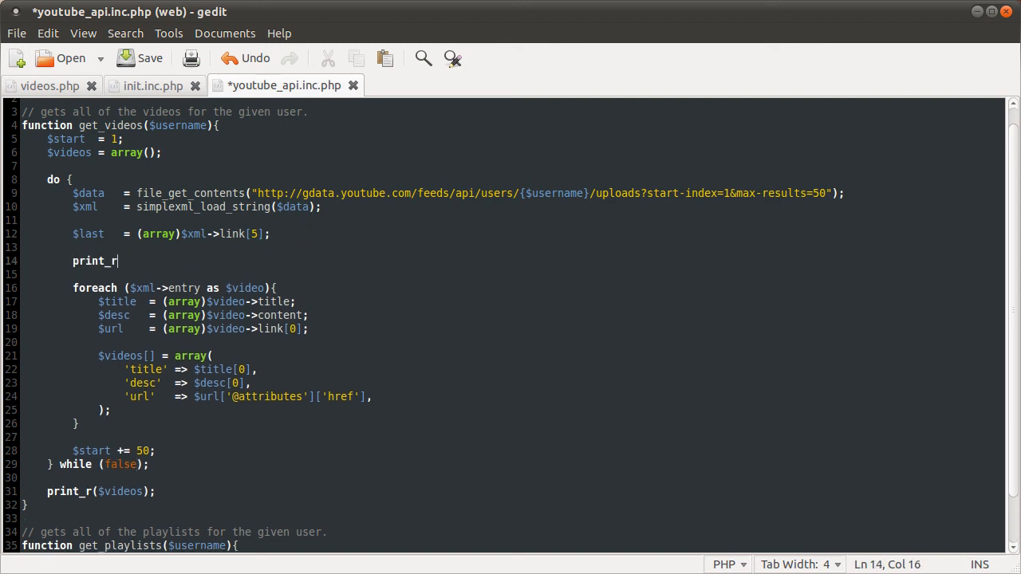
{"action": "type", "text": "($last)("}
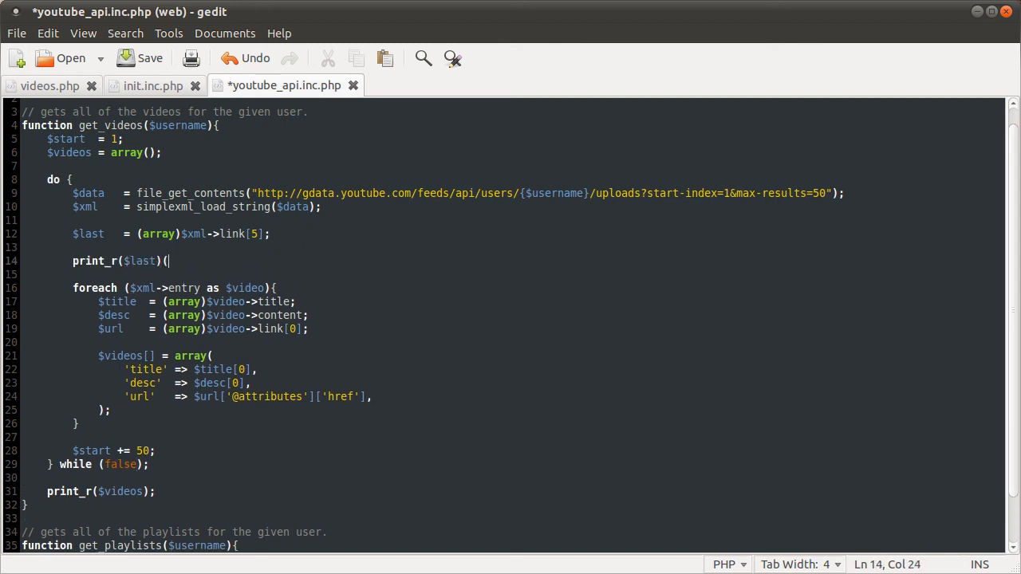
{"action": "type", "text": ";"}
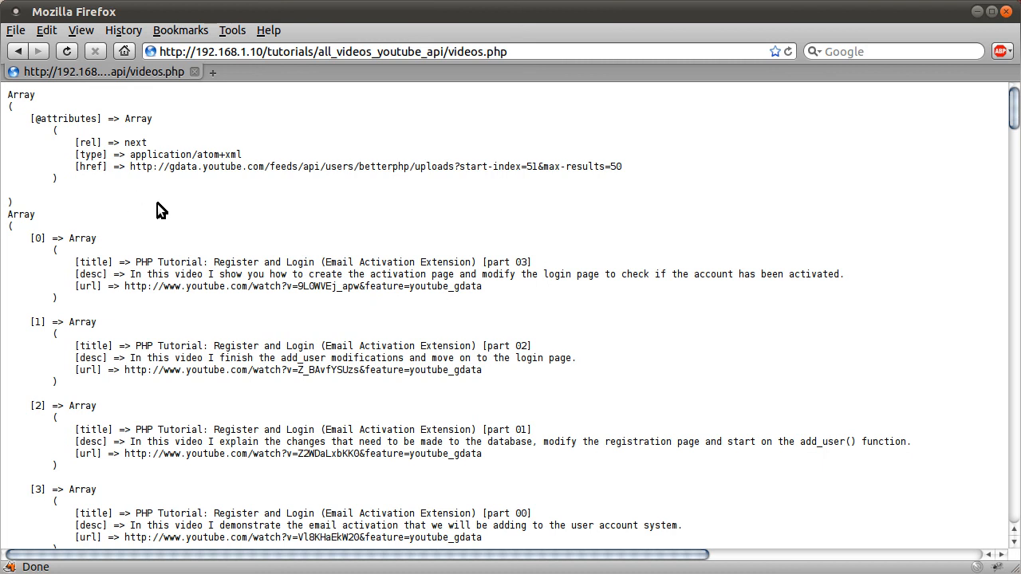
{"action": "mouse_move", "coordinate": [202, 244]}
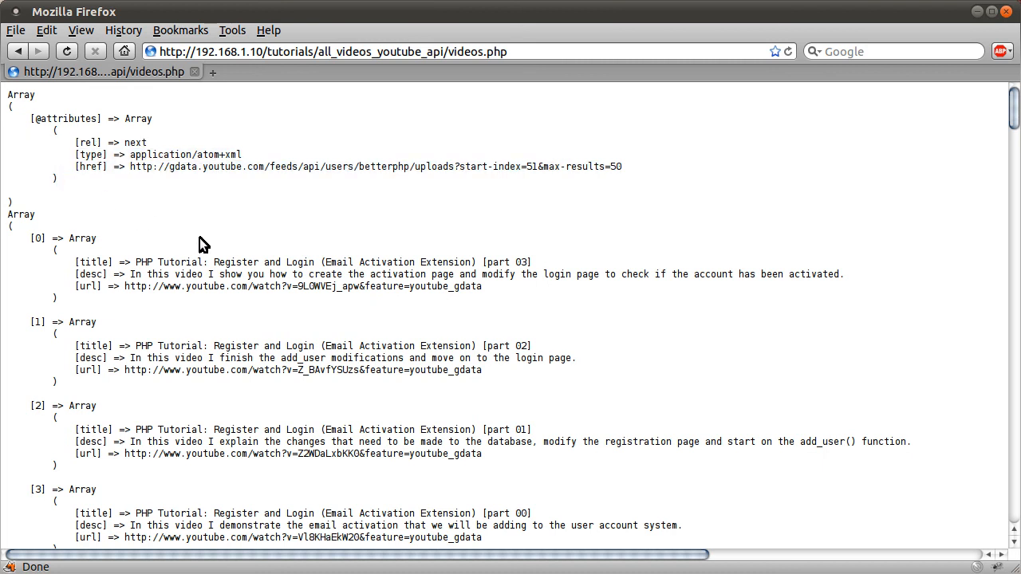
Step: Highlight 'next' in the printed link's rel attribute in the videos.php output
{"action": "double_click", "coordinate": [110, 142]}
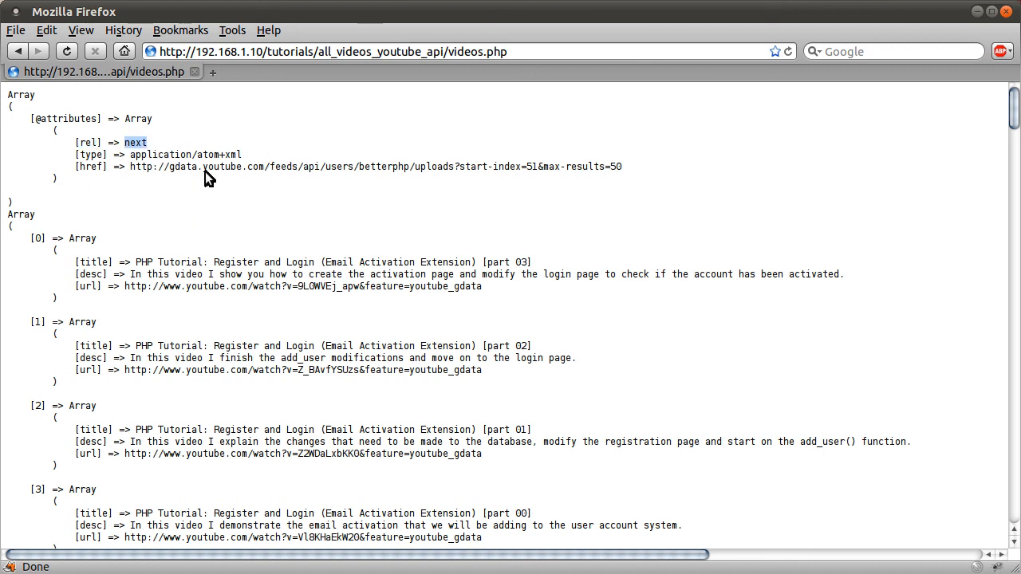
{"action": "mouse_move", "coordinate": [376, 198]}
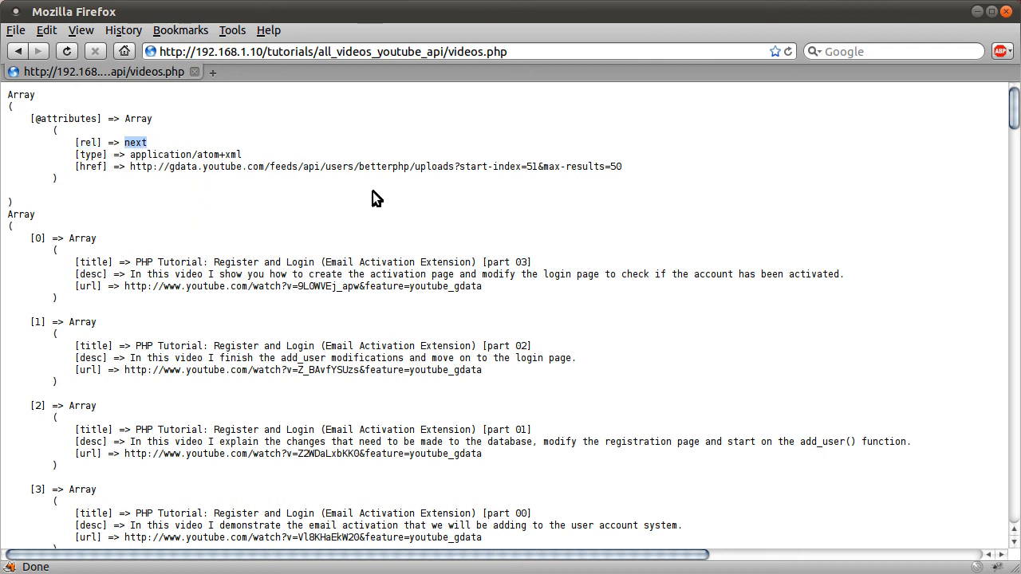
{"action": "mouse_move", "coordinate": [377, 102]}
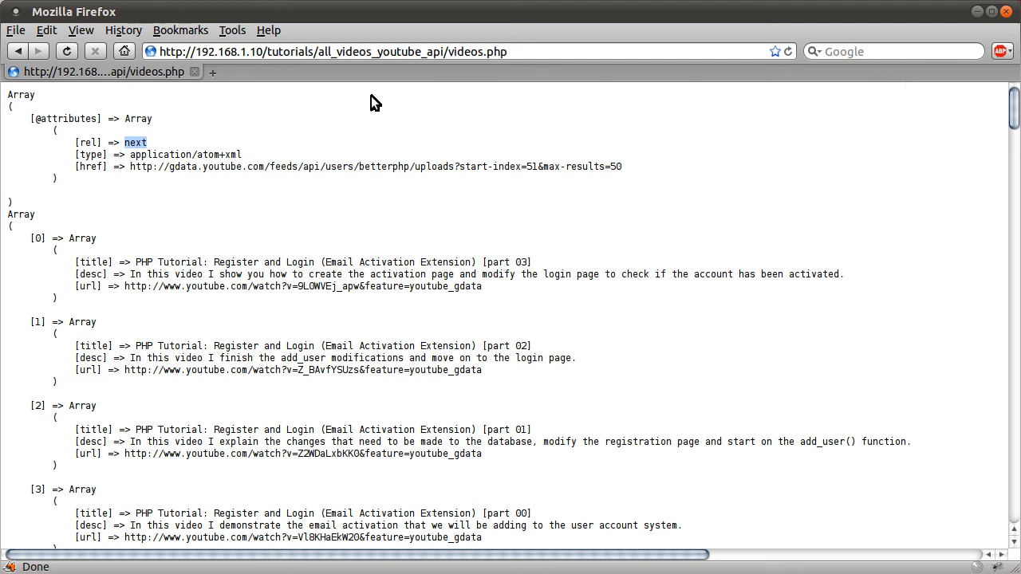